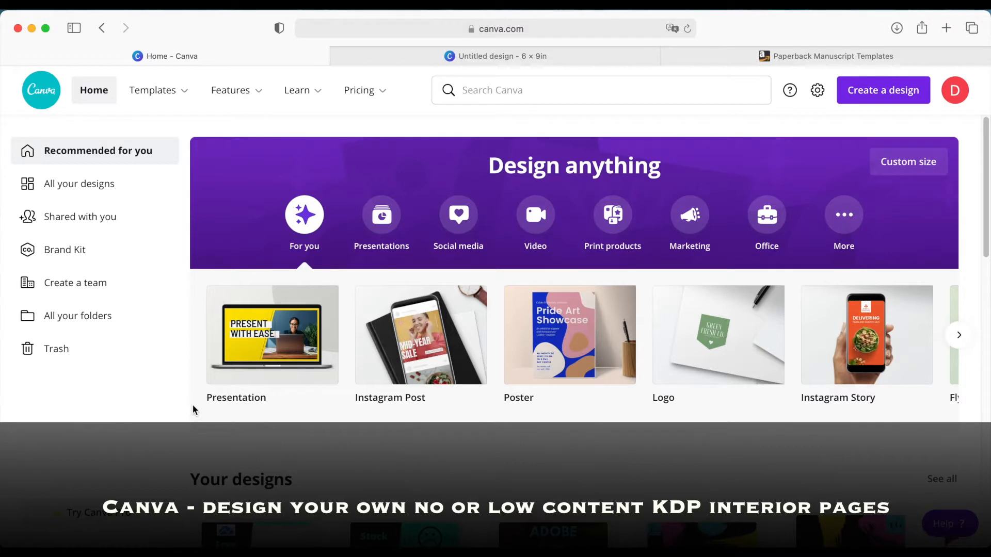
mouse_move(245, 149)
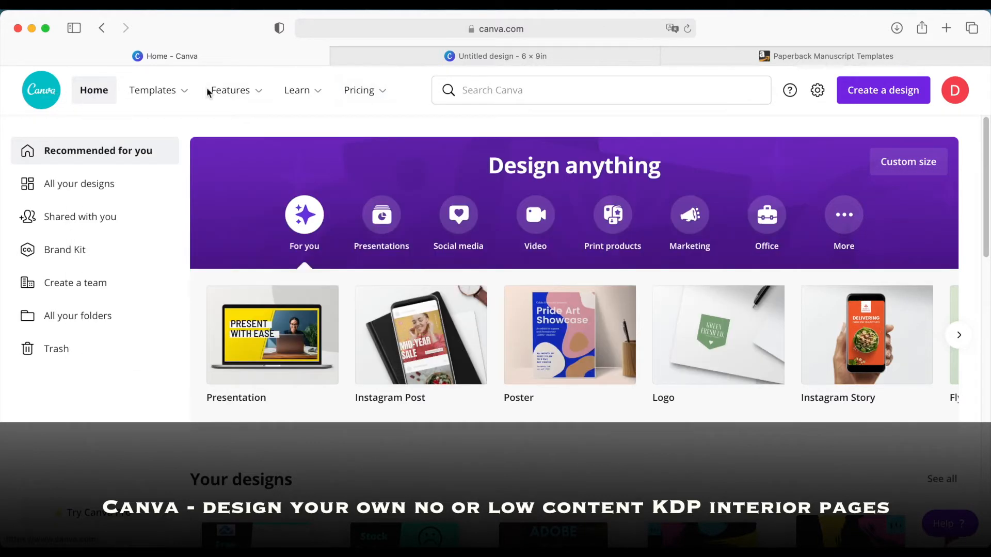
mouse_move(777, 121)
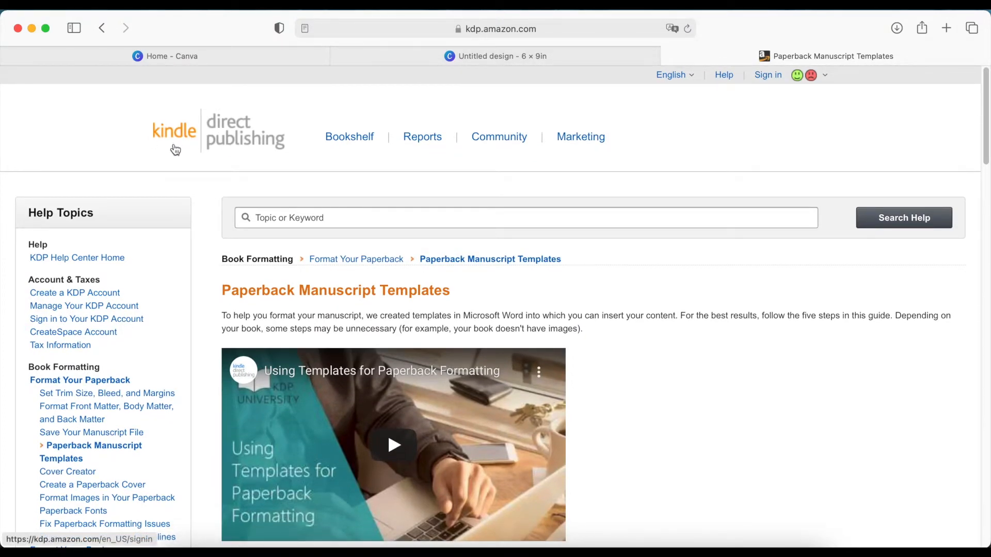
Scroll the Paperback Manuscript Templates guide down to the page-size table
scroll("down", 3)
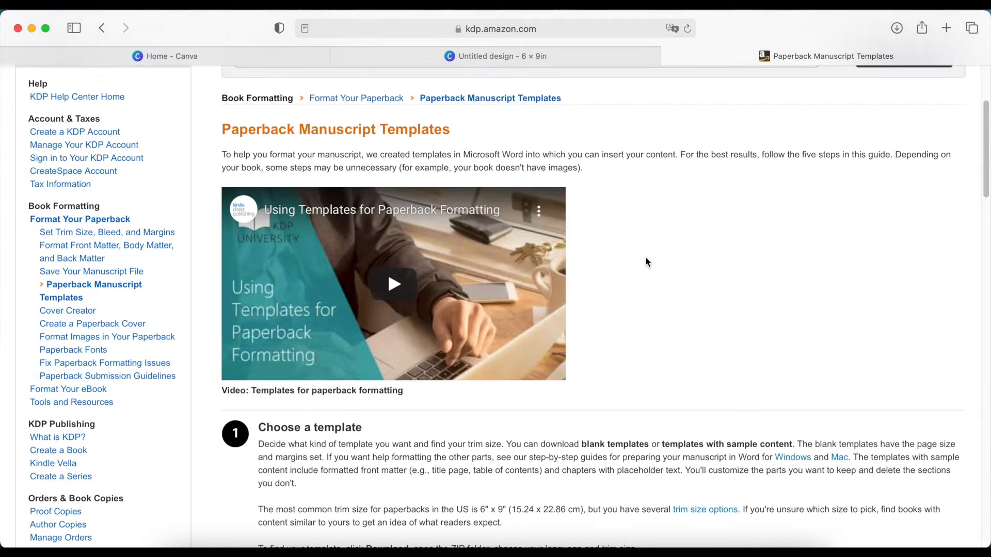
scroll("down", 3)
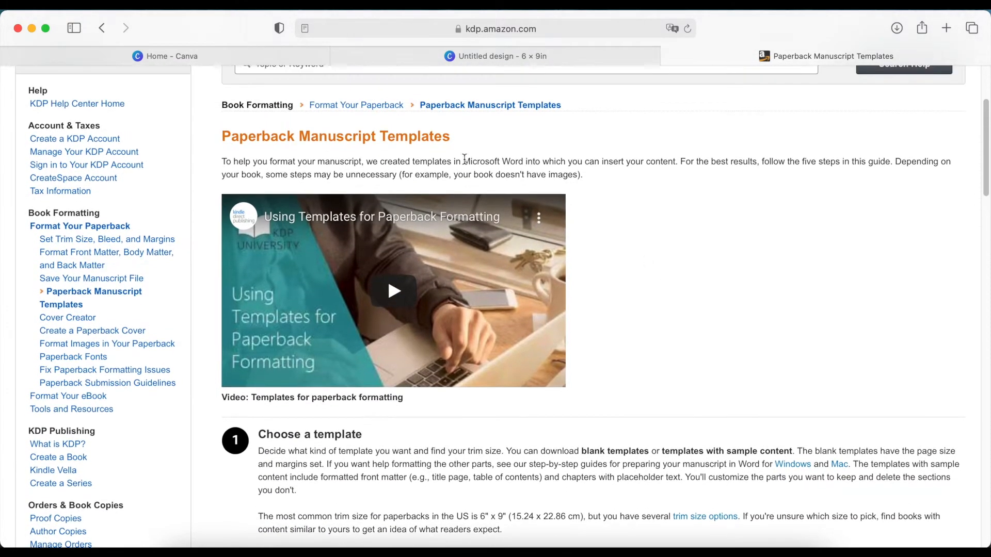
scroll("down", 3)
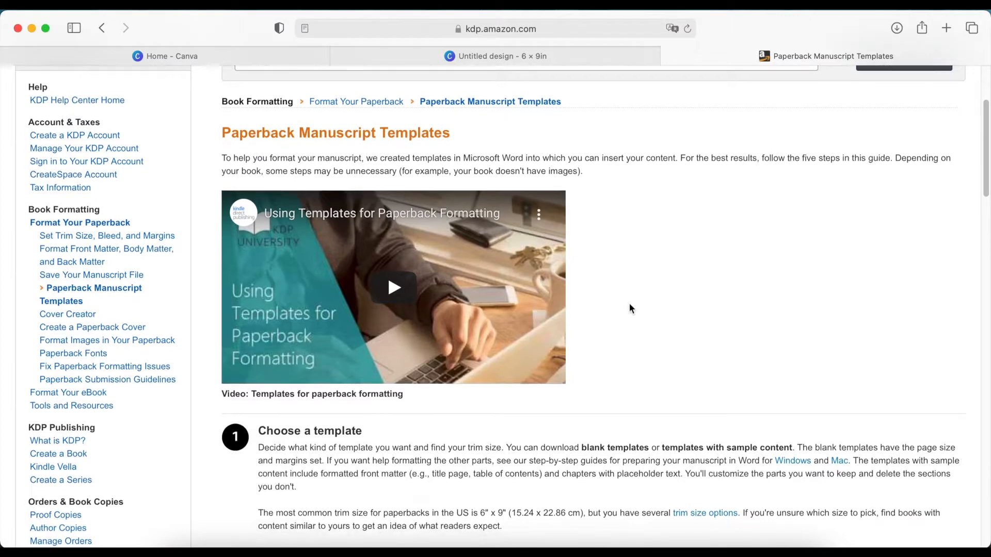
scroll("down", 3)
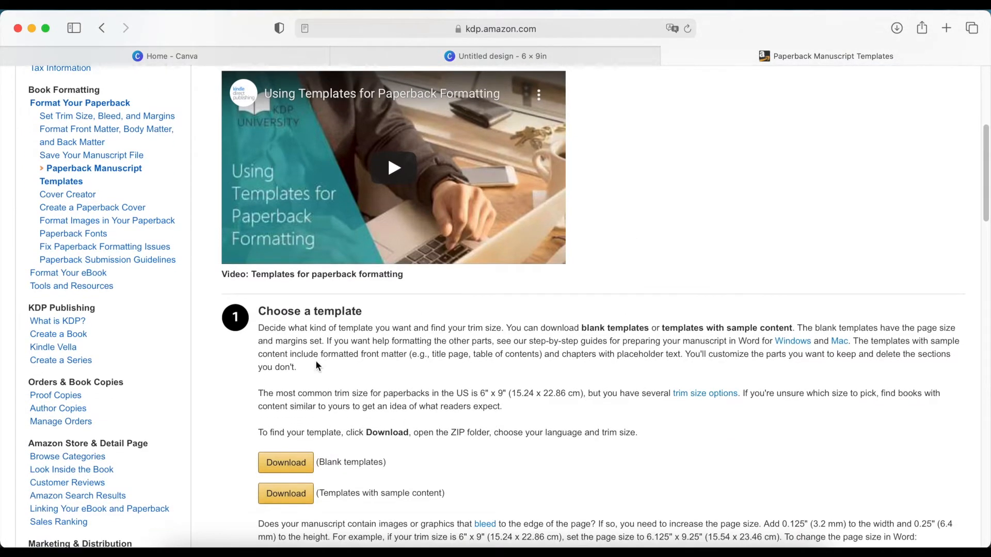
scroll("down", 3)
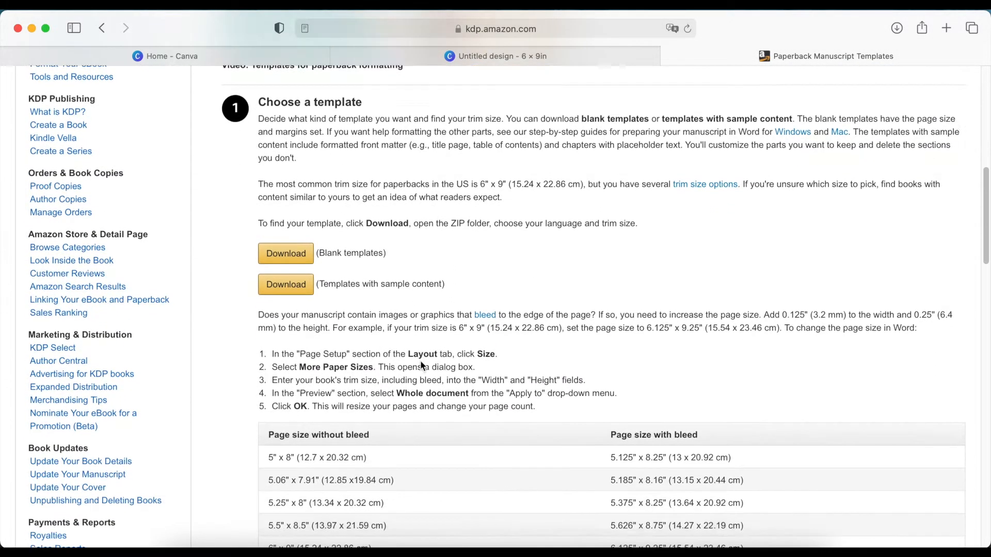
scroll("down", 3)
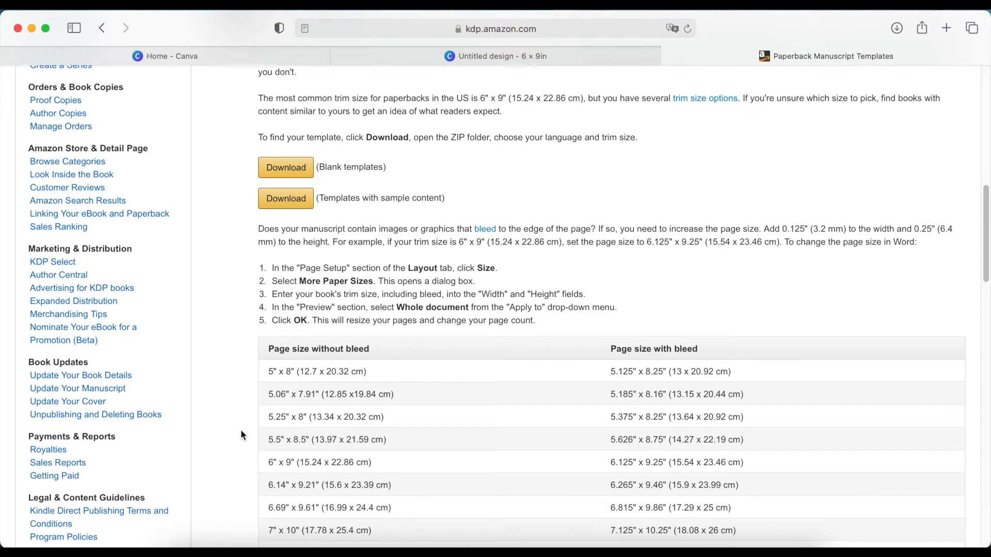
mouse_move(270, 397)
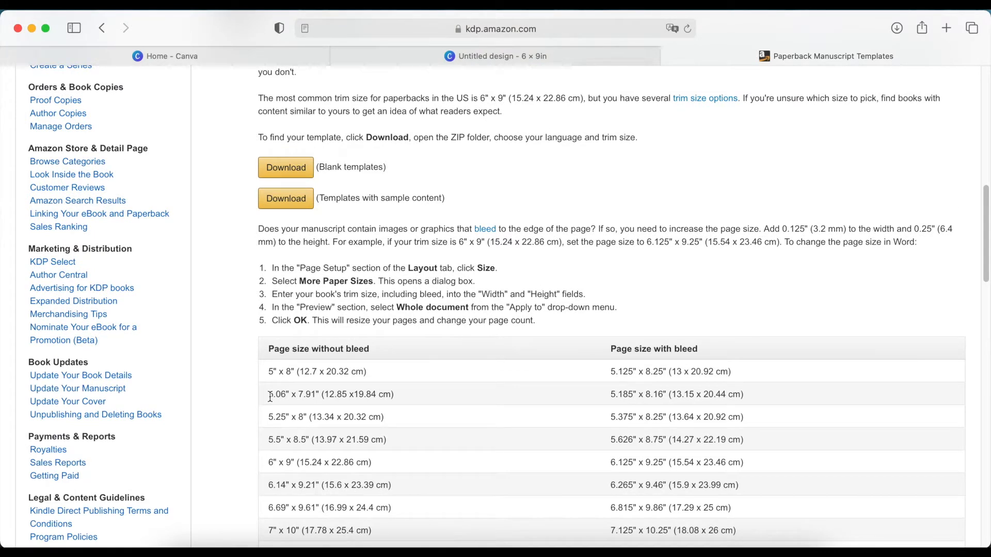
mouse_move(246, 419)
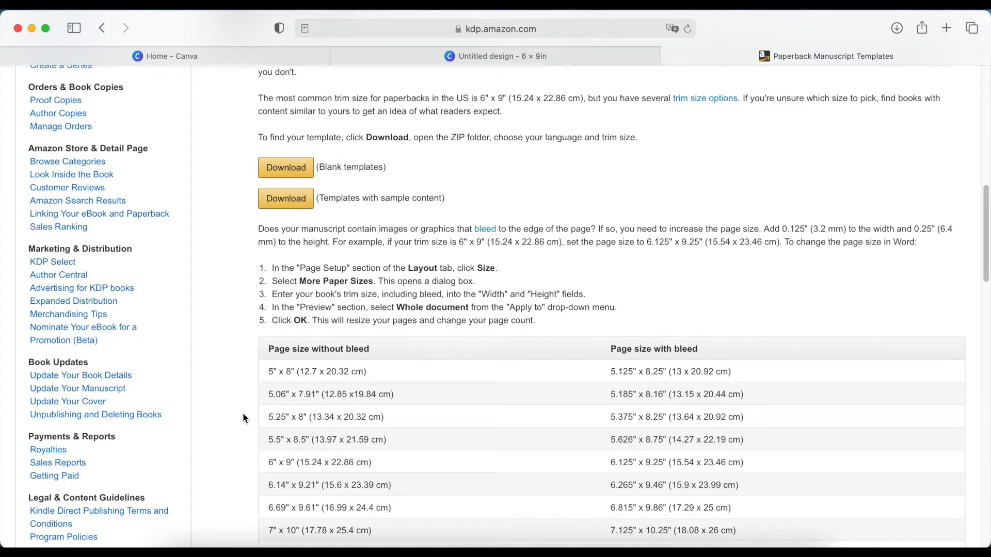
scroll("down", 3)
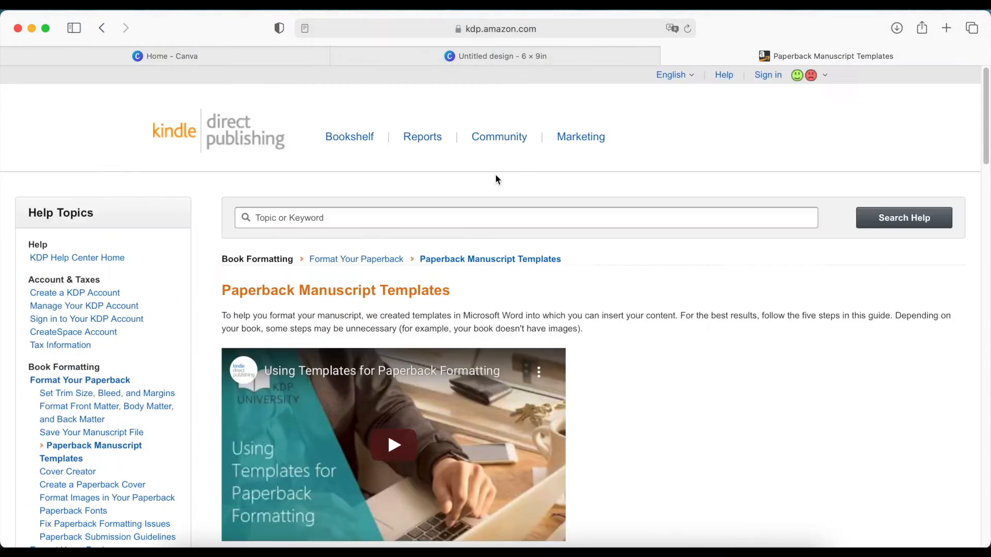
mouse_move(356, 259)
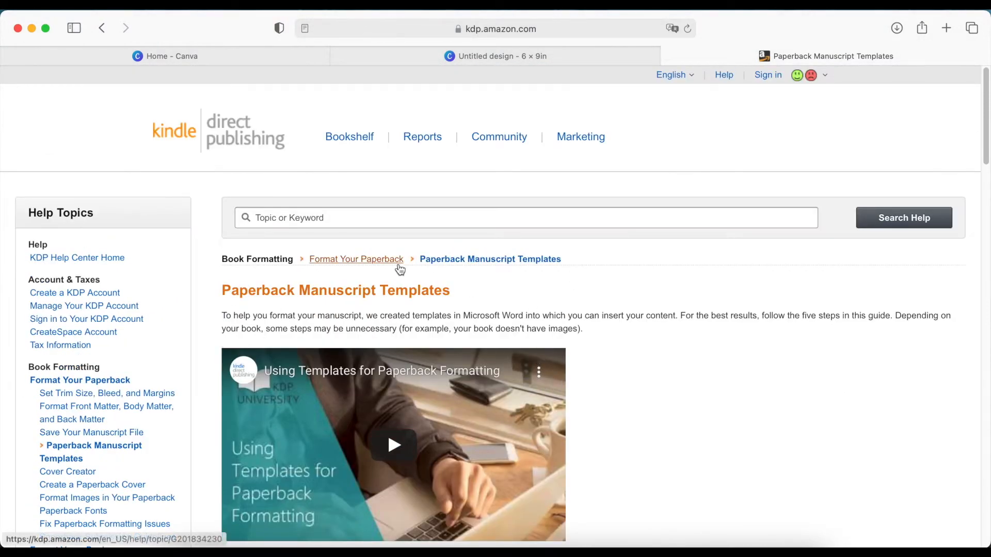
mouse_move(264, 260)
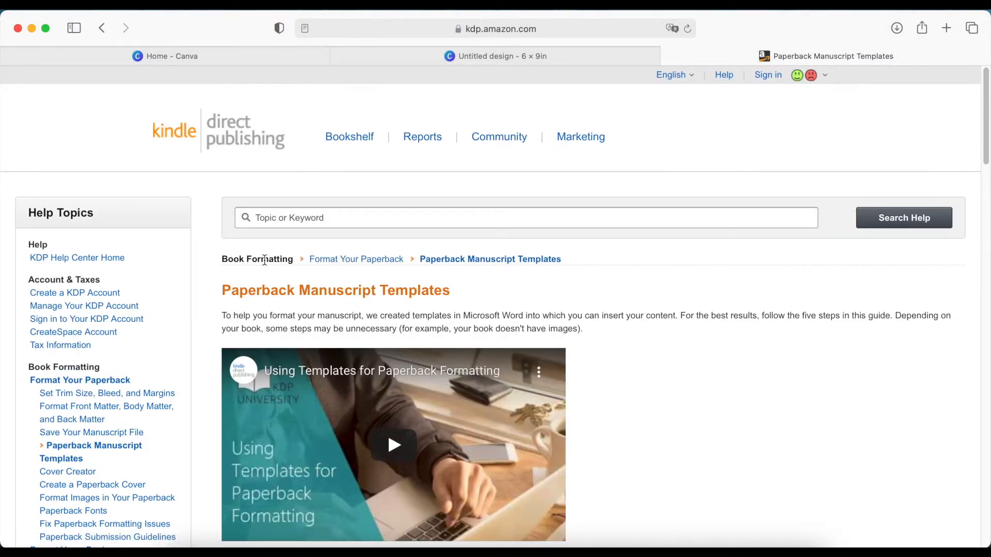
mouse_move(489, 259)
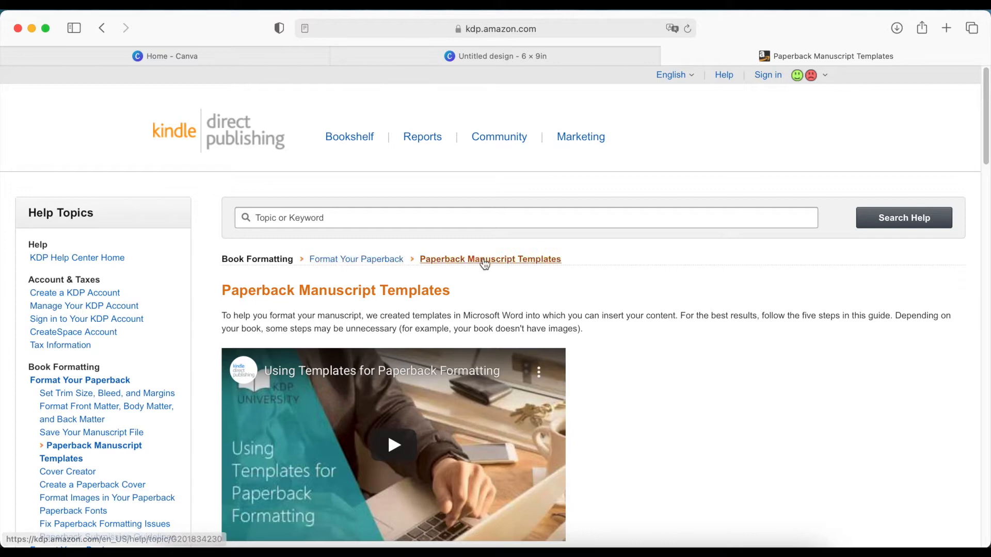
scroll("down", 3)
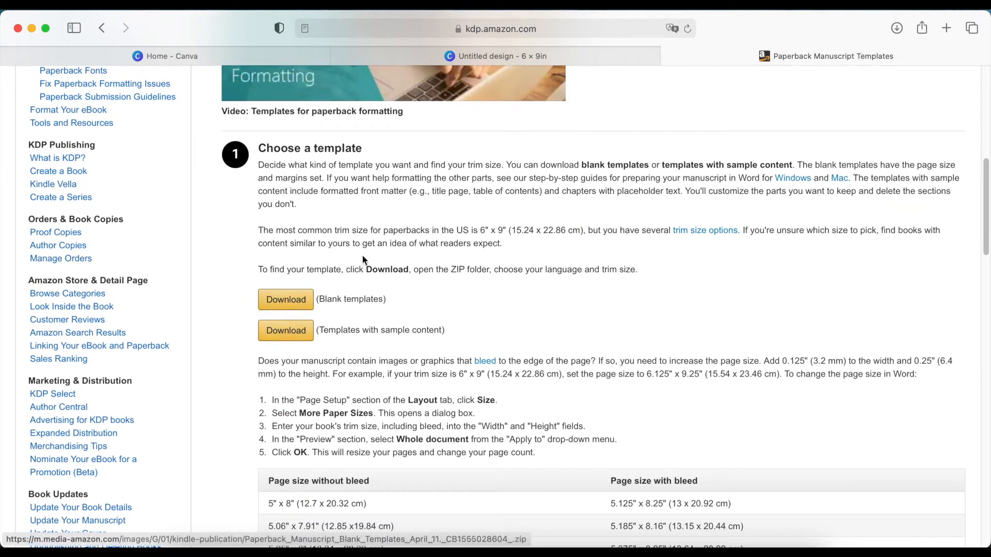
scroll("down", 3)
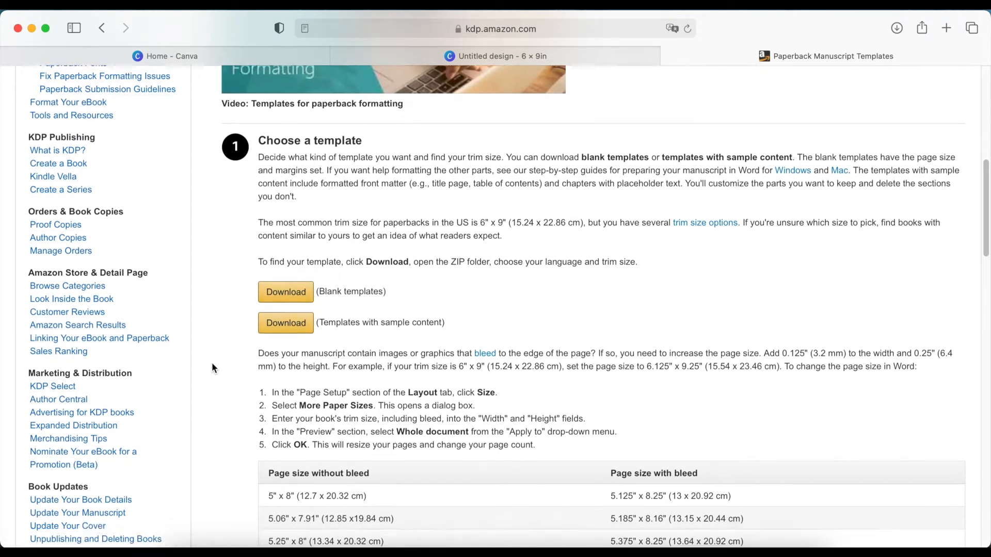
scroll("down", 3)
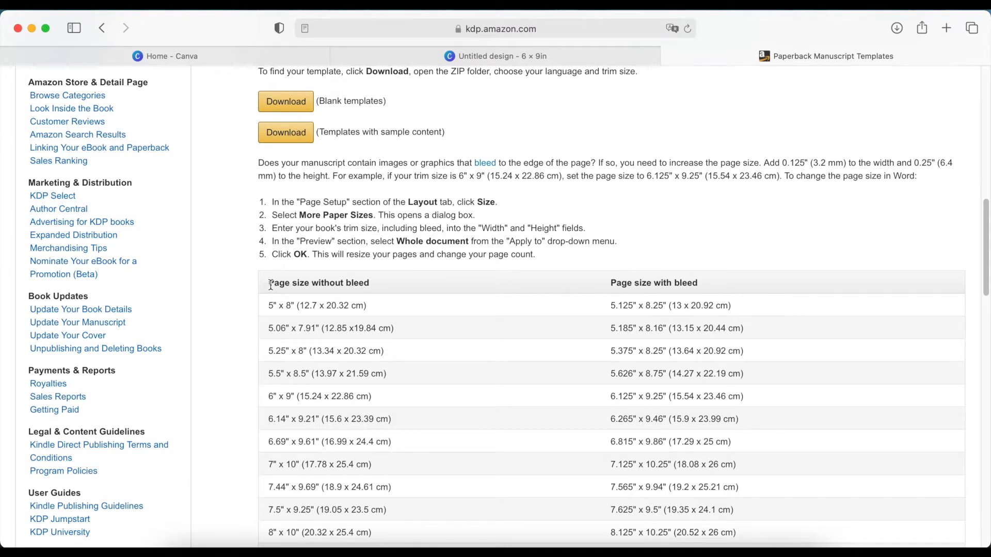
Highlight entries in the trim-size table listing sizes with and without bleed, including 6 × 9 in
double_click(318, 283)
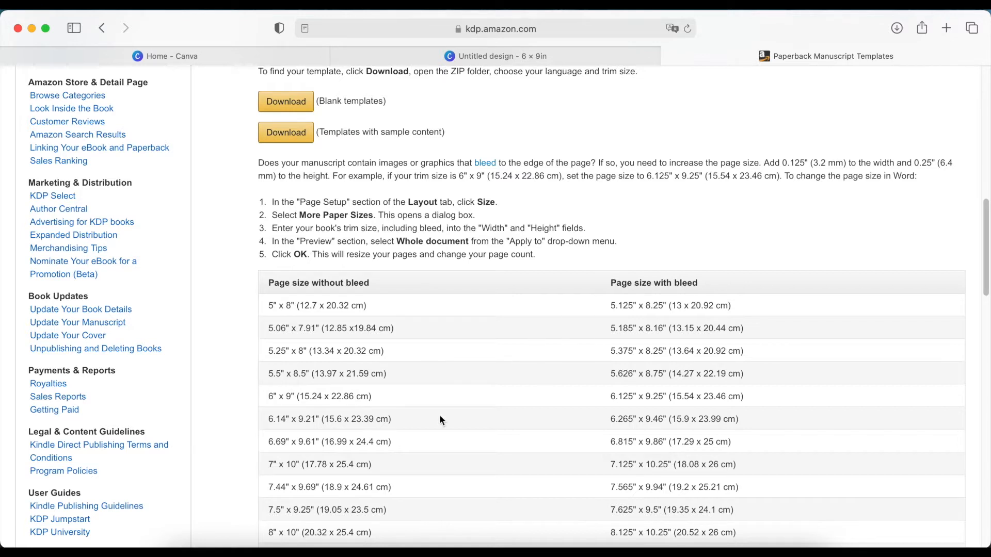
scroll("down", 3)
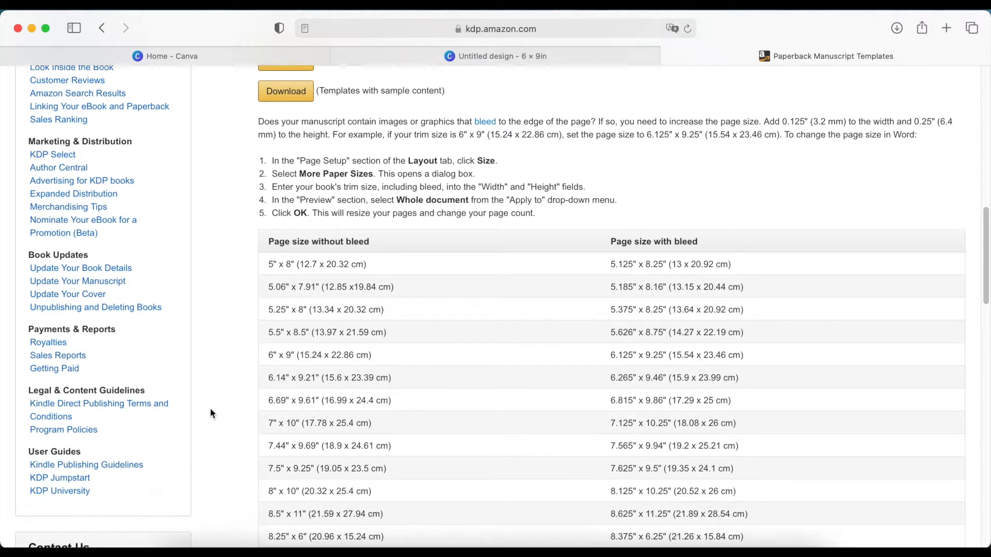
scroll("down", 3)
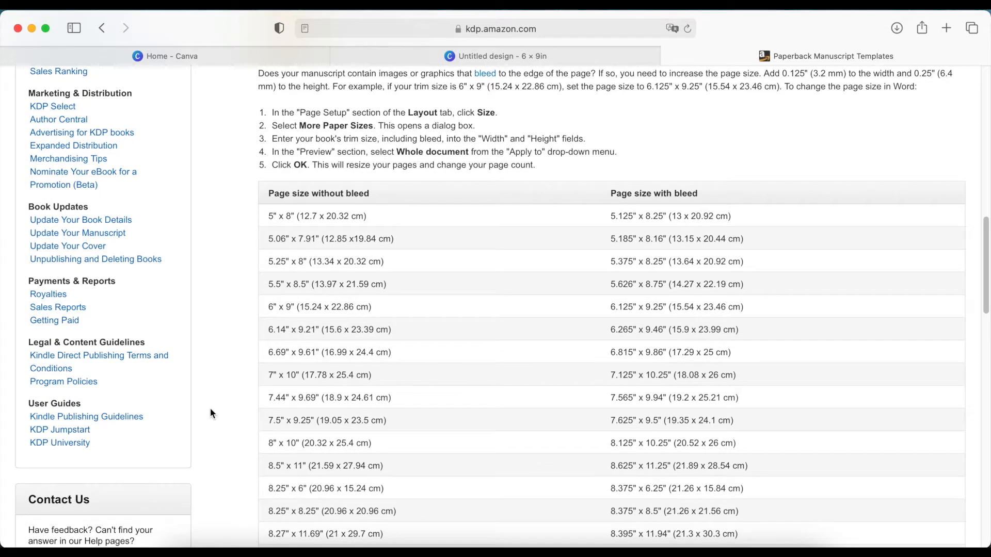
mouse_move(264, 329)
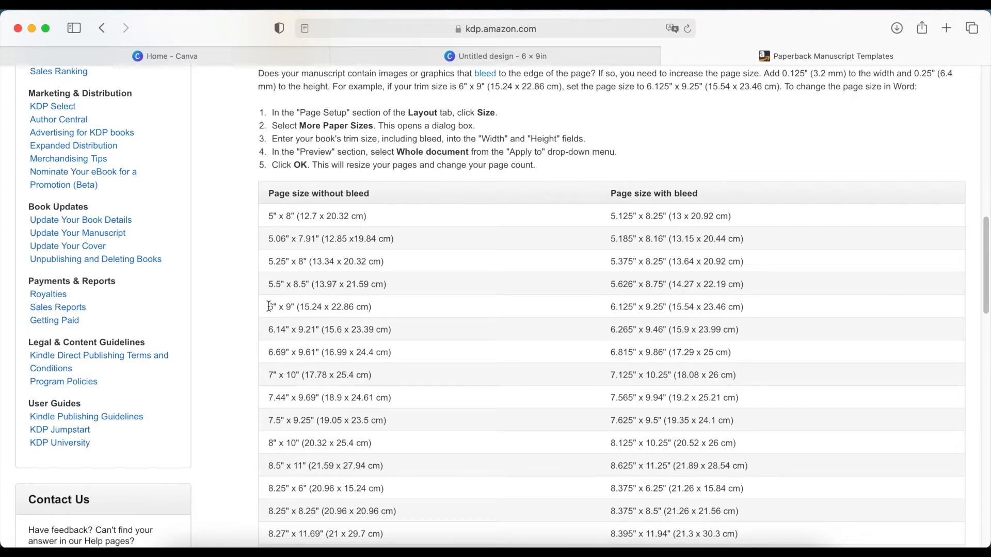
double_click(278, 307)
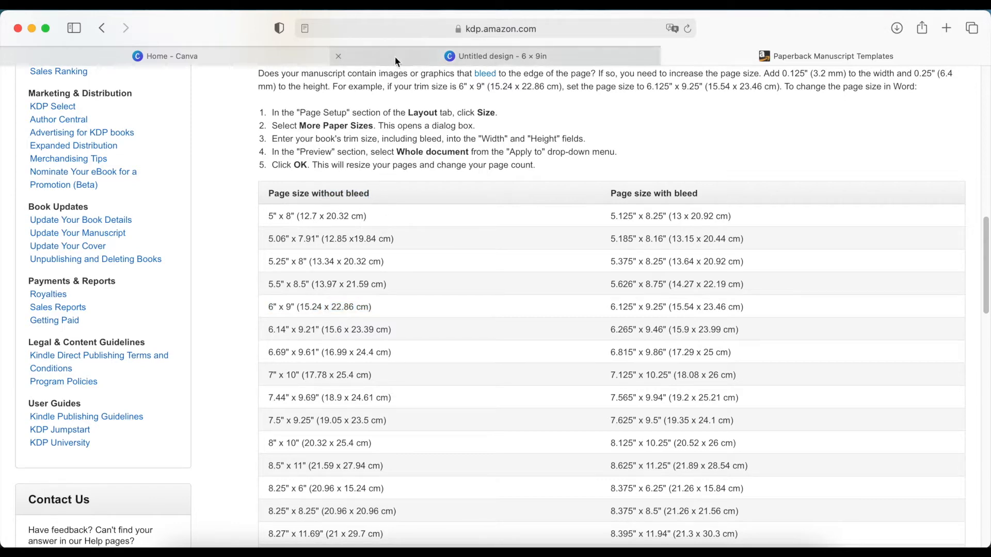
Return to Canva Home and start a new custom-size design from the recent 6 × 9 in size
left_click(171, 56)
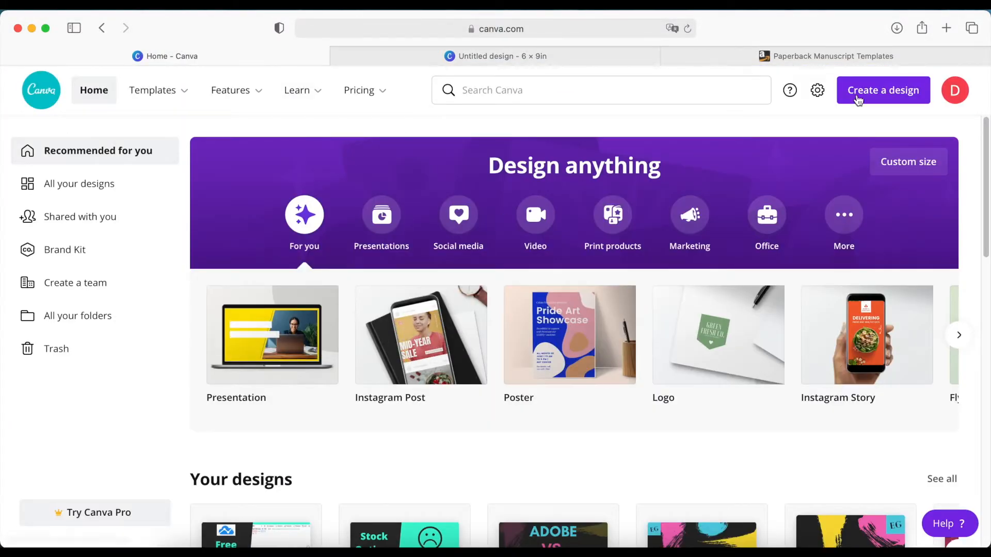
left_click(909, 162)
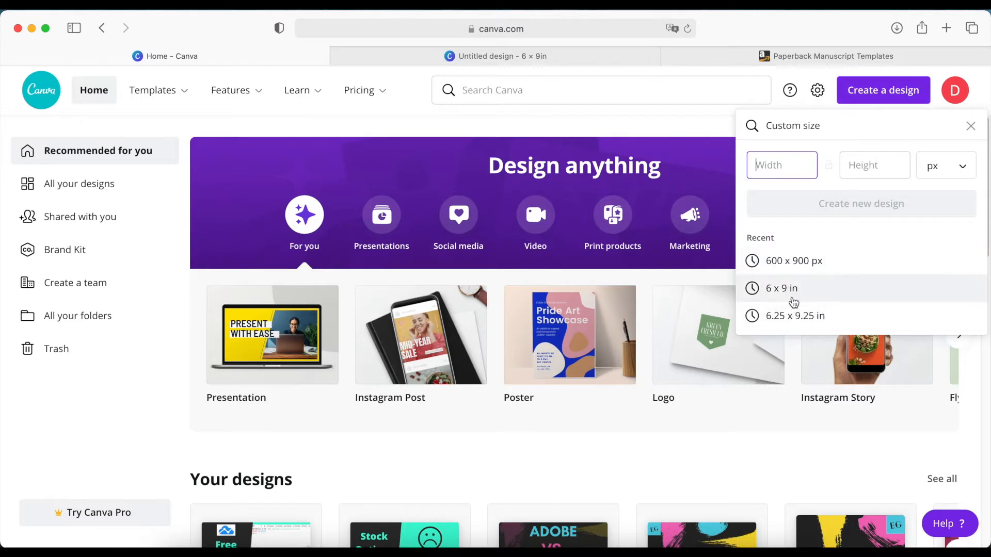
mouse_move(757, 297)
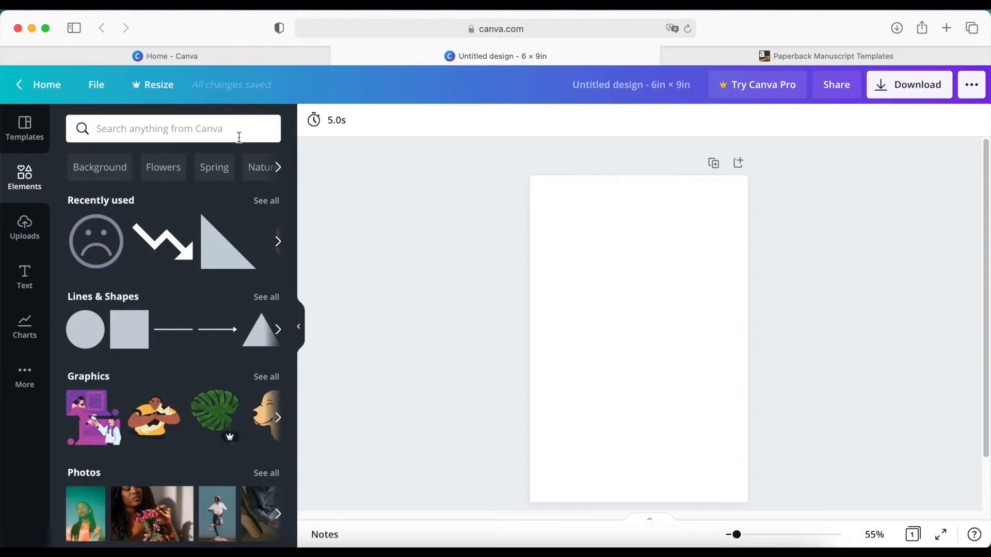
mouse_move(514, 255)
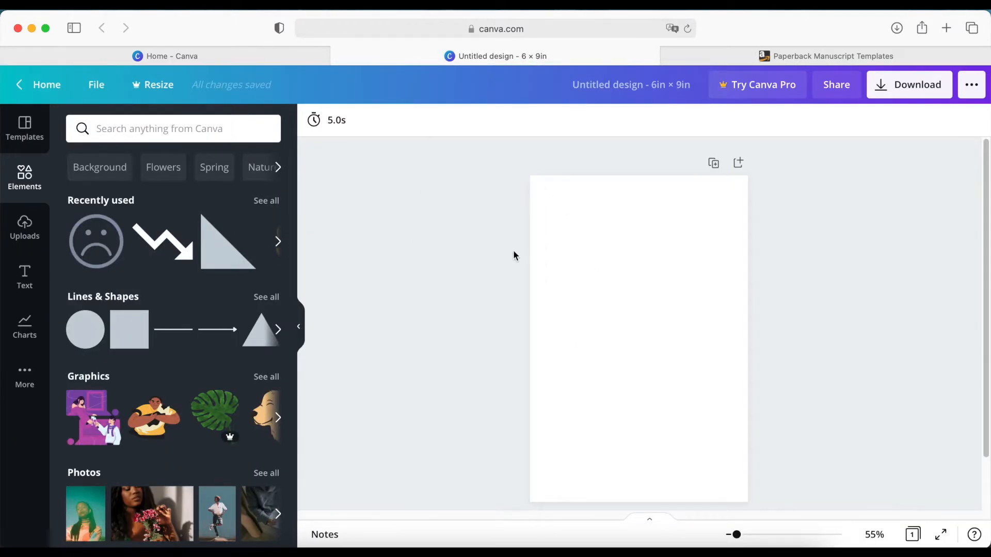
mouse_move(814, 280)
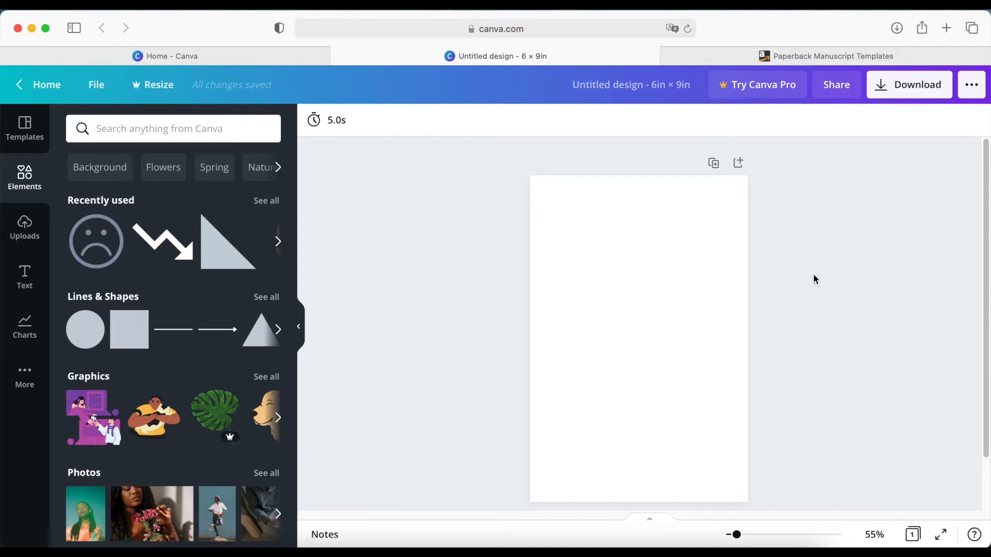
mouse_move(818, 278)
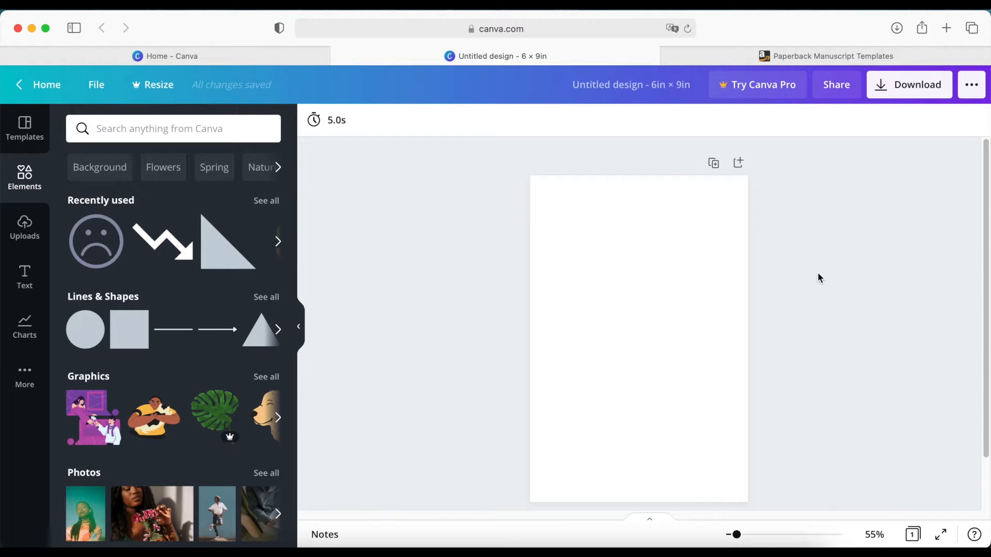
mouse_move(433, 303)
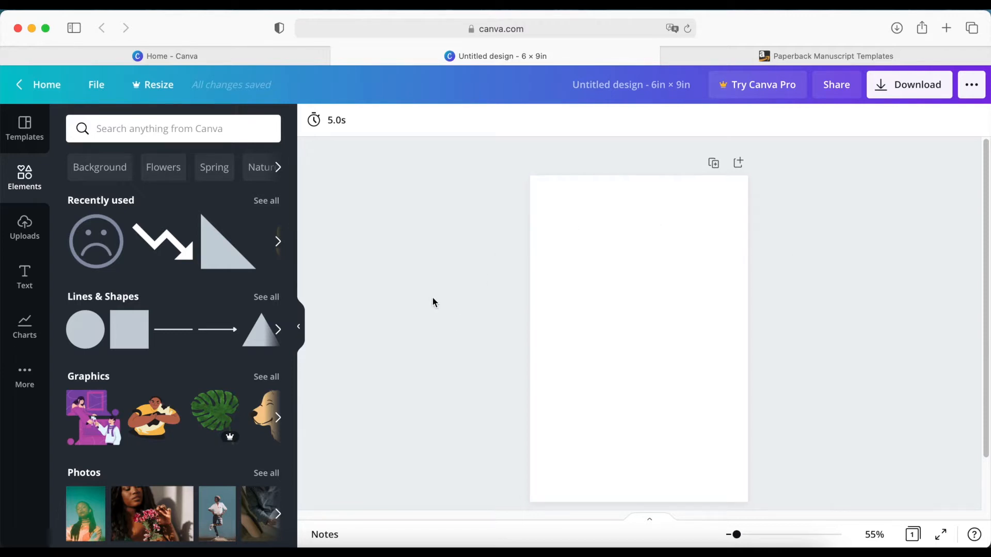
mouse_move(433, 274)
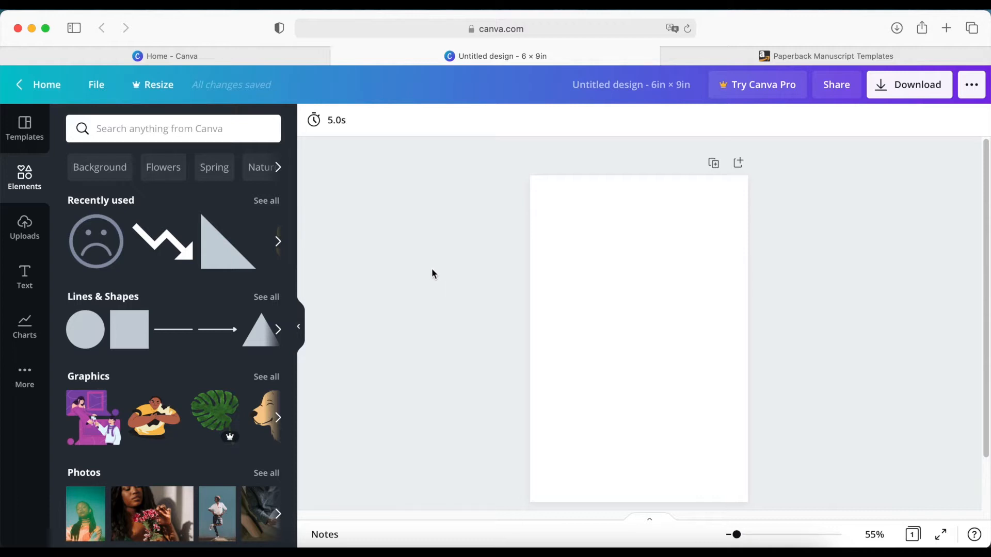
mouse_move(426, 297)
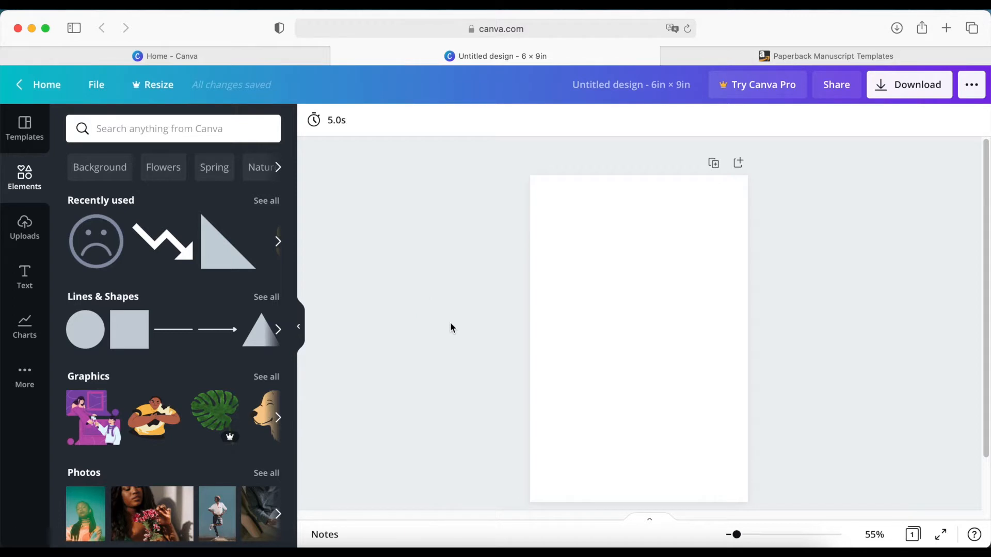
left_click(629, 294)
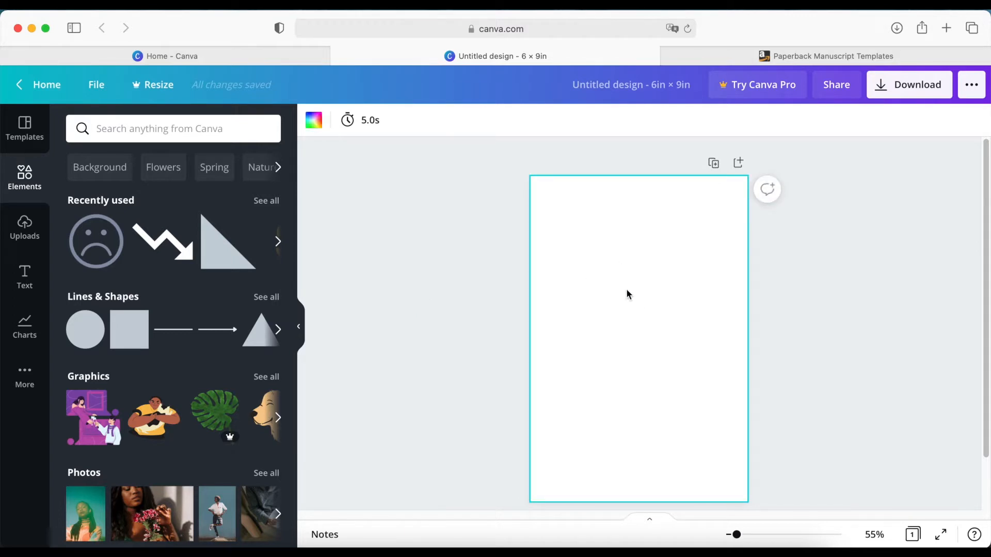
mouse_move(417, 347)
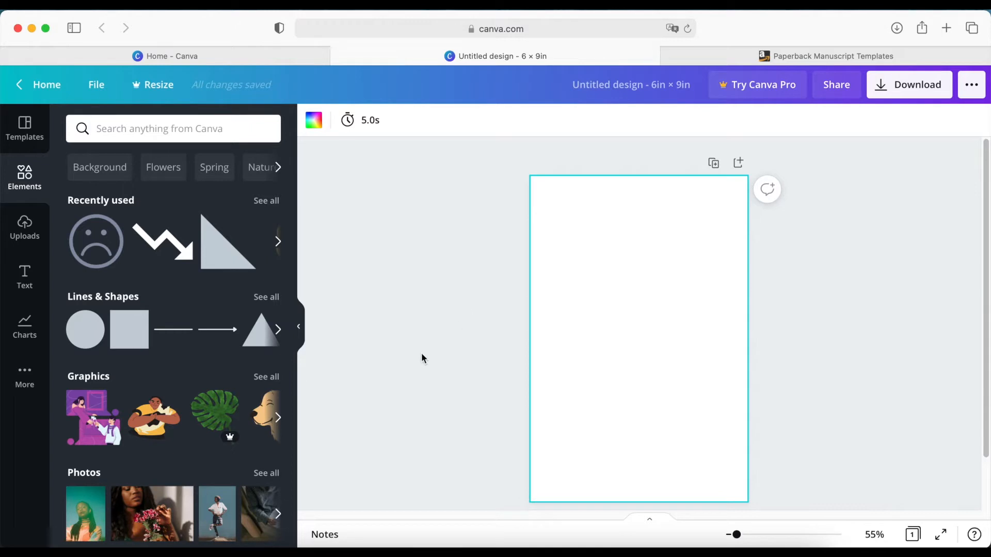
mouse_move(545, 366)
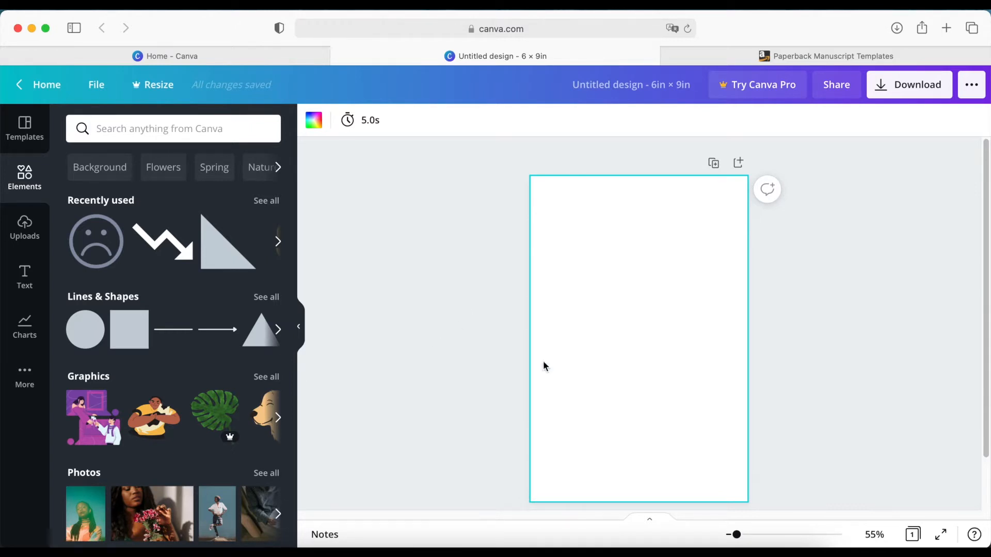
mouse_move(379, 327)
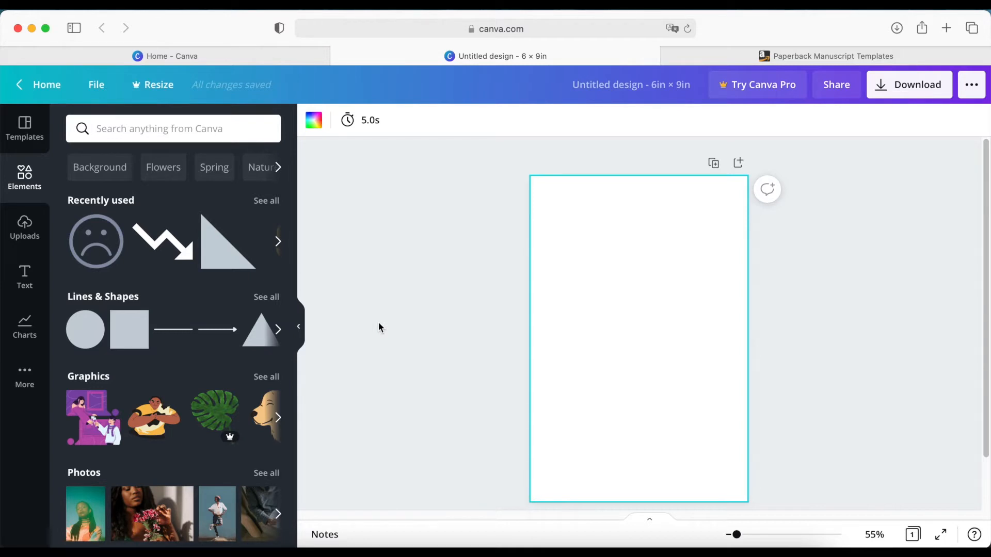
mouse_move(716, 325)
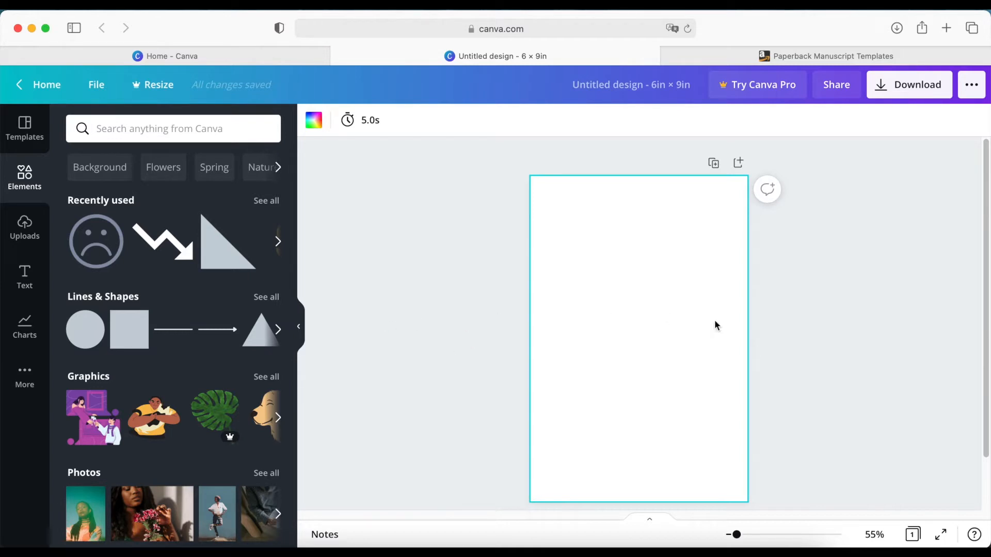
mouse_move(618, 306)
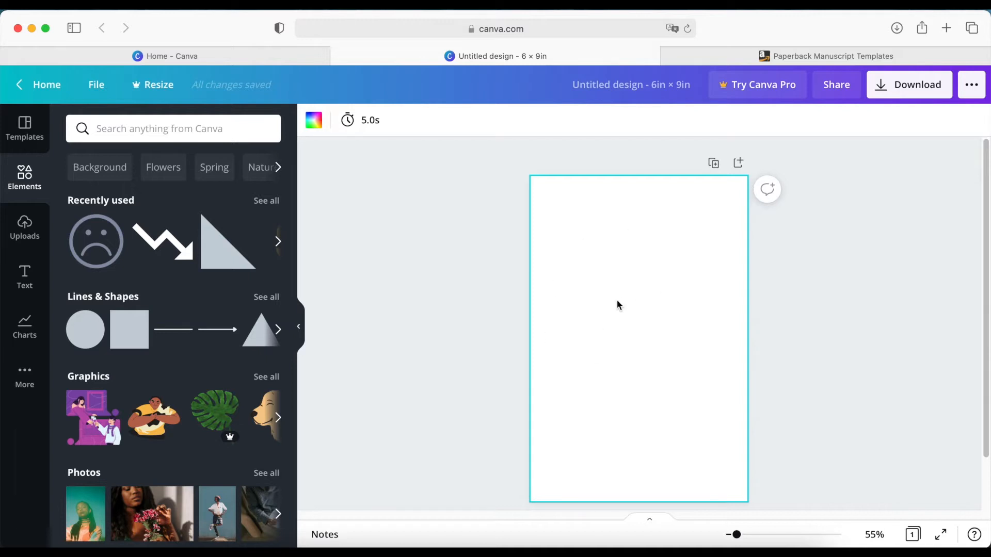
mouse_move(618, 193)
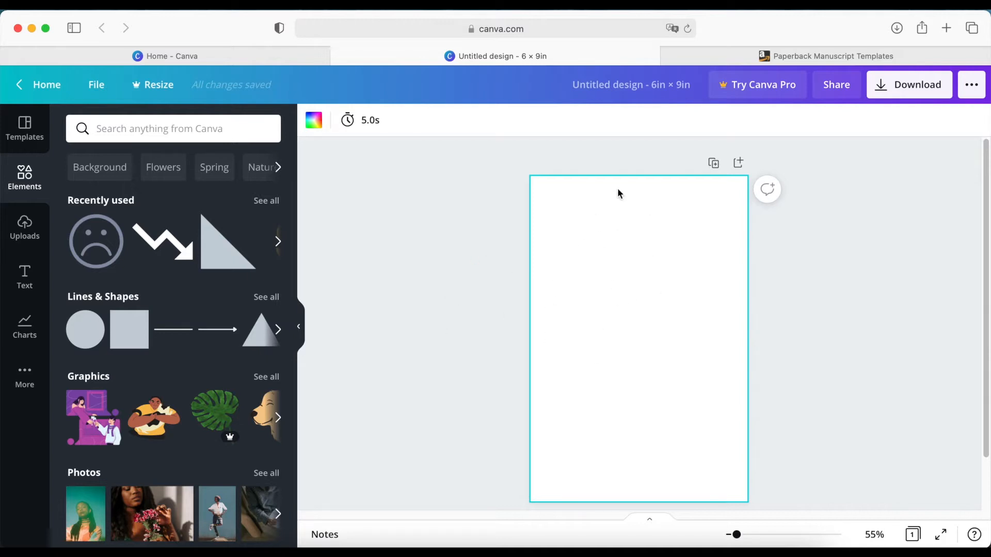
mouse_move(583, 306)
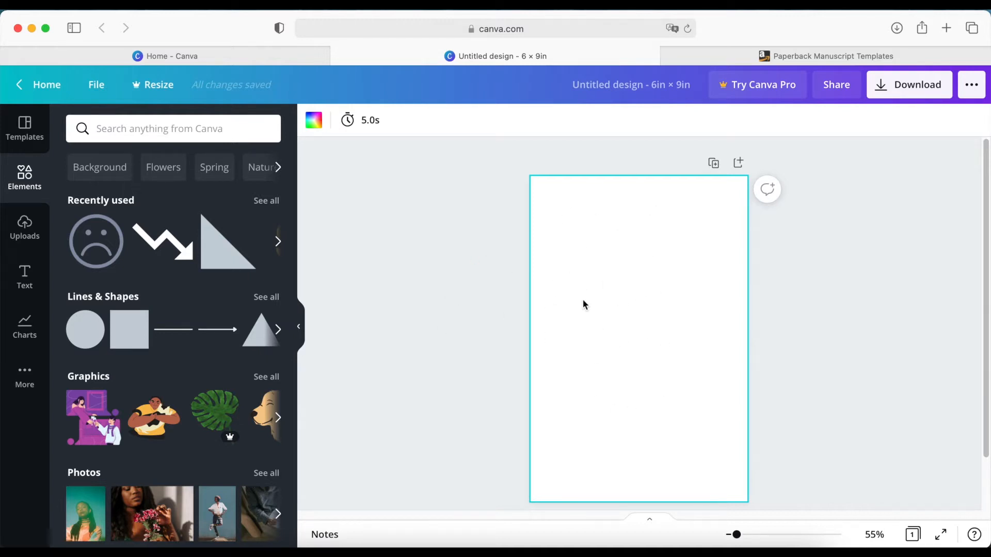
mouse_move(640, 300)
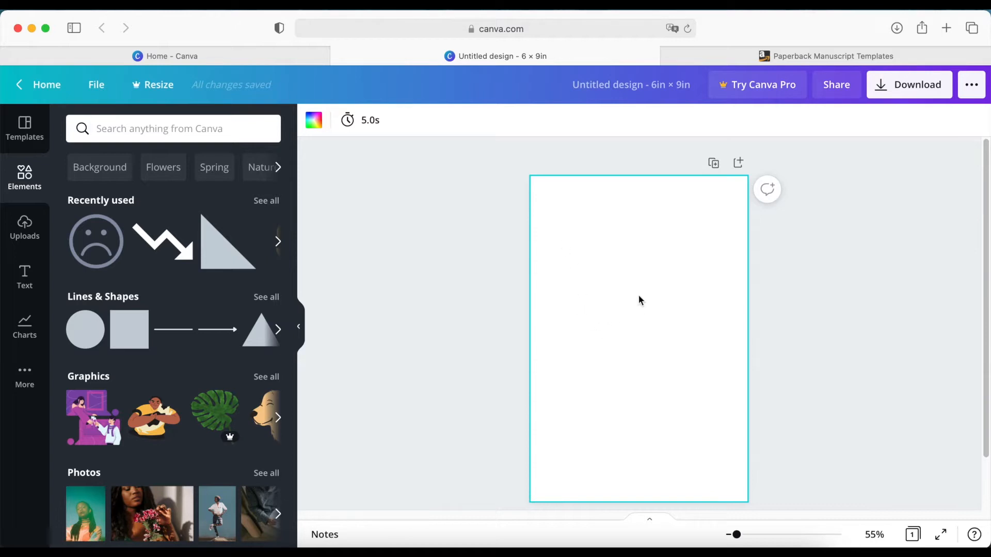
mouse_move(129, 330)
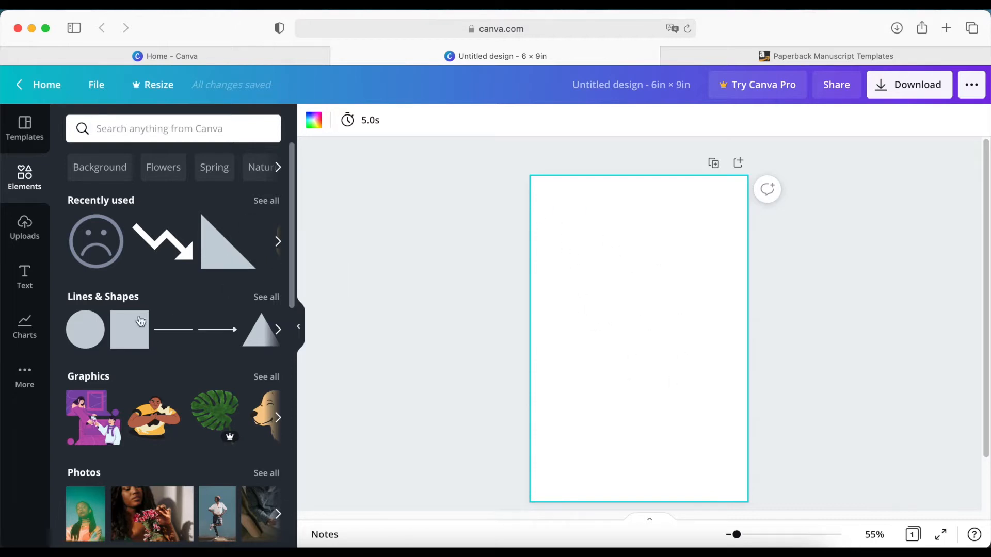
mouse_move(169, 339)
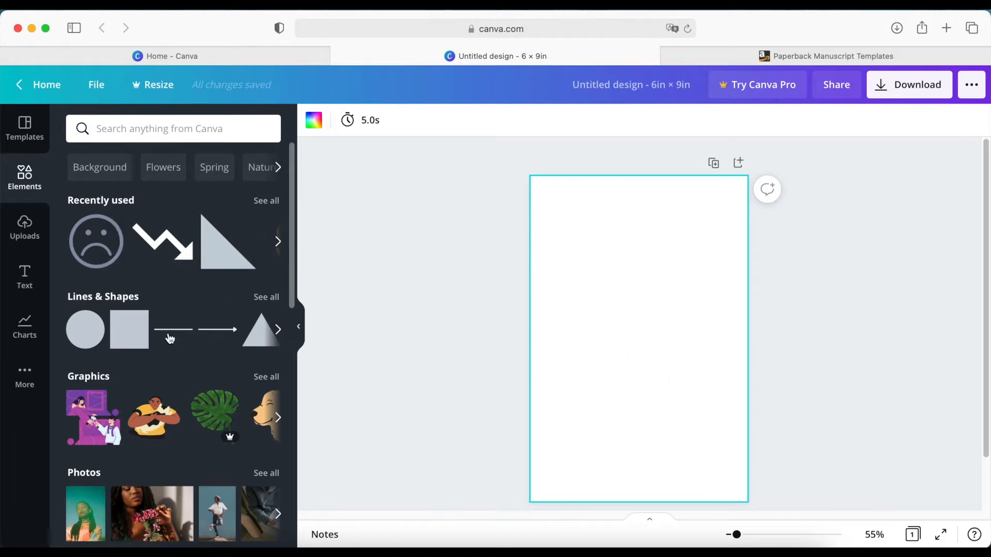
mouse_move(283, 334)
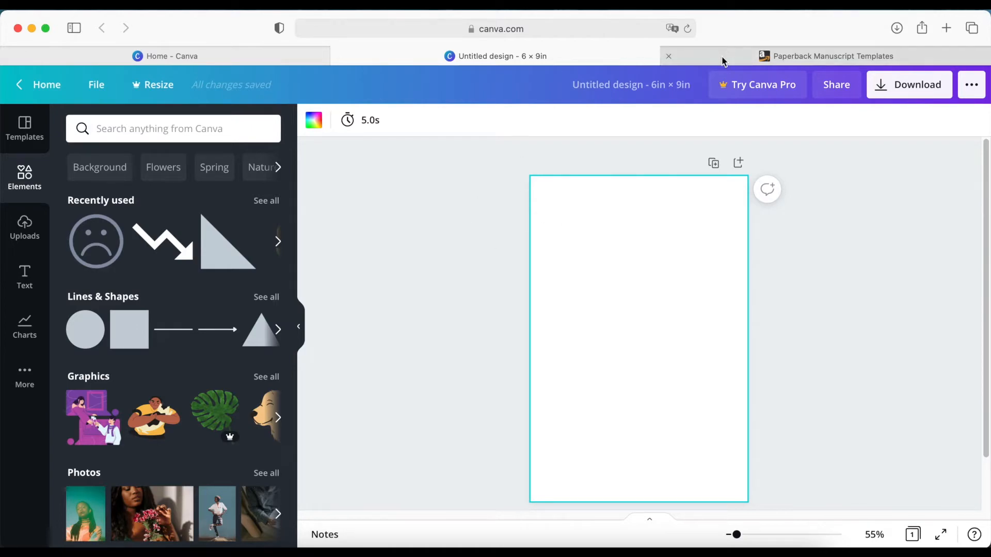
From the templates help page, open the Set Trim Size, Bleed, and Margins article
left_click(668, 56)
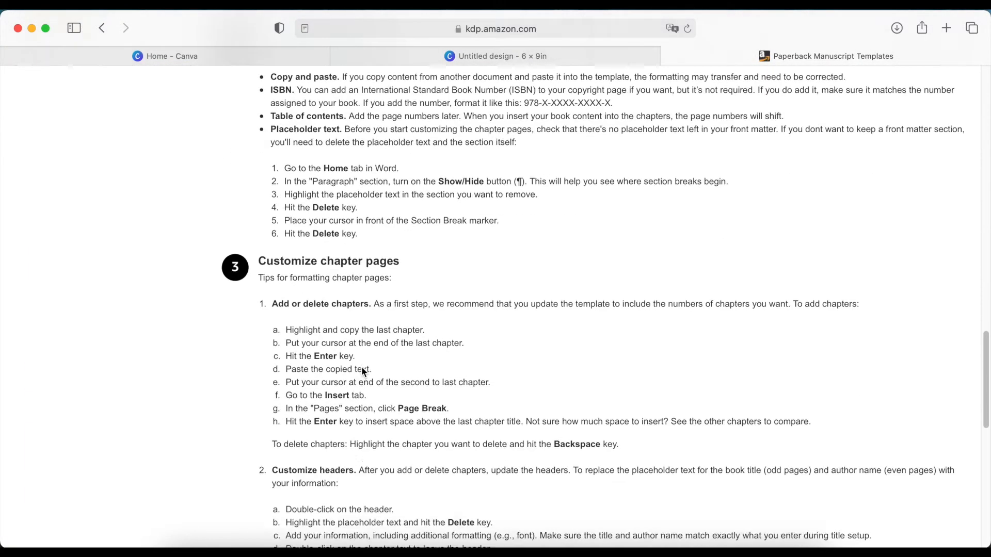
scroll("down", 3)
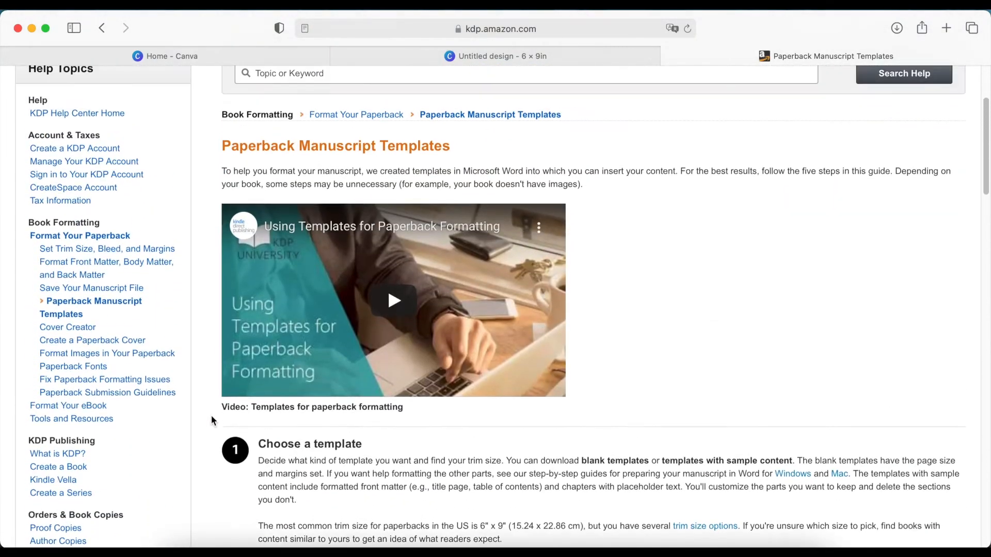
mouse_move(67, 327)
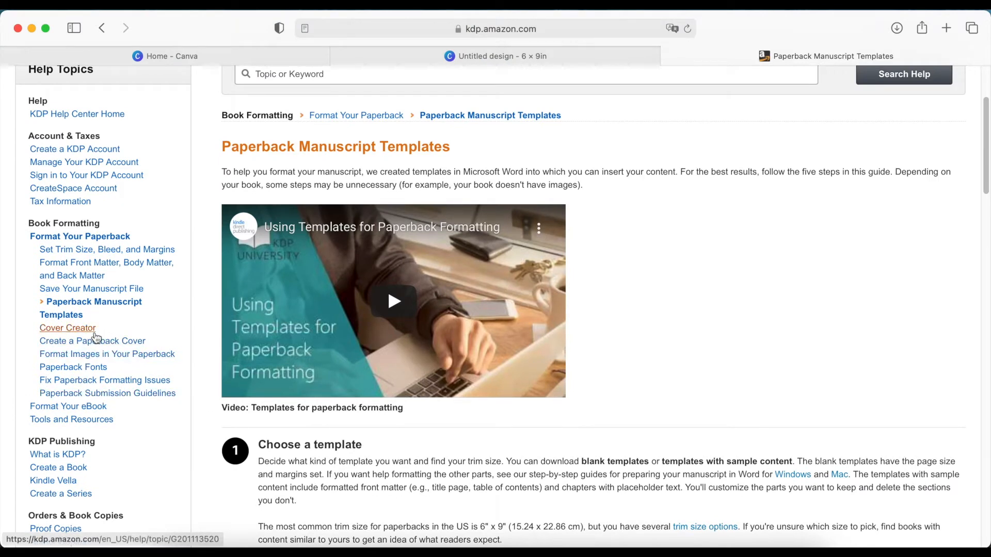
mouse_move(82, 276)
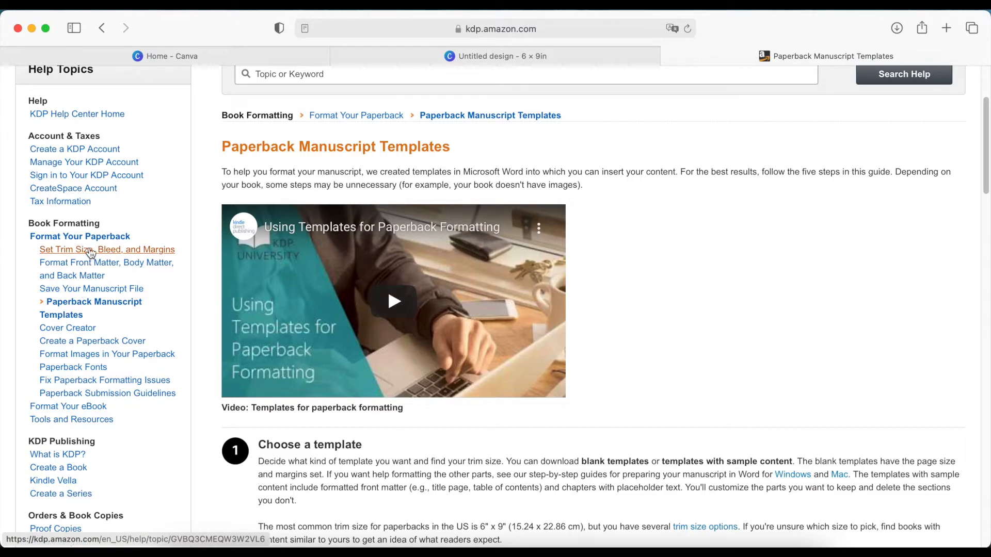
left_click(106, 249)
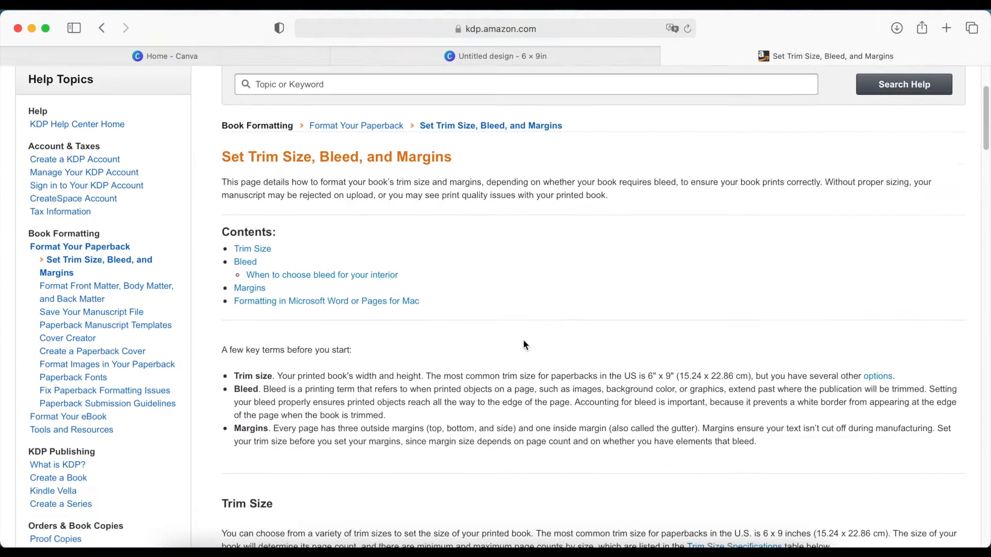
Scroll past the 6 × 9 in bleed layout diagram to the minimum-margin table under Margins
scroll("down", 3)
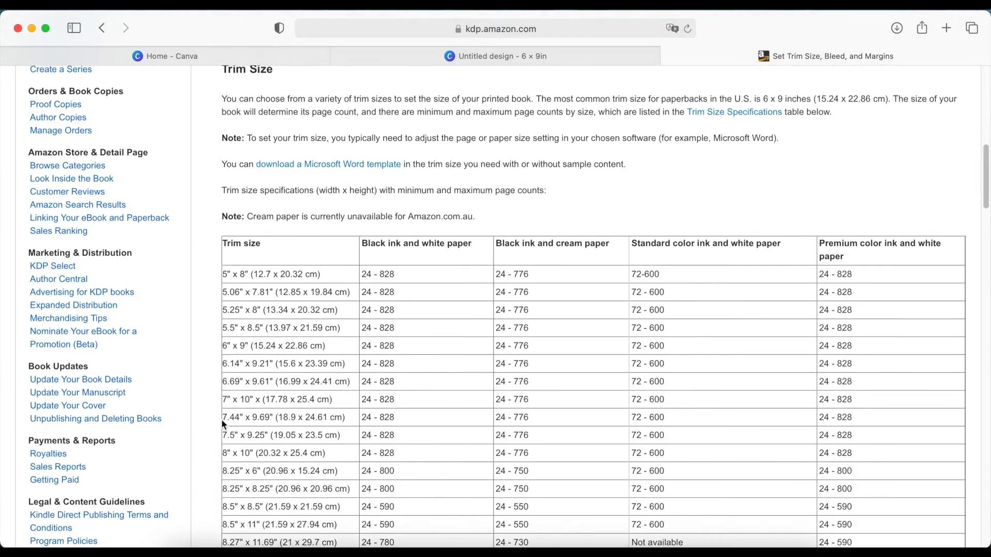
scroll("down", 3)
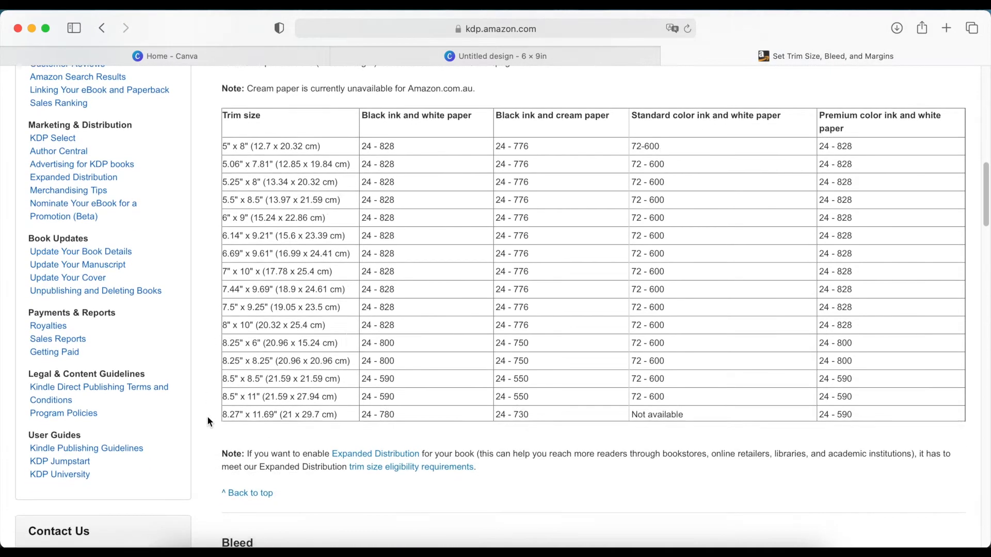
scroll("down", 3)
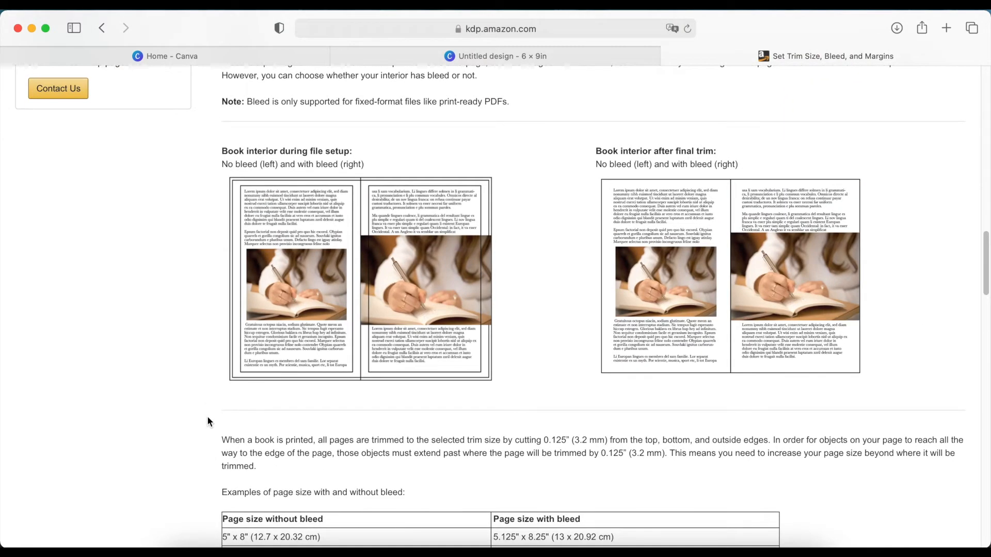
mouse_move(429, 256)
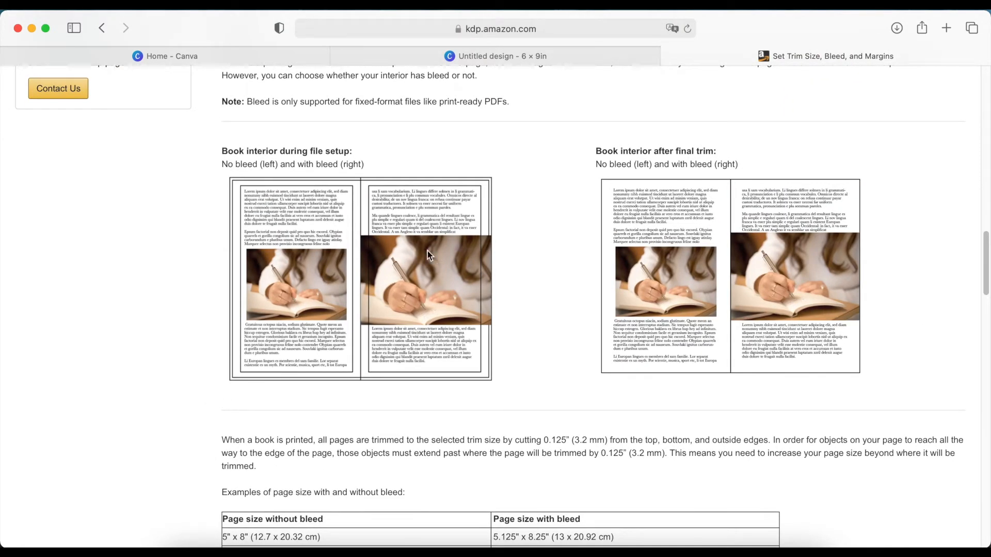
scroll("down", 3)
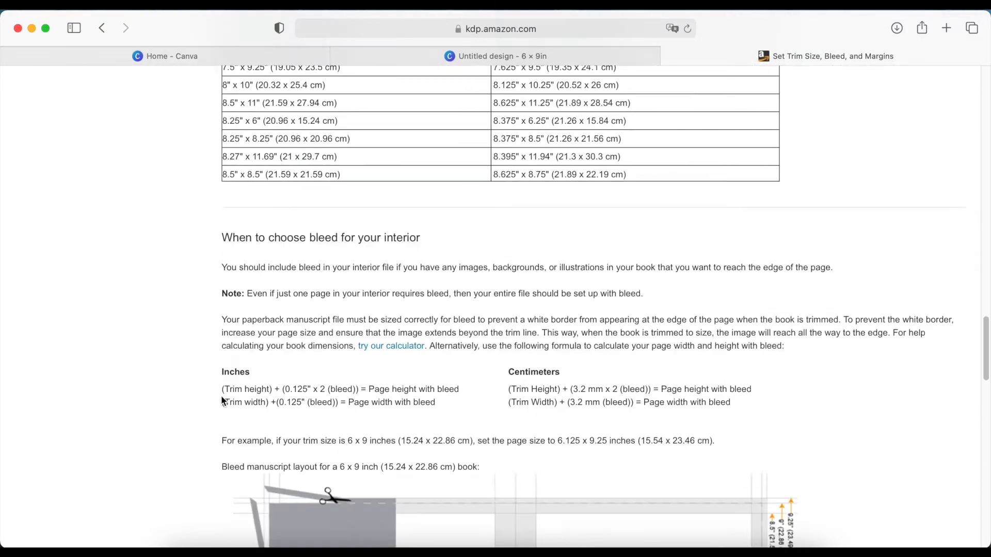
scroll("down", 3)
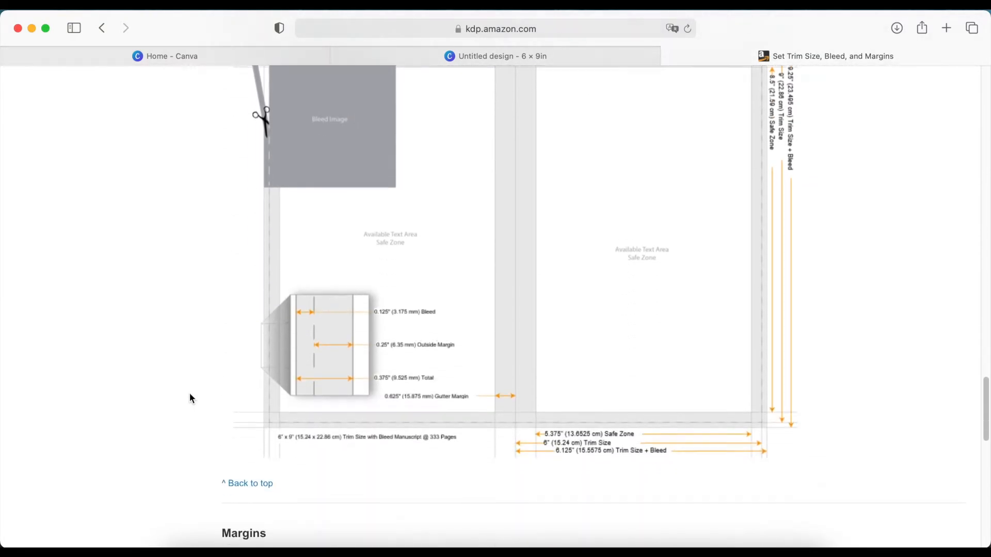
scroll("down", 3)
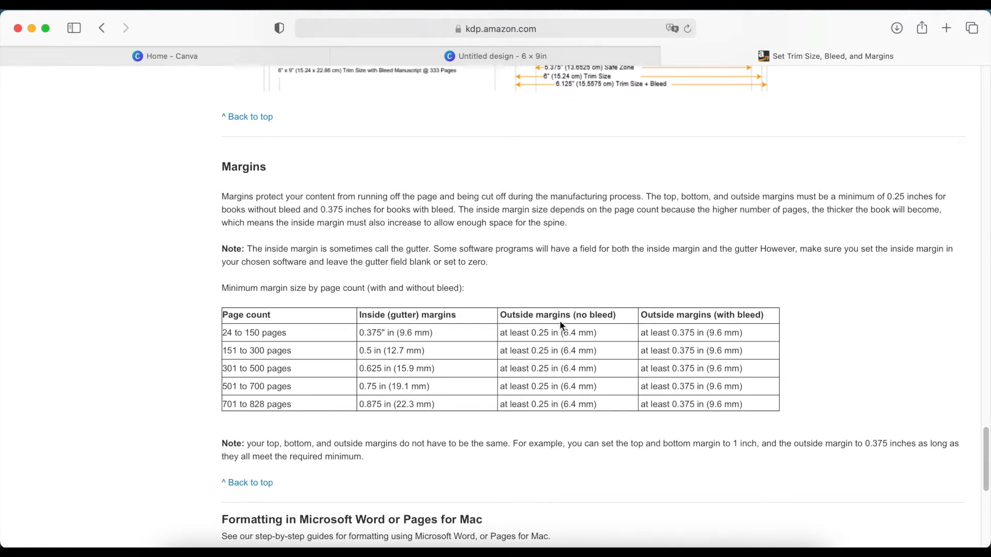
mouse_move(373, 347)
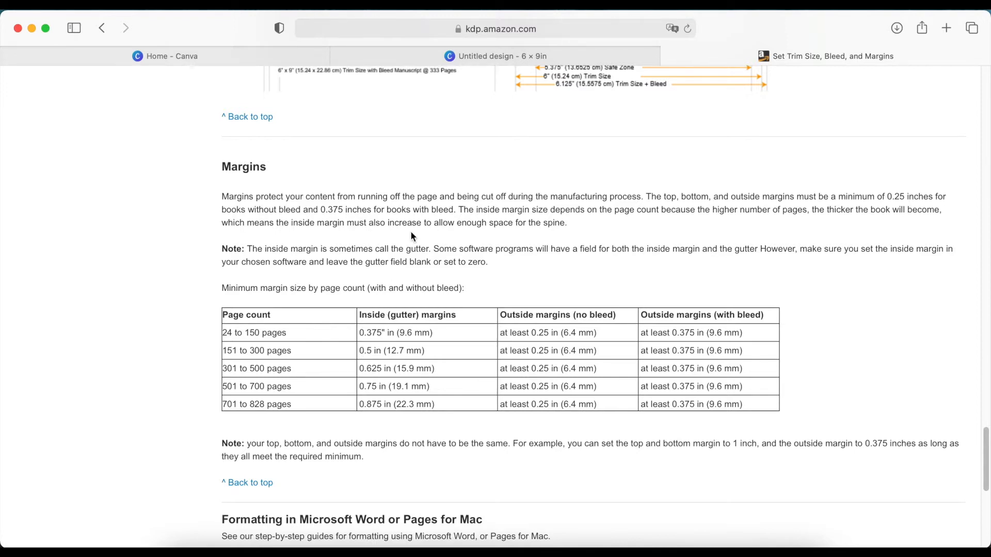
scroll("up", 3)
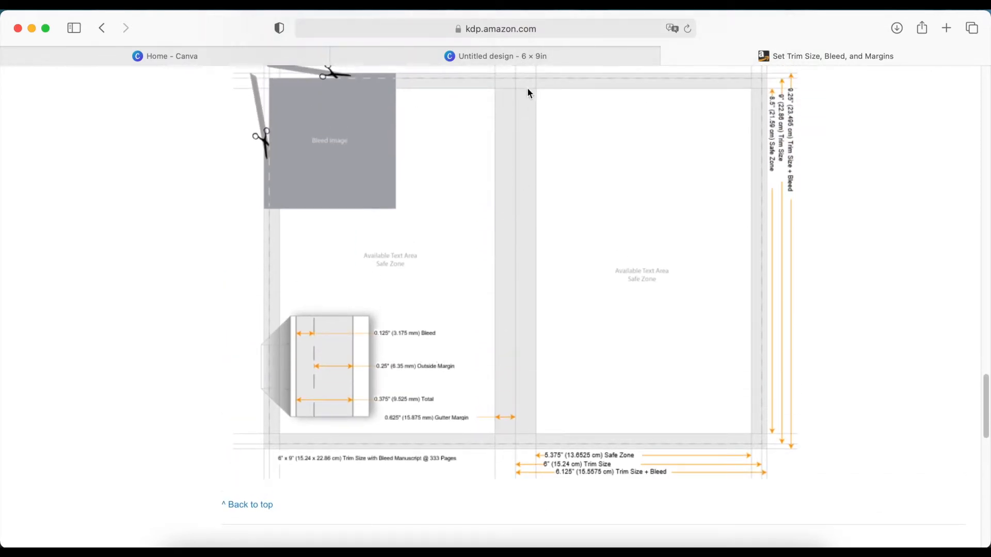
mouse_move(517, 482)
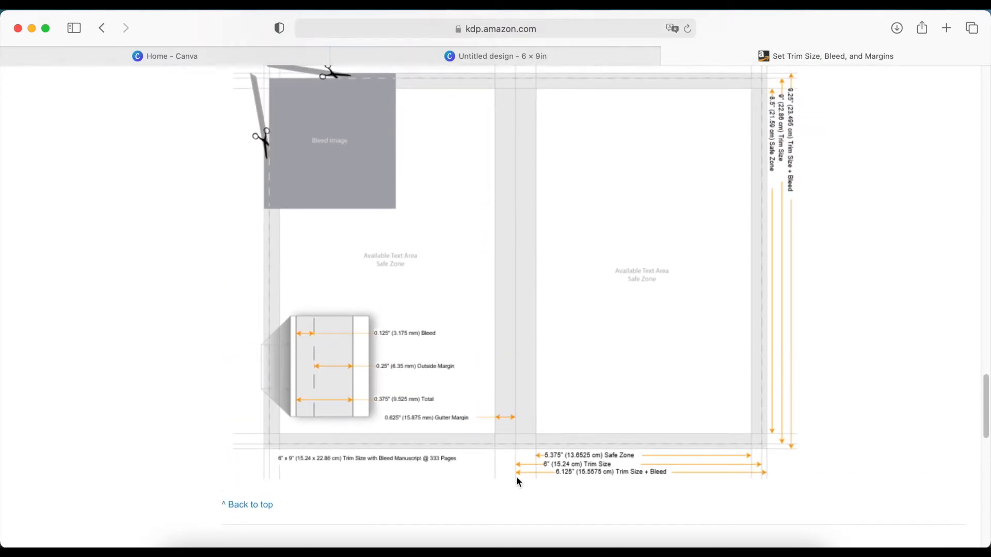
scroll("down", 3)
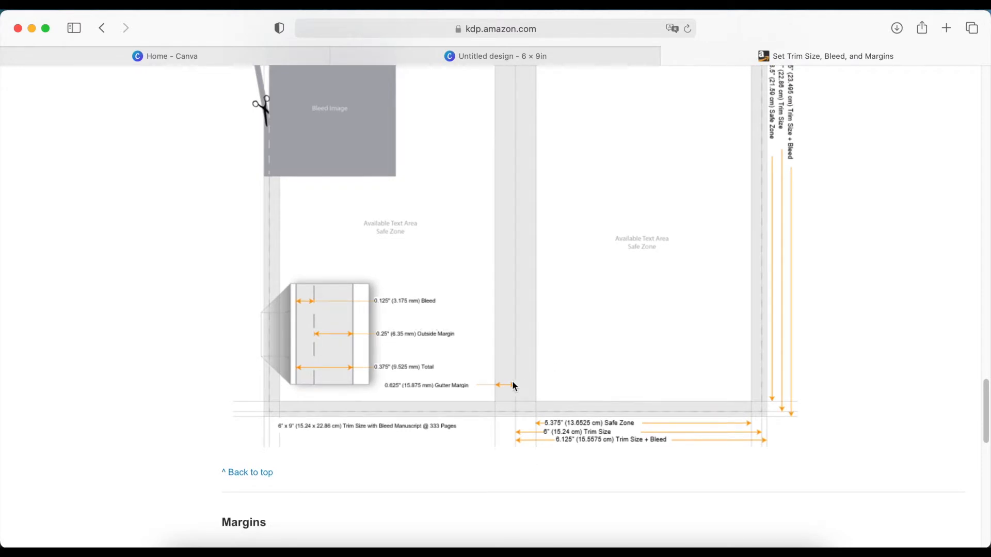
mouse_move(534, 394)
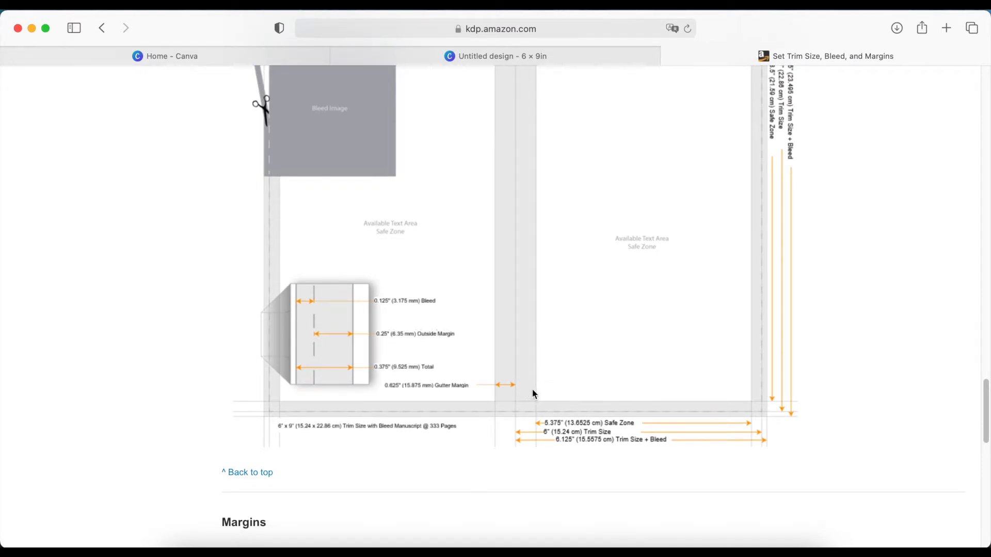
scroll("up", 3)
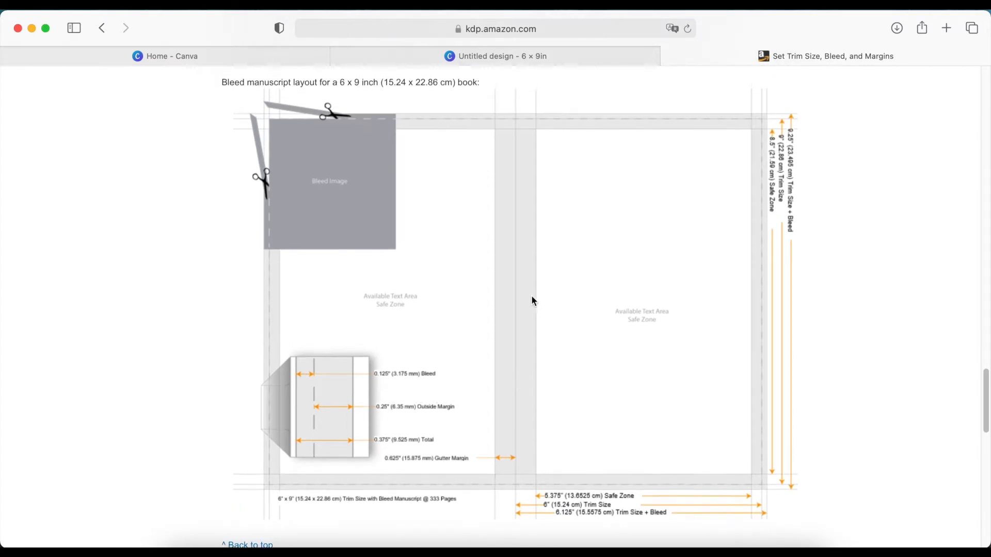
mouse_move(514, 420)
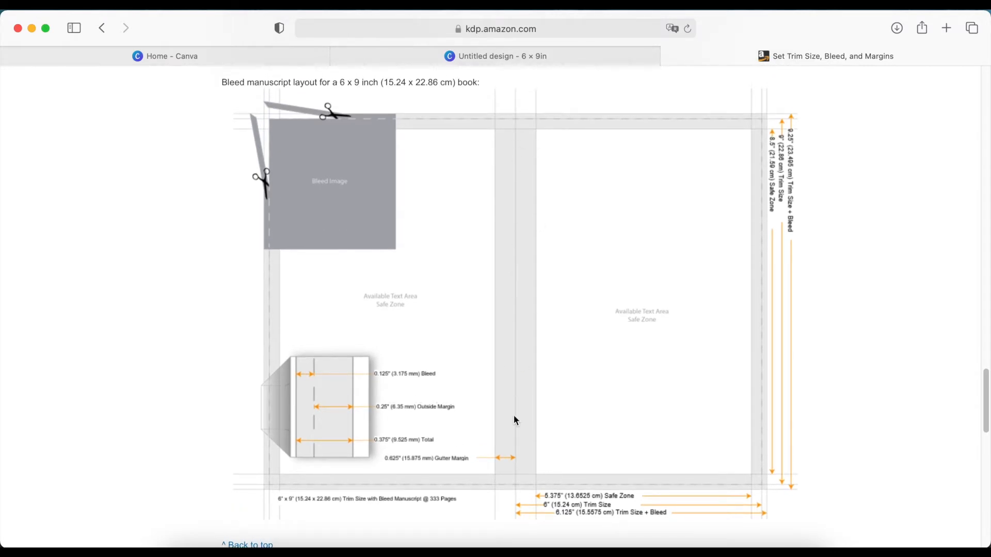
scroll("down", 3)
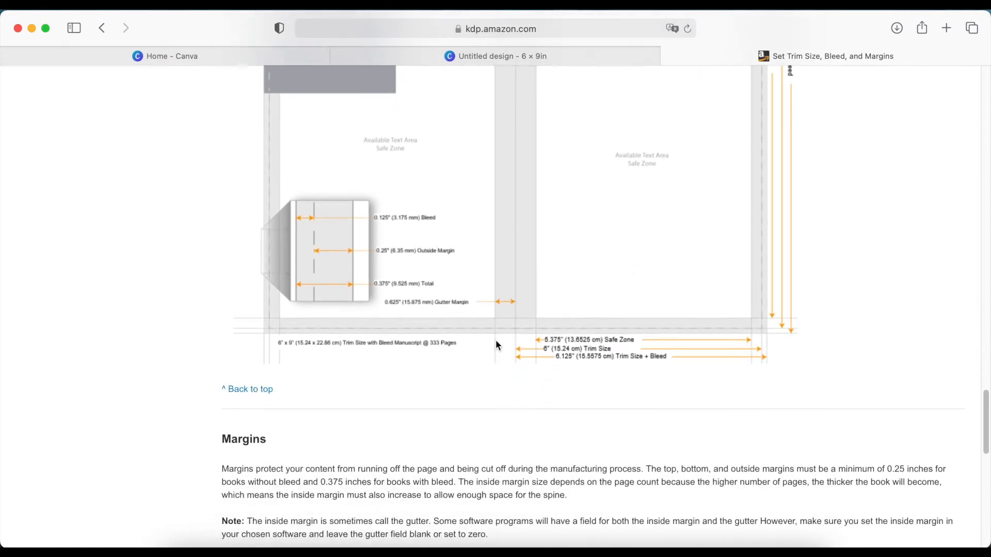
scroll("up", 3)
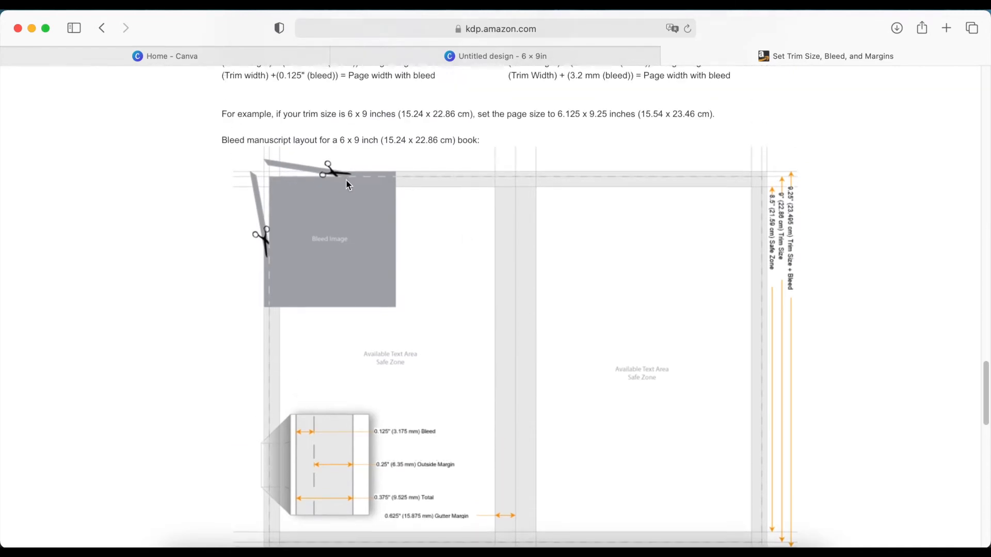
mouse_move(271, 339)
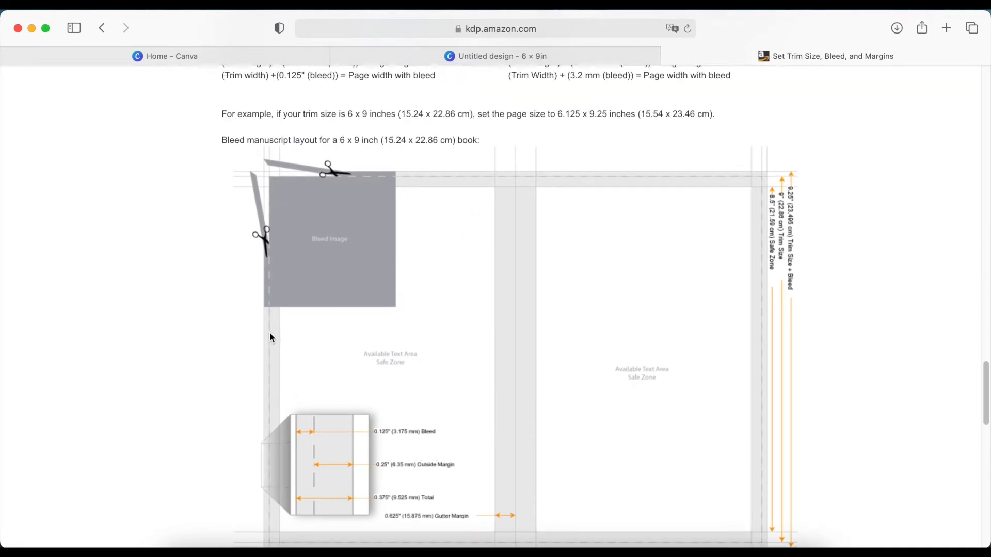
mouse_move(334, 193)
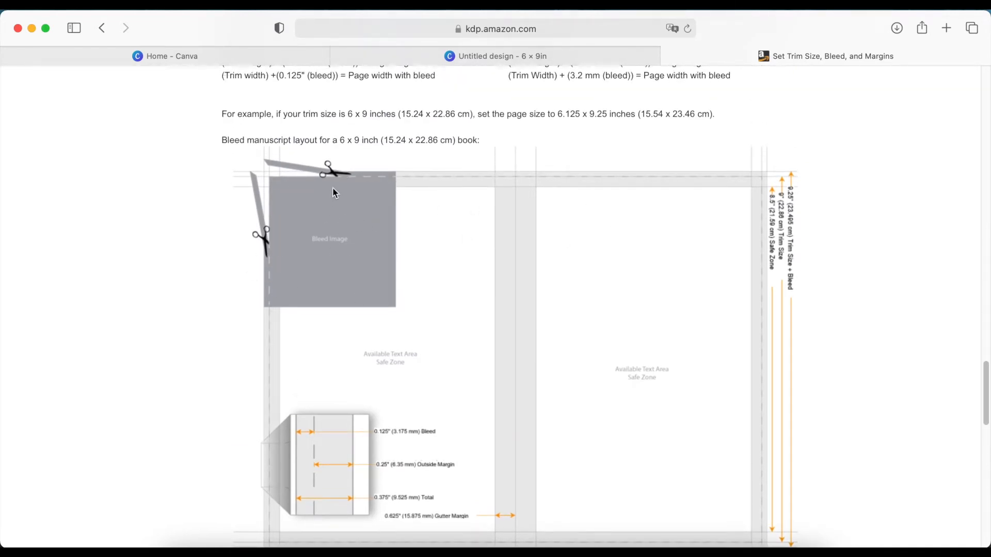
scroll("down", 3)
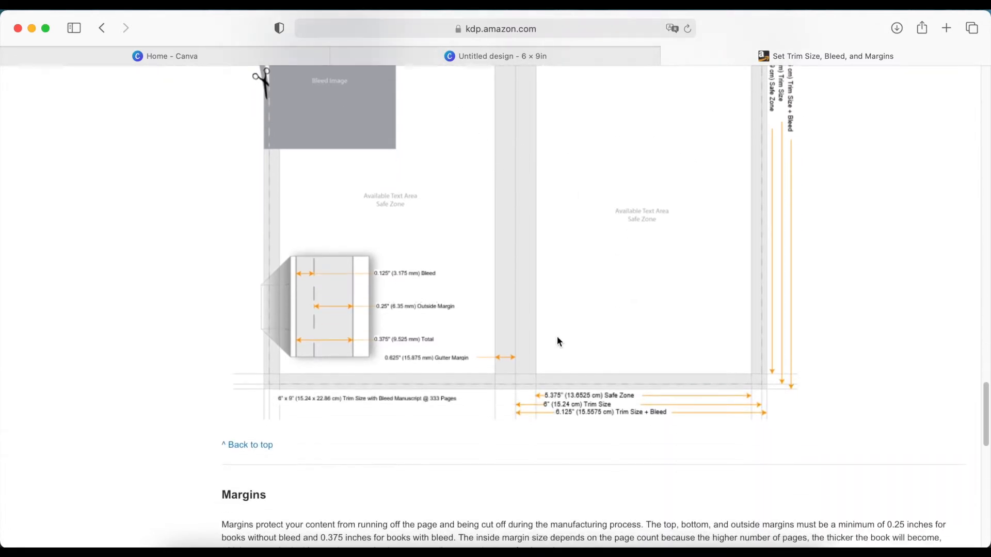
scroll("down", 3)
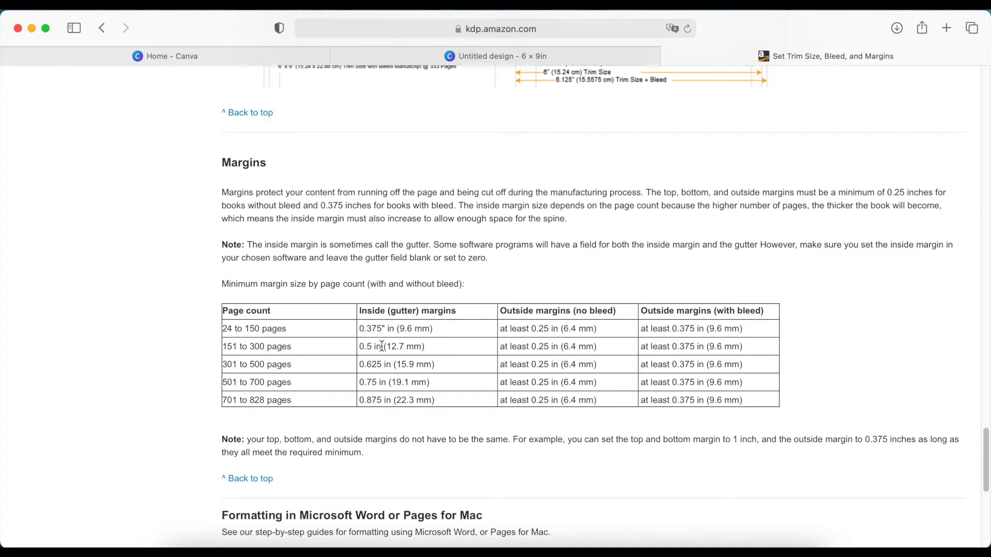
mouse_move(215, 350)
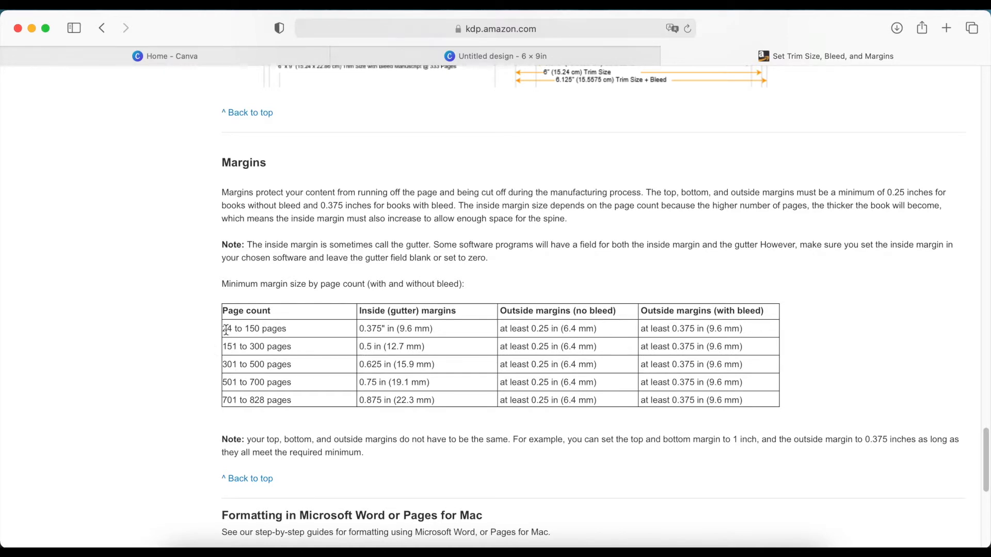
Highlight the 24-page count and 0.375 in inside margin in the table, then return to the Canva design
double_click(227, 328)
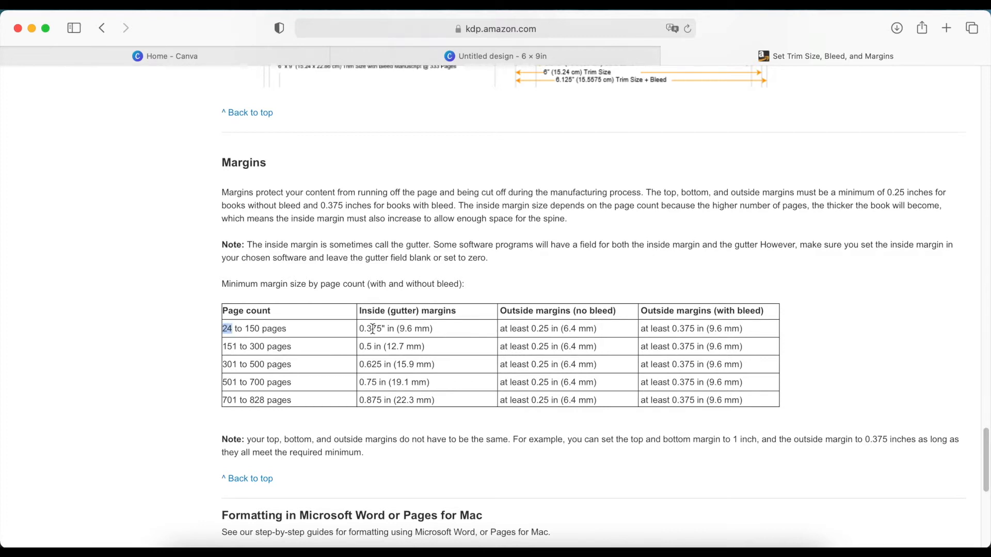
double_click(395, 328)
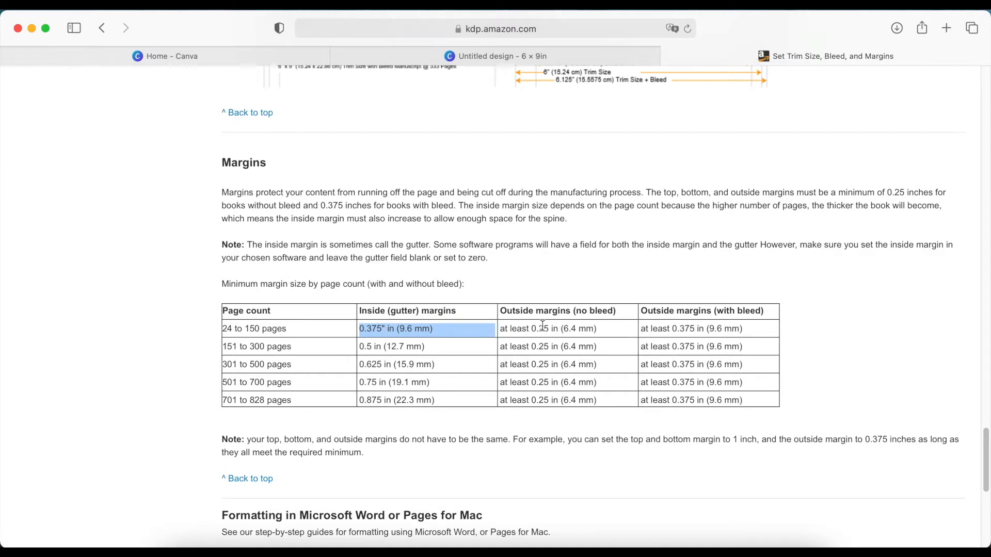
left_click(551, 328)
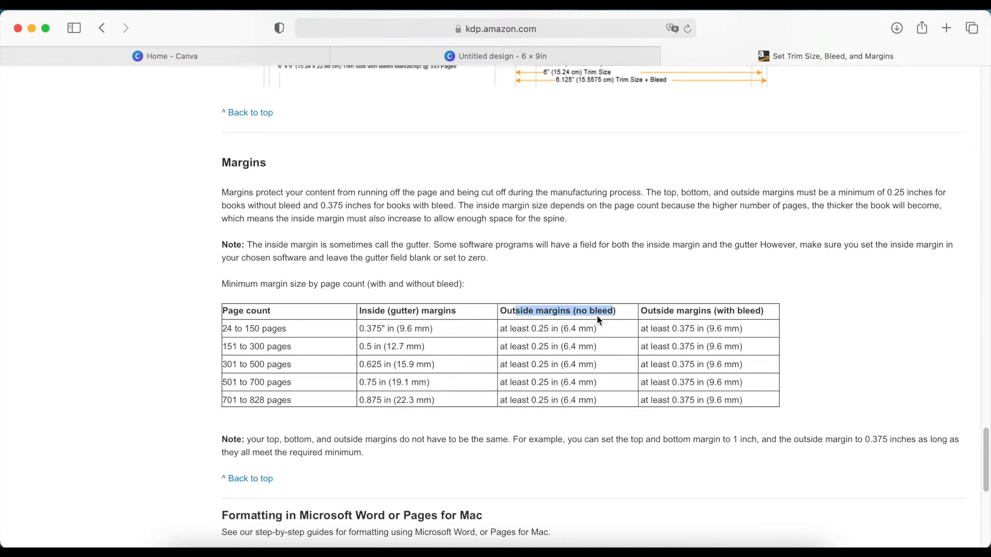
mouse_move(544, 340)
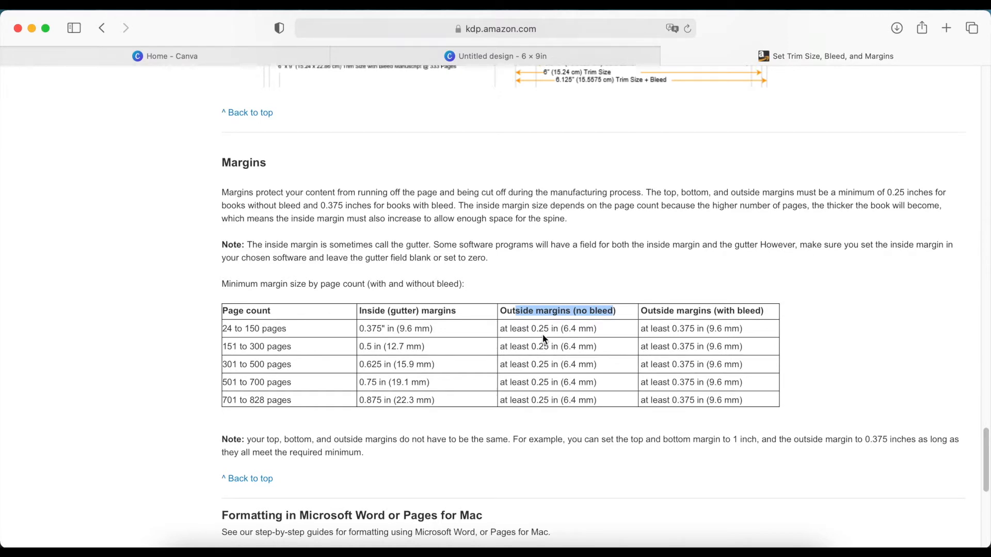
scroll("down", 3)
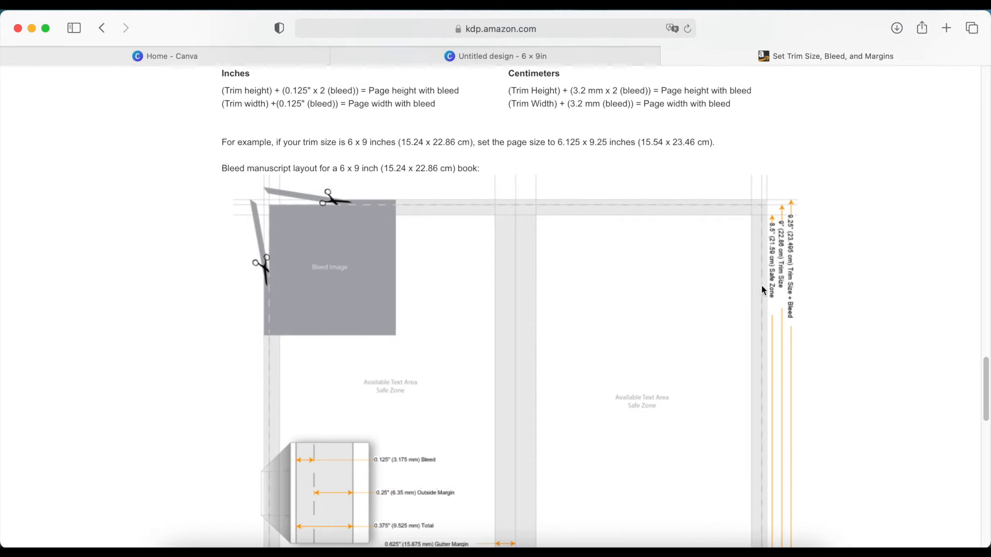
mouse_move(641, 306)
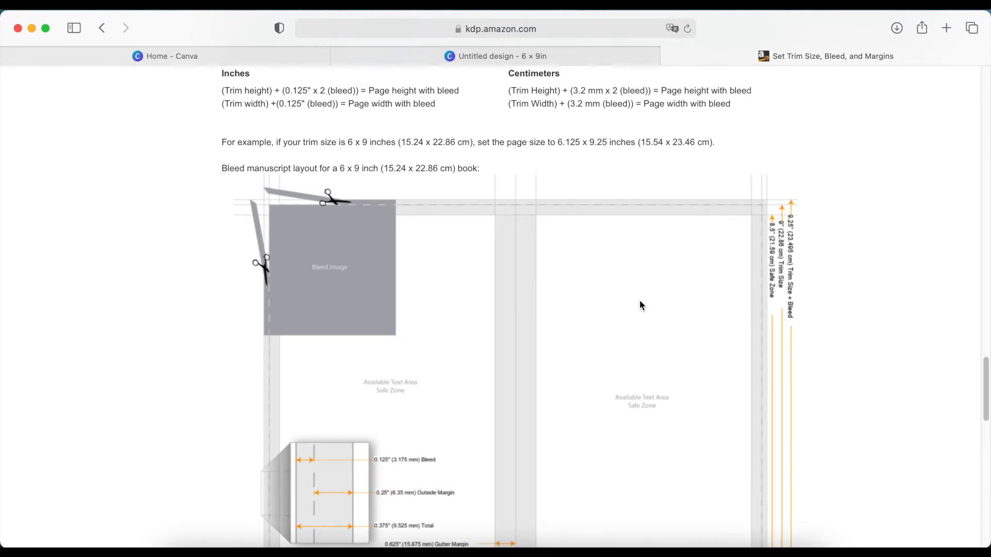
mouse_move(537, 325)
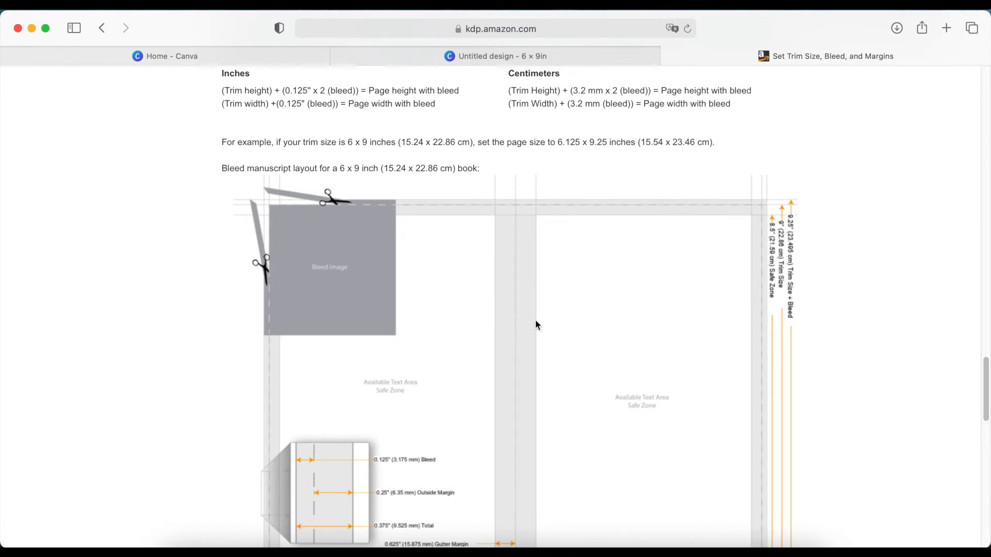
scroll("down", 3)
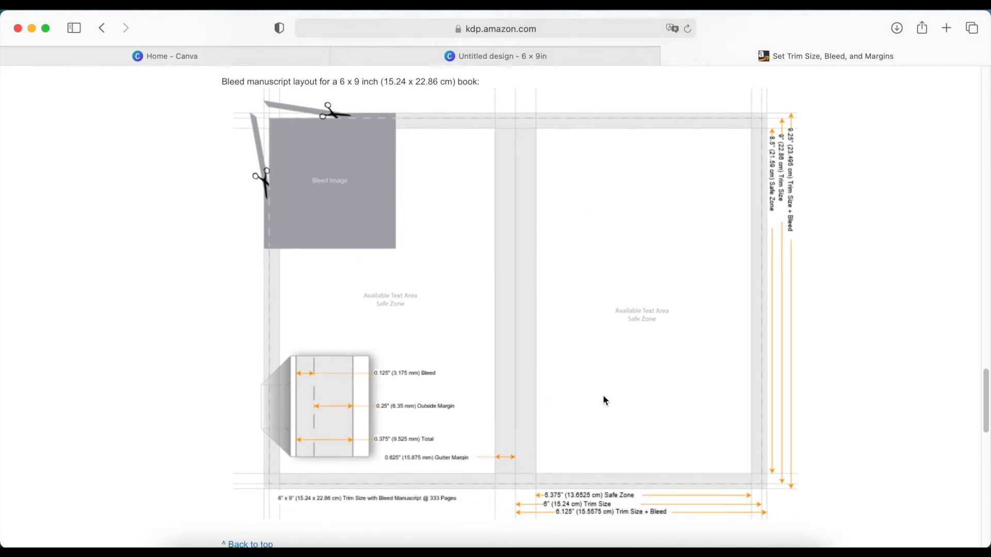
left_click(497, 56)
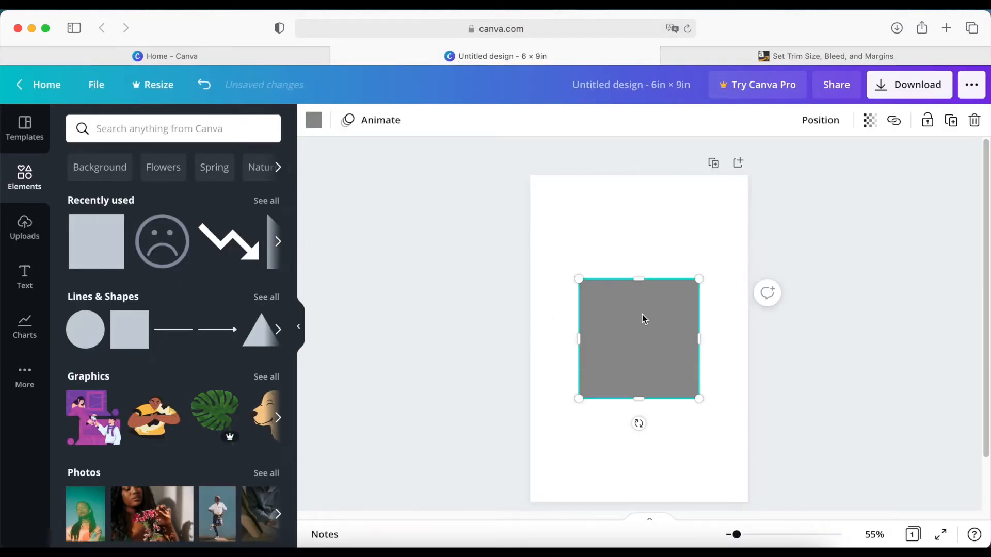
Move the grey square to the top-right corner and narrow it to a strip about 0.3 in wide
left_click_drag(639, 340, 688, 235)
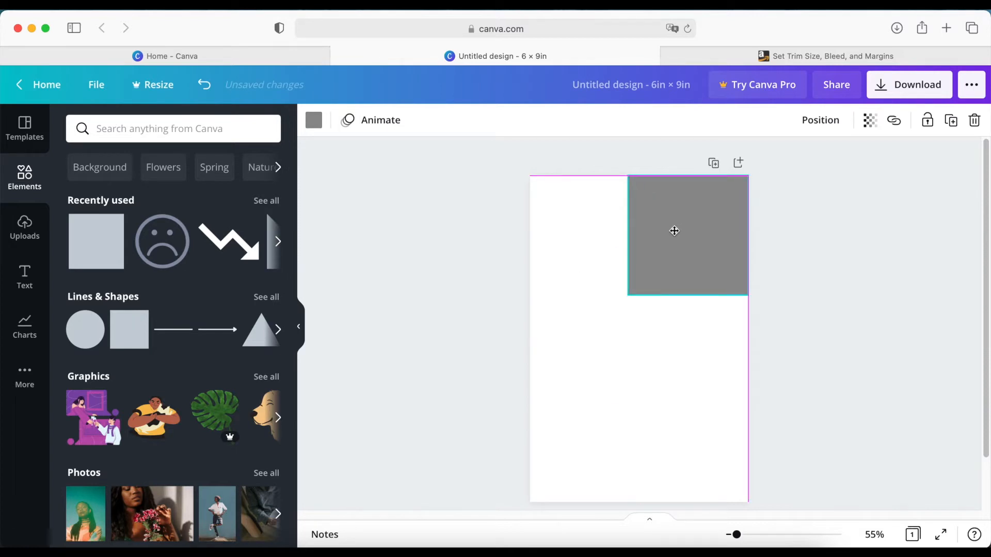
left_click(674, 230)
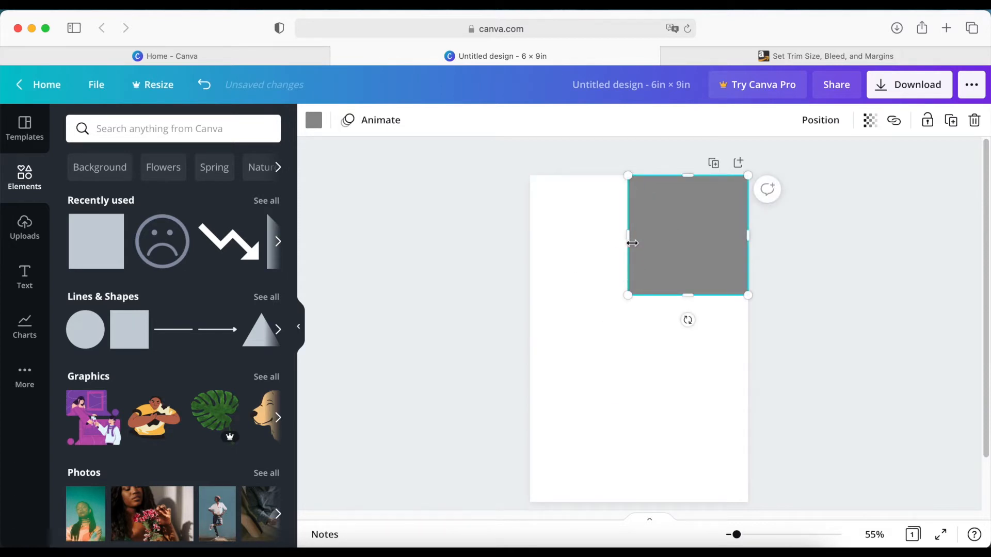
left_click_drag(627, 242, 670, 240)
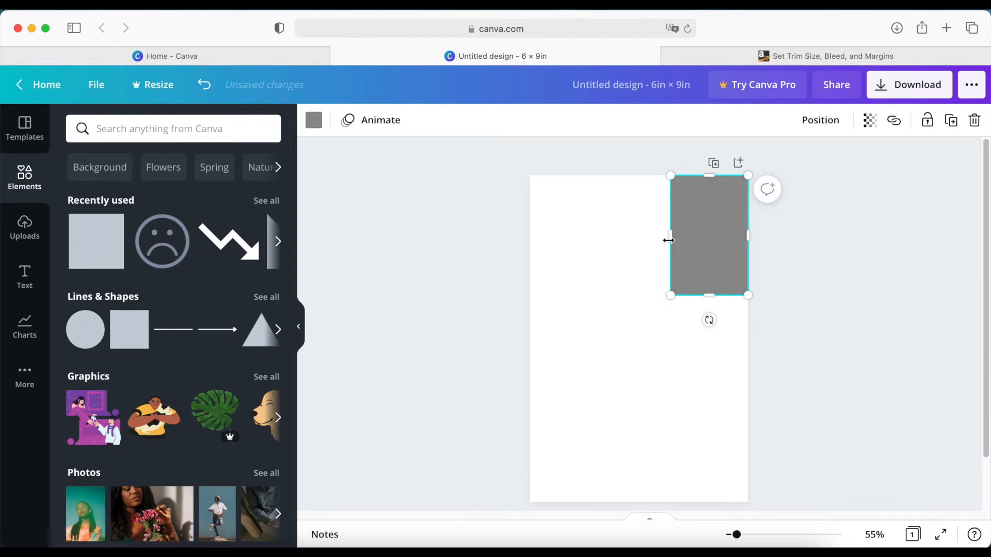
left_click_drag(670, 238, 662, 239)
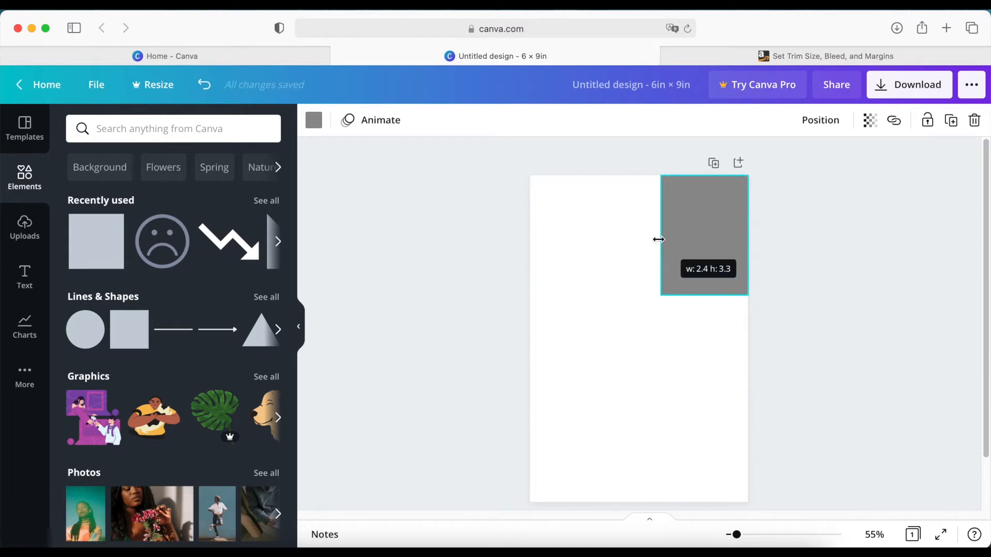
left_click_drag(661, 238, 687, 238)
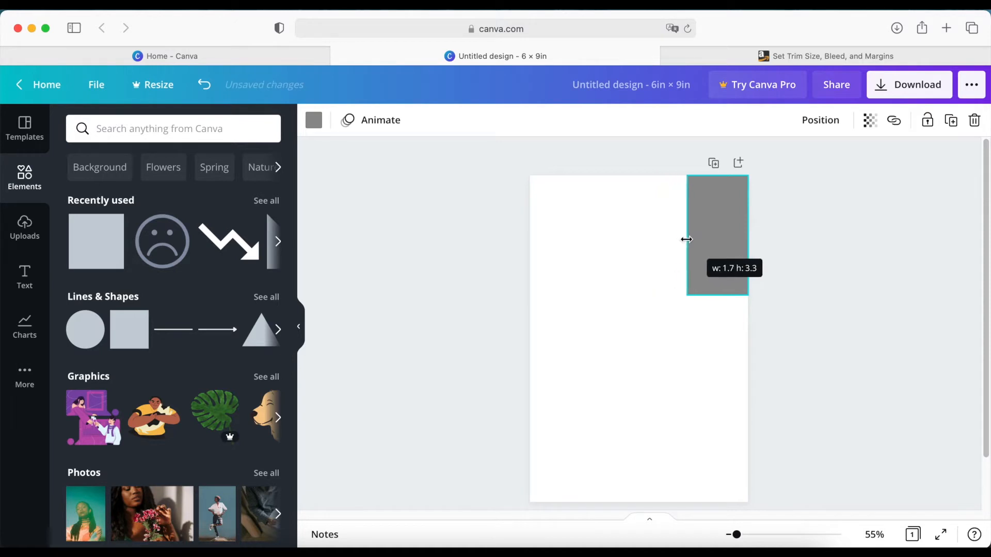
left_click_drag(688, 238, 712, 236)
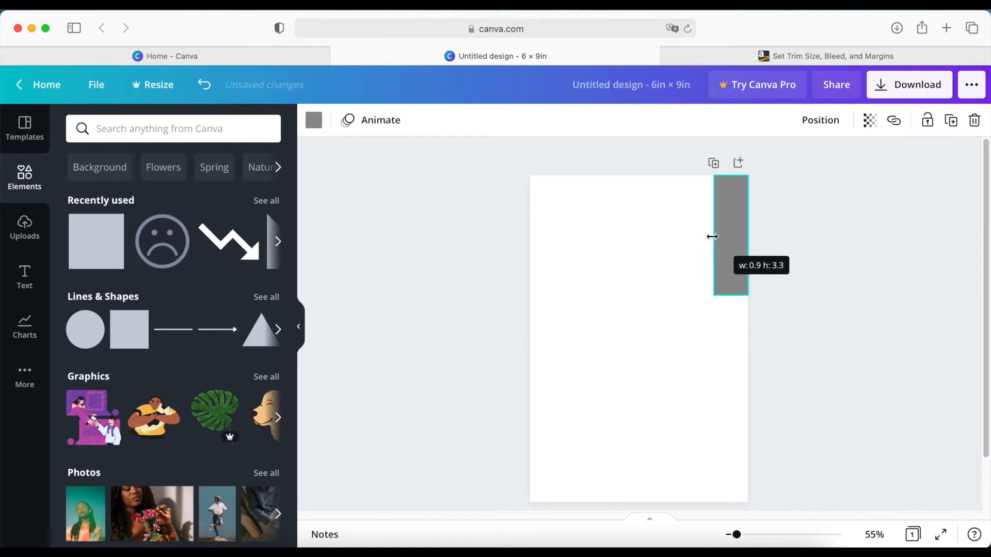
left_click_drag(713, 236, 726, 237)
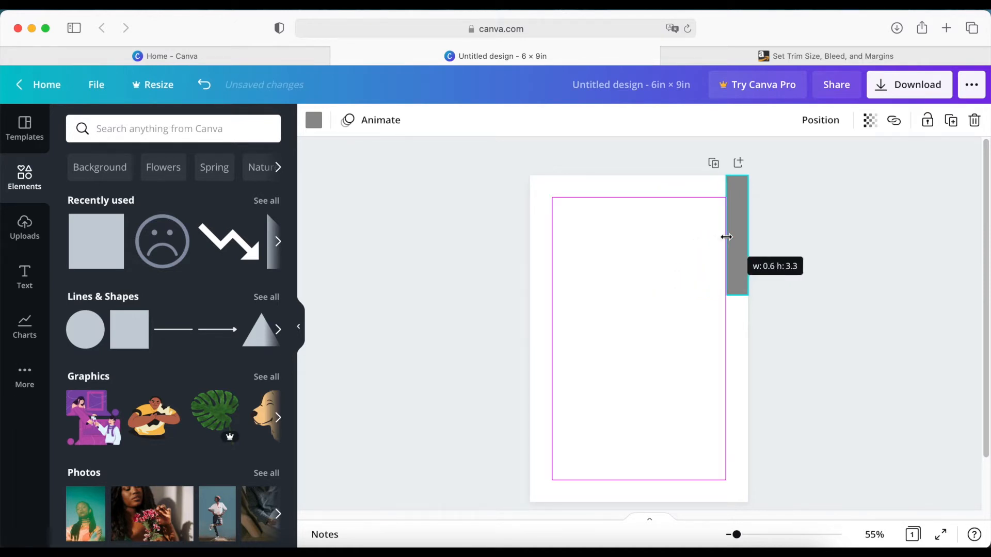
left_click_drag(725, 237, 733, 238)
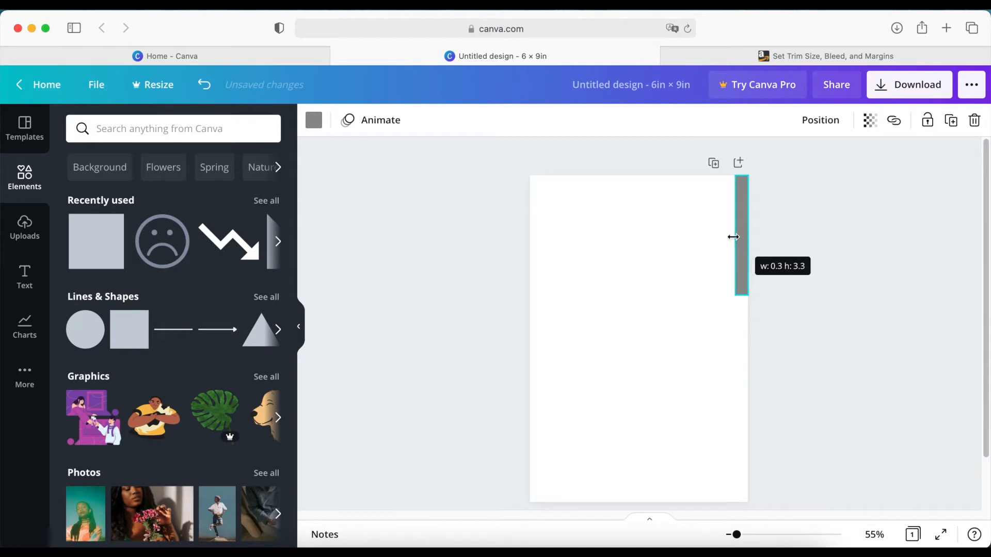
Stretch the strip to the full 9 in page height and fine-tune its width at the right edge
left_click_drag(741, 292, 742, 485)
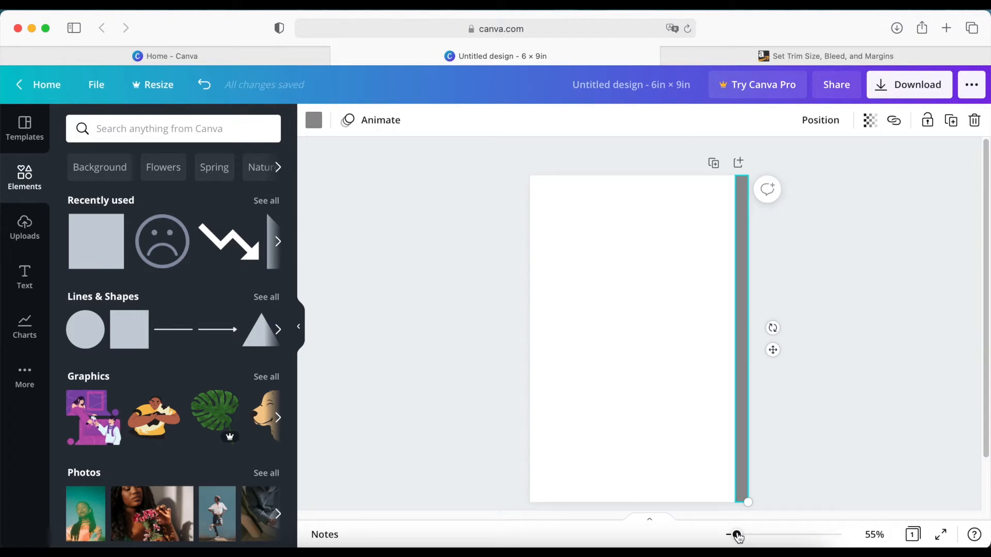
left_click_drag(737, 536, 749, 535)
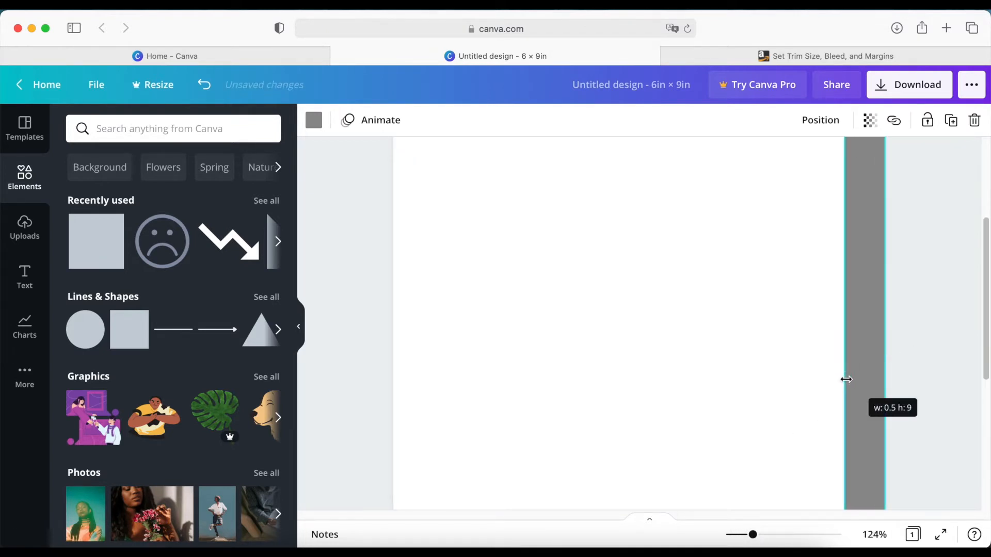
left_click_drag(847, 379, 860, 385)
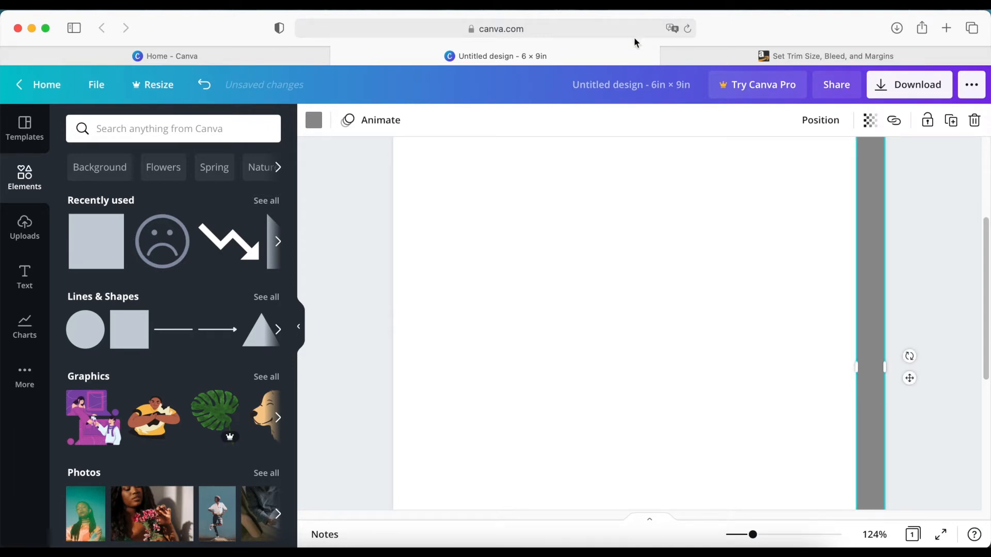
left_click(833, 55)
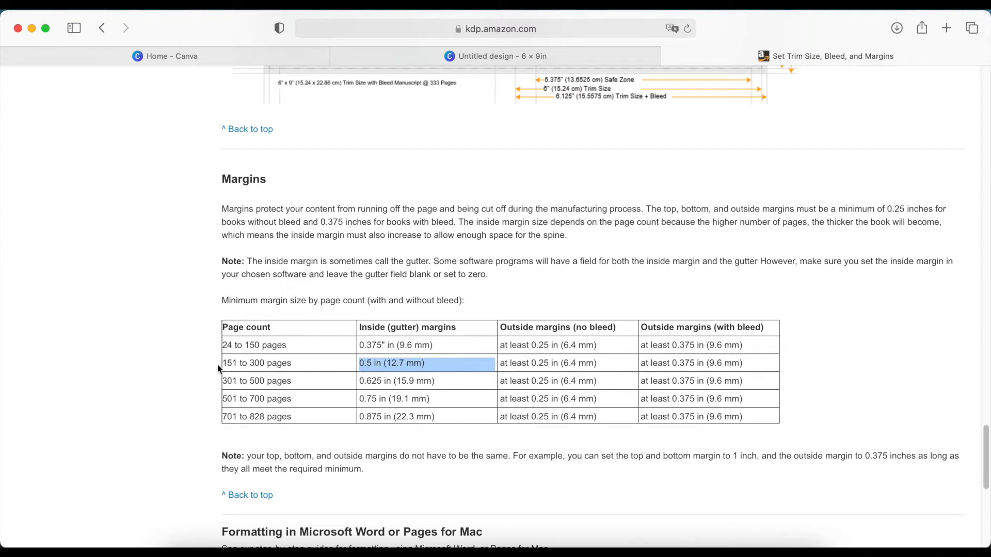
mouse_move(222, 368)
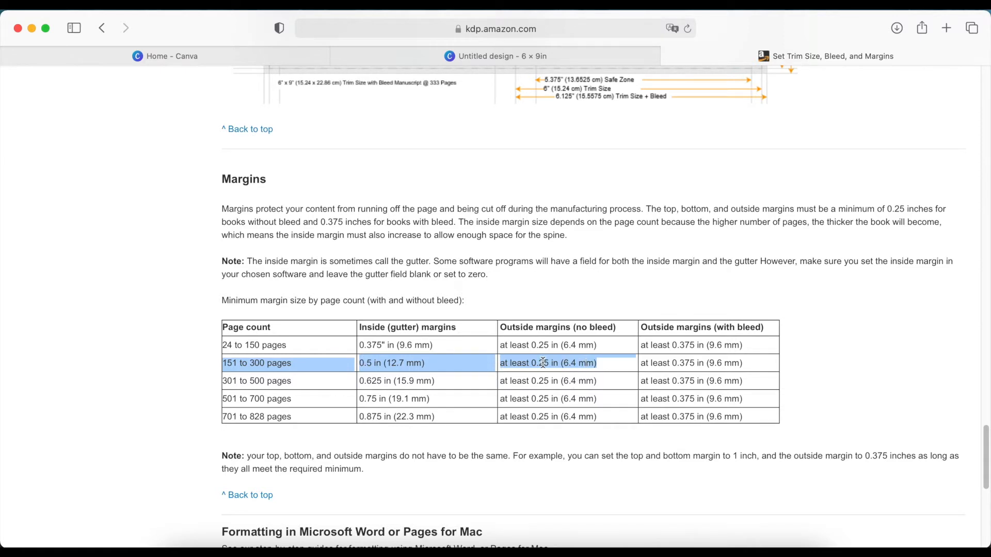
mouse_move(547, 132)
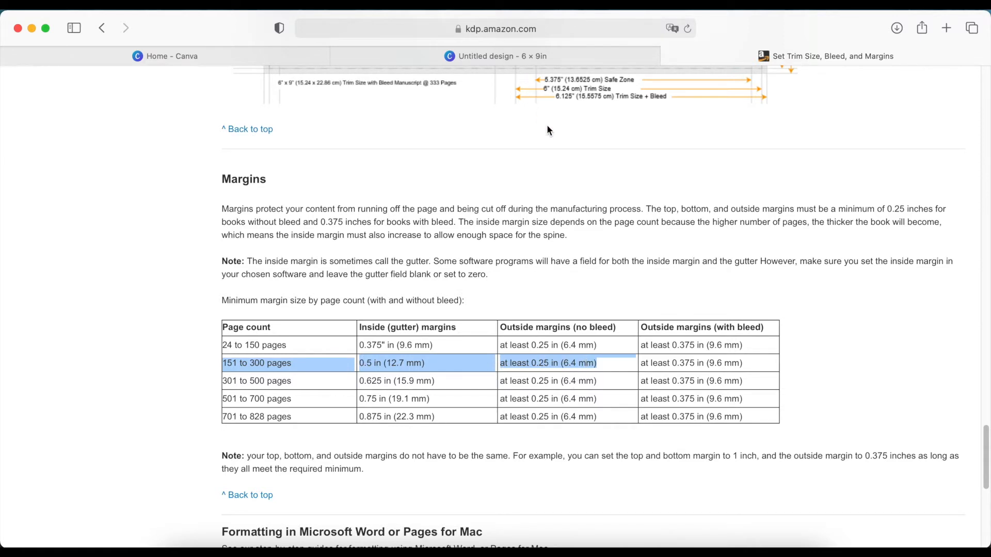
Widen the right-edge strip slightly into the page and zoom out to see the whole page
left_click(497, 56)
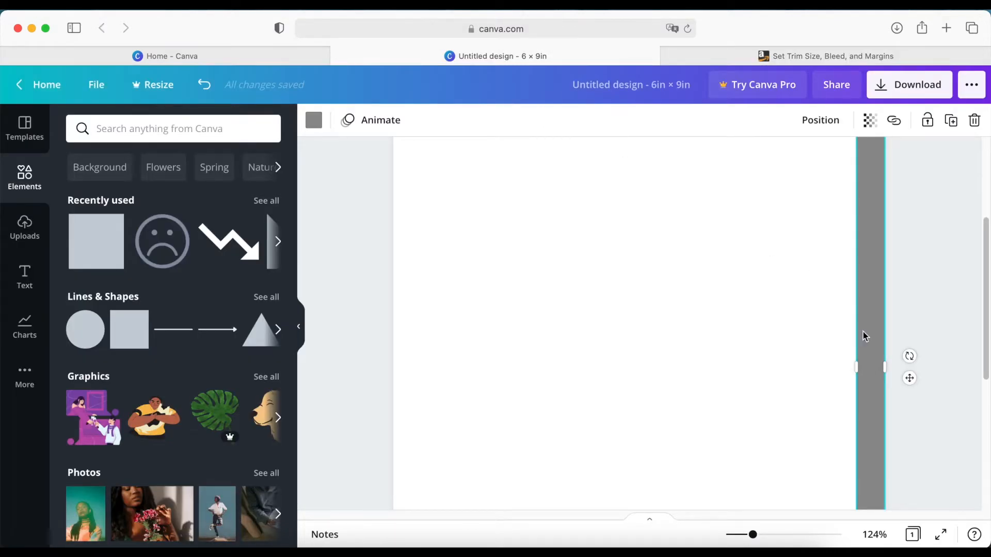
left_click_drag(885, 369, 841, 369)
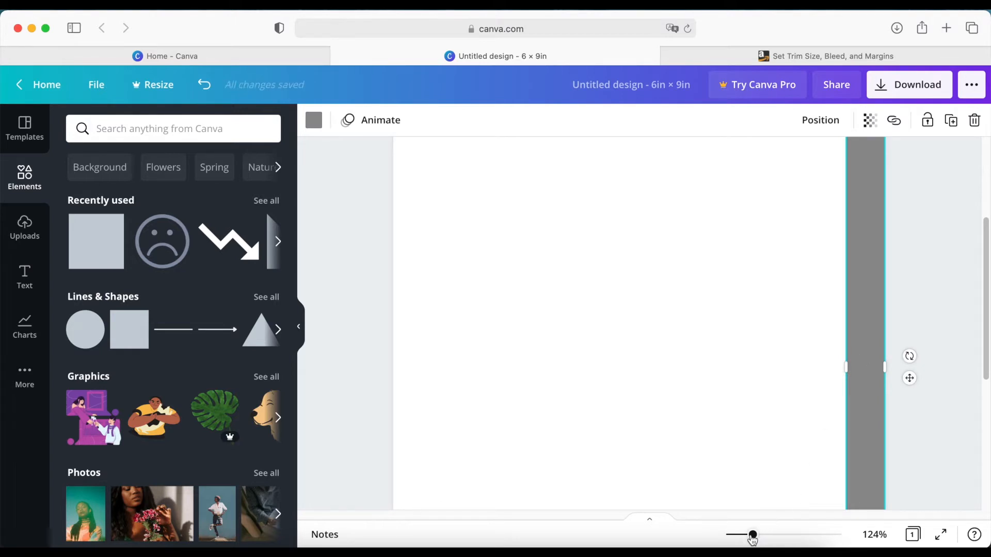
left_click_drag(749, 535, 741, 535)
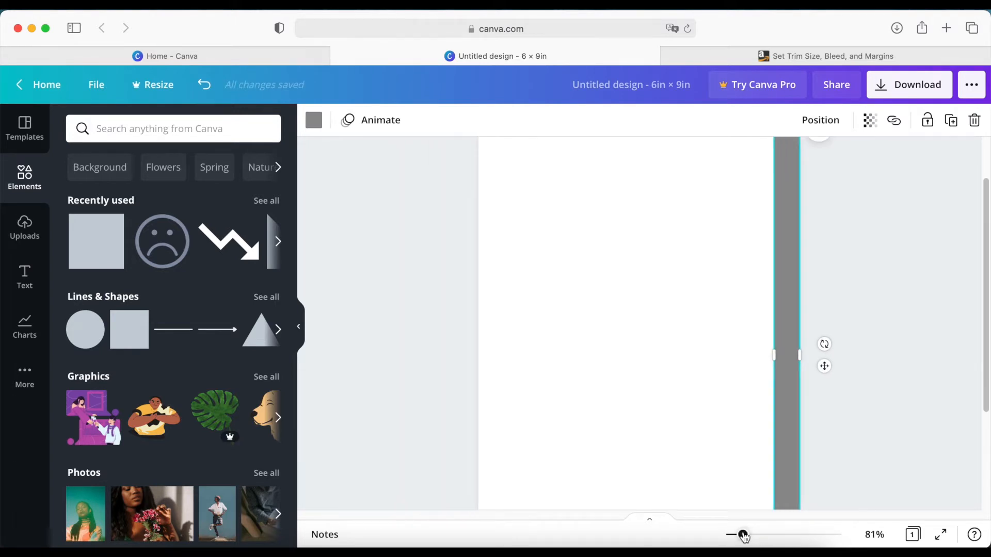
left_click_drag(745, 535, 736, 536)
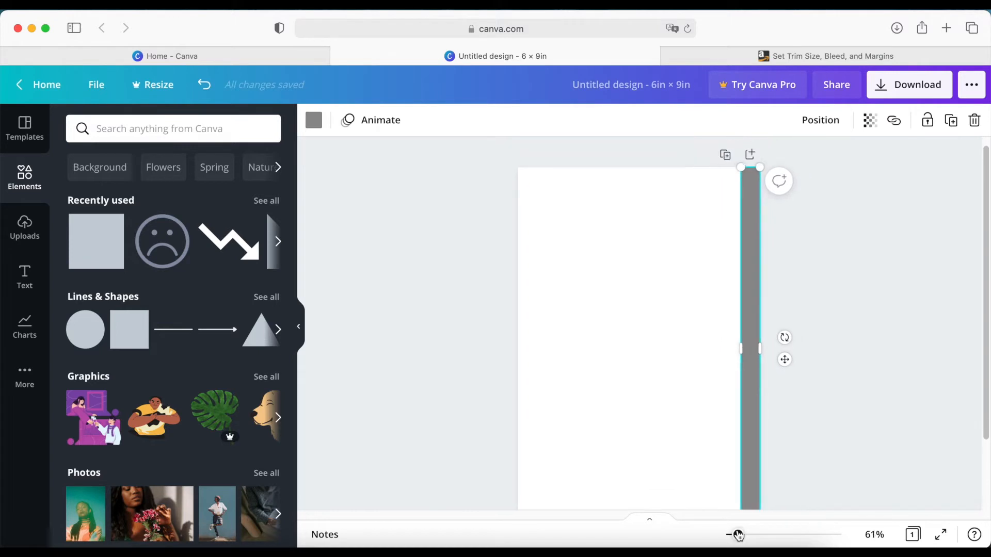
left_click(728, 536)
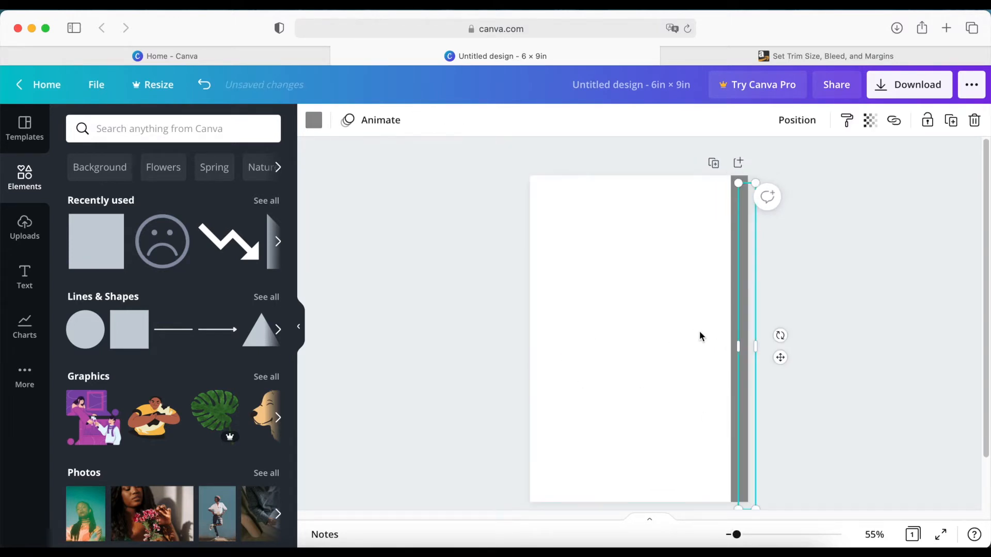
Place grey bar copies along the left edge and, rotated horizontal, along the top and bottom edges
left_click_drag(739, 342, 560, 315)
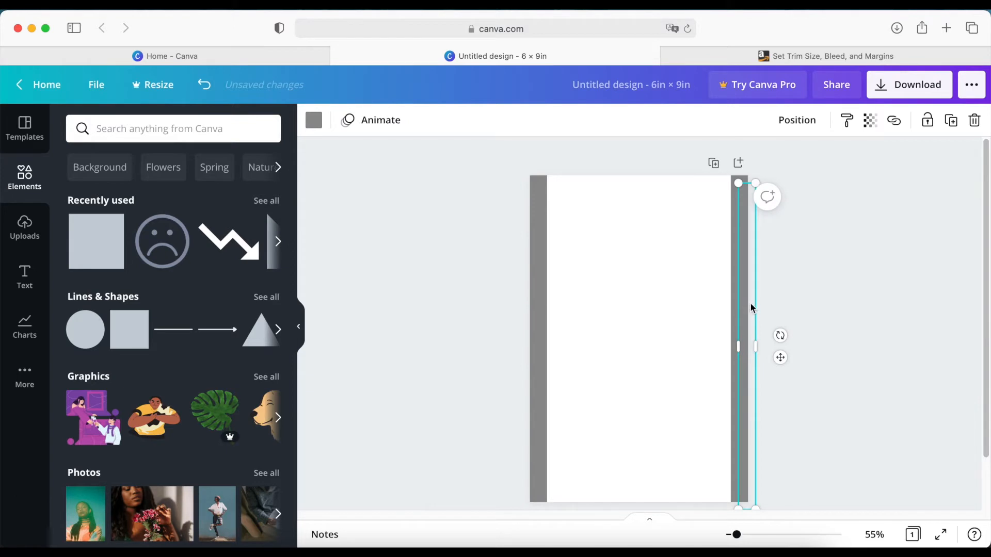
left_click_drag(746, 345, 579, 332)
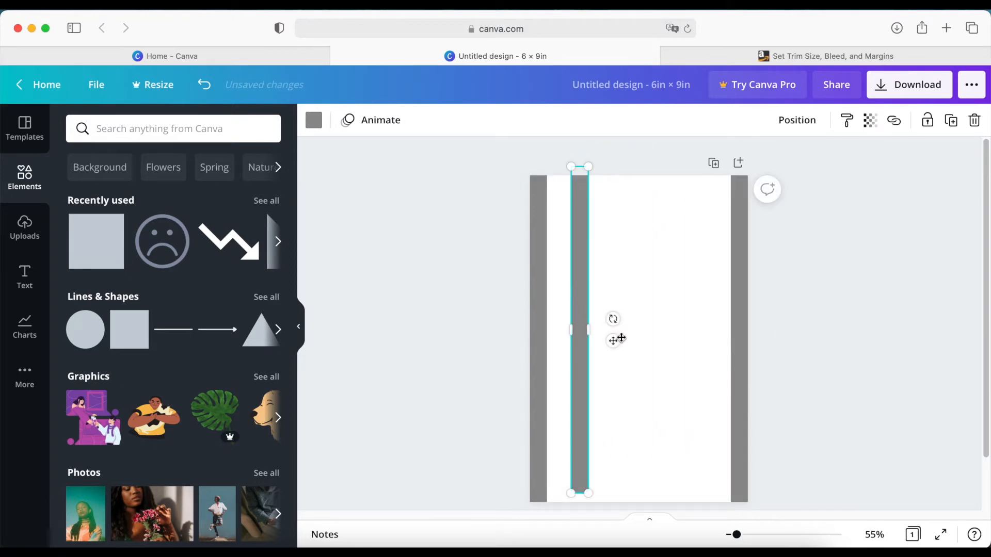
left_click_drag(612, 318, 574, 356)
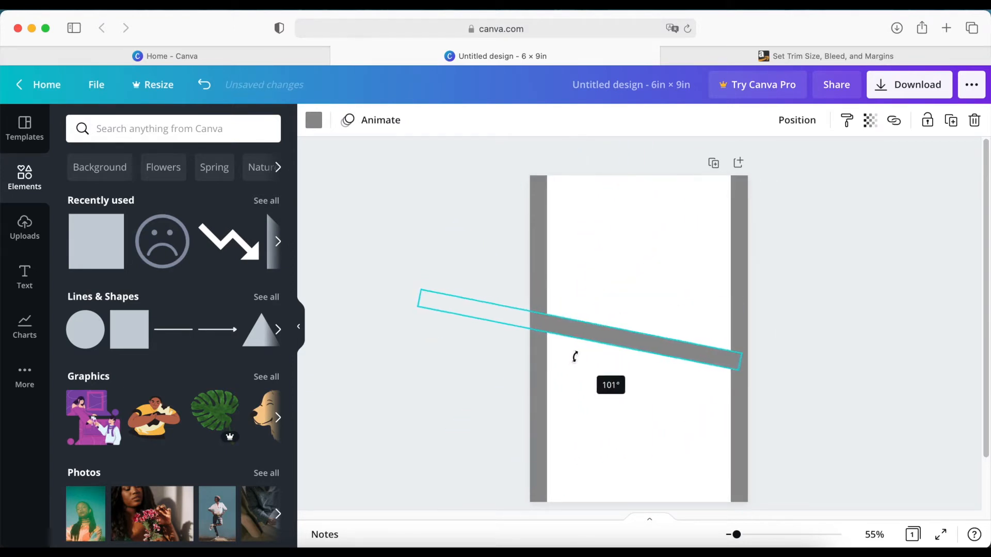
left_click_drag(574, 356, 580, 330)
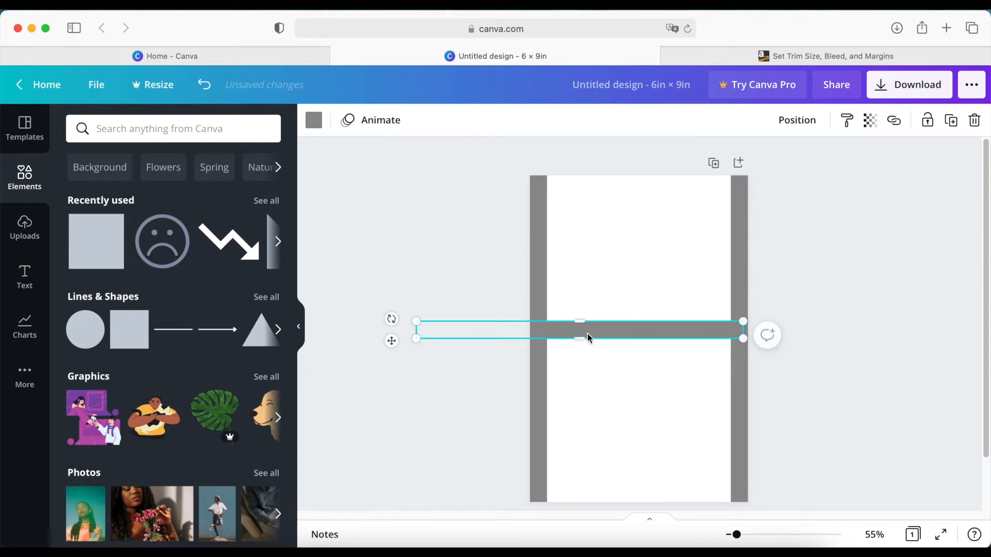
left_click_drag(579, 330, 638, 184)
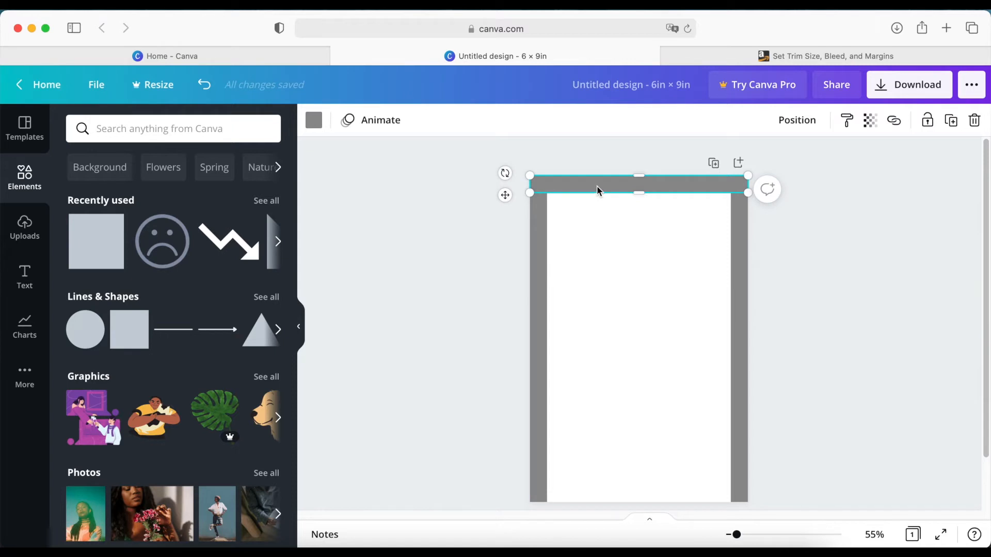
left_click_drag(638, 184, 638, 197)
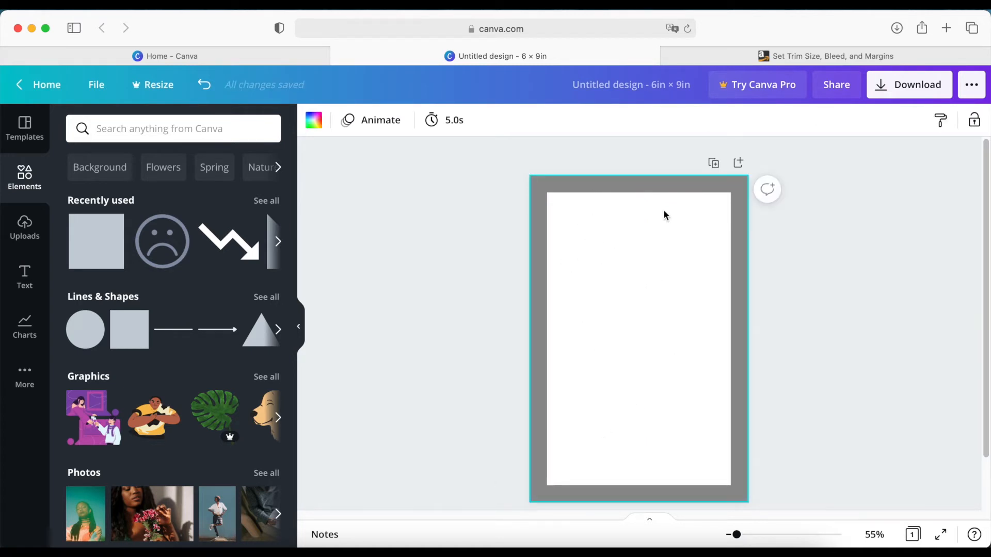
mouse_move(542, 201)
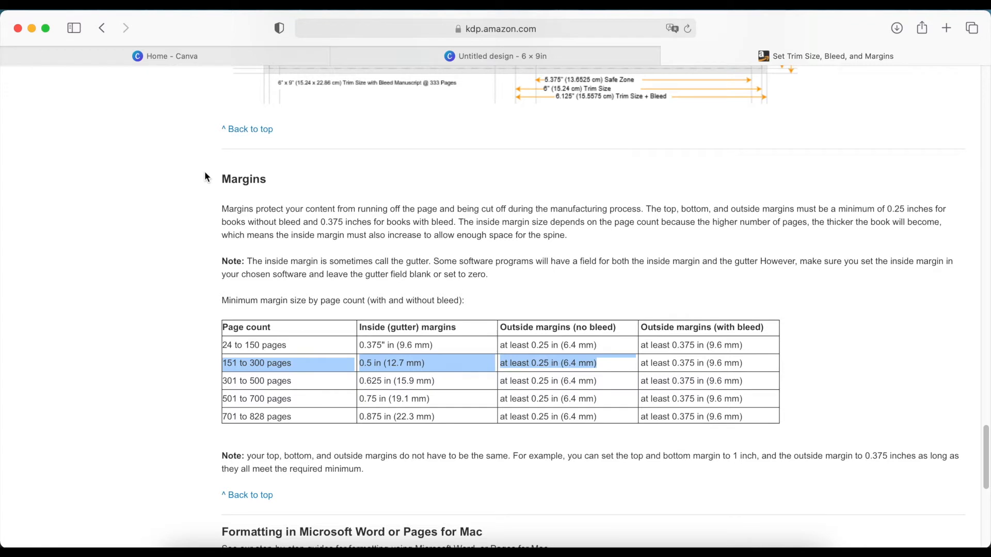
mouse_move(396, 318)
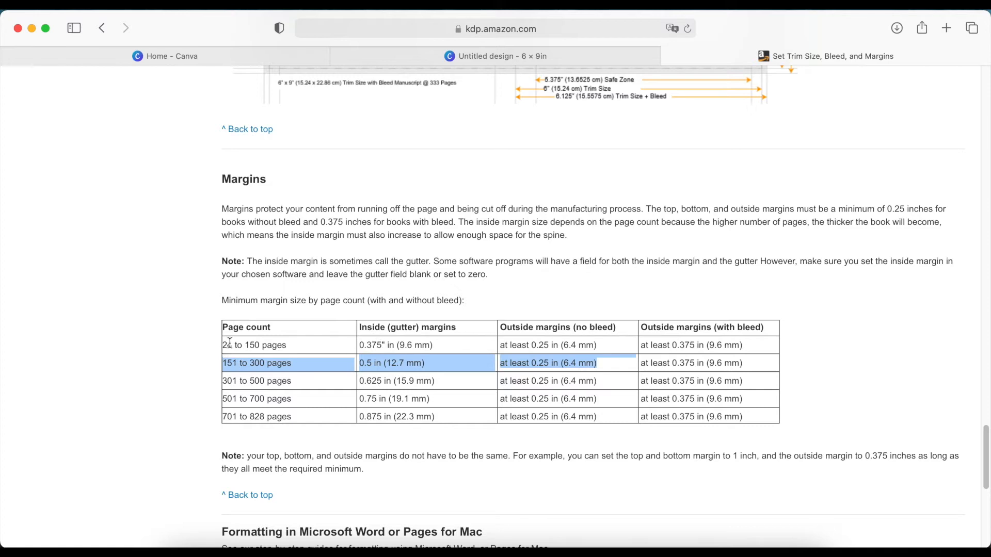
mouse_move(360, 366)
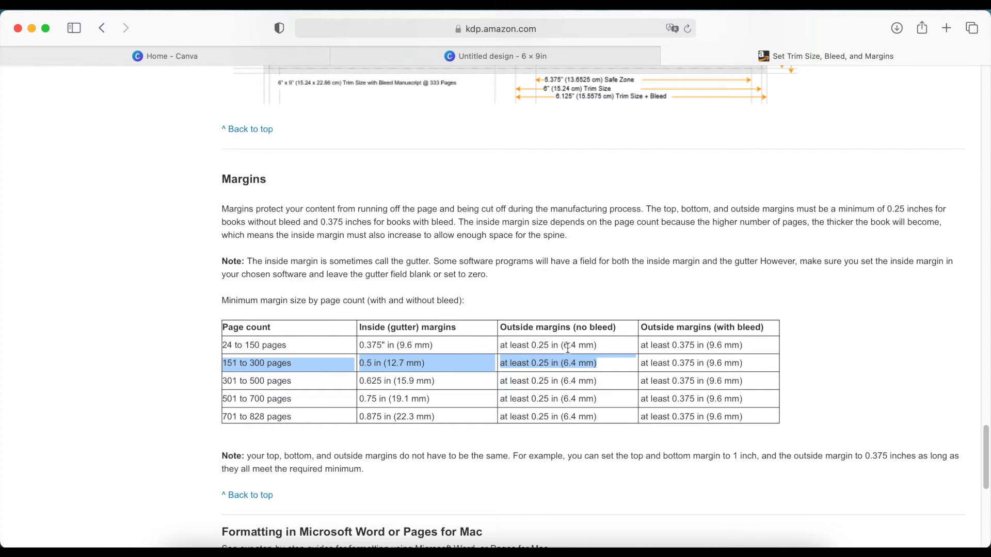
Recheck the KDP margin table and return to the grey-bordered Canva page
scroll("down", 3)
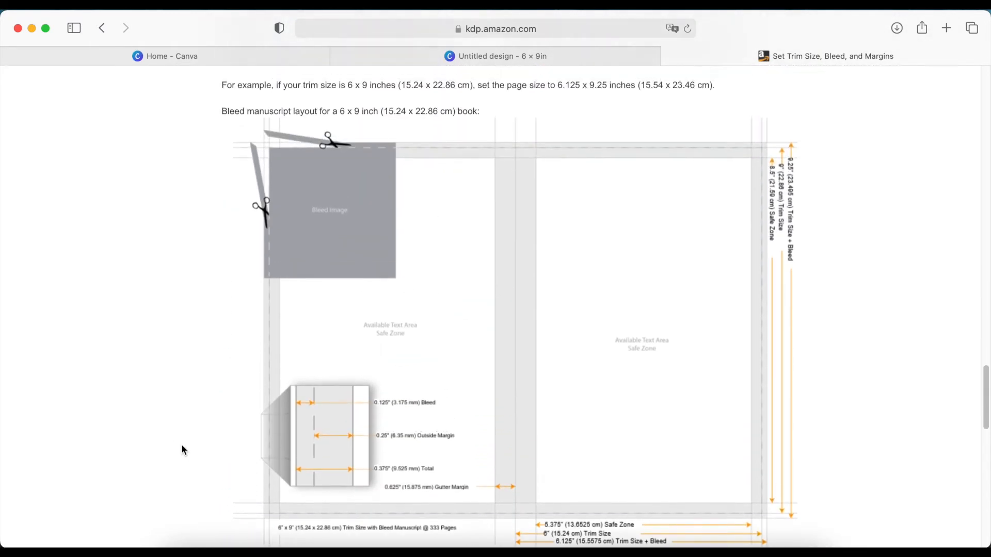
mouse_move(392, 289)
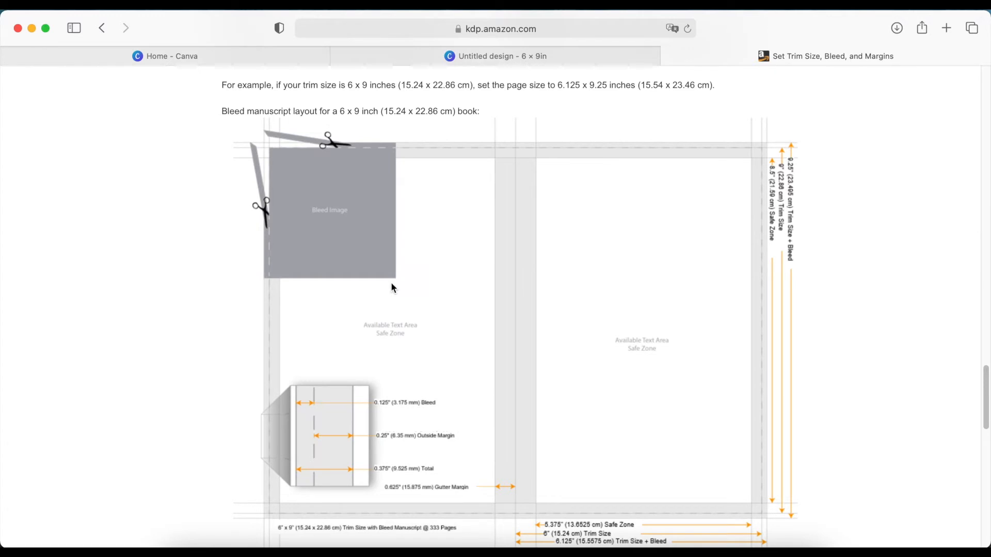
mouse_move(496, 56)
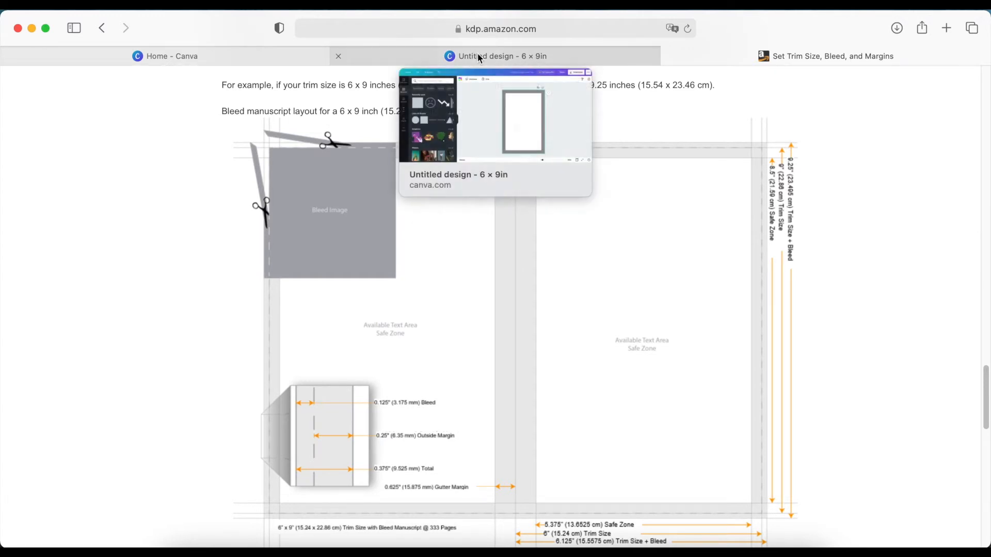
left_click(500, 56)
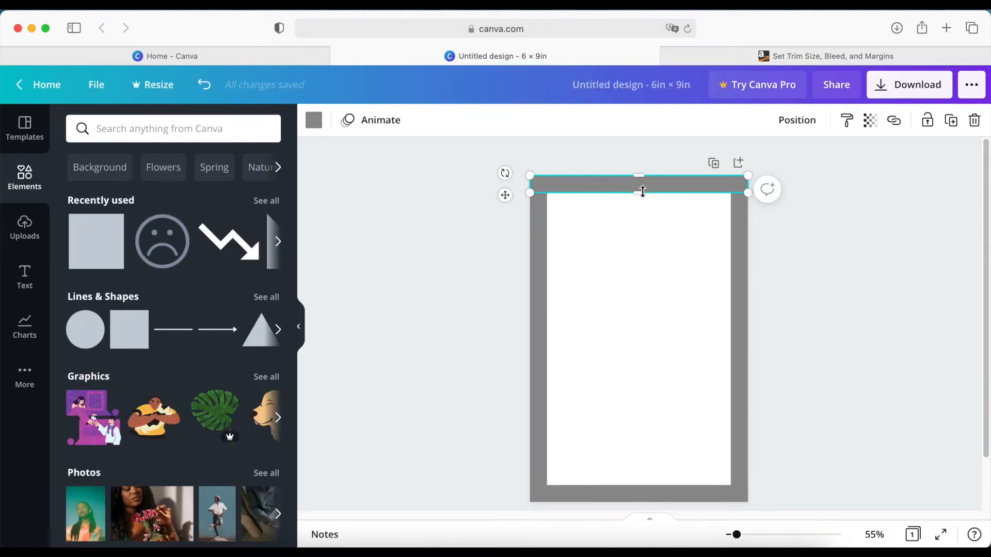
Thicken the top and bottom grey bars to match the side strips for an even border
left_click_drag(640, 192, 643, 182)
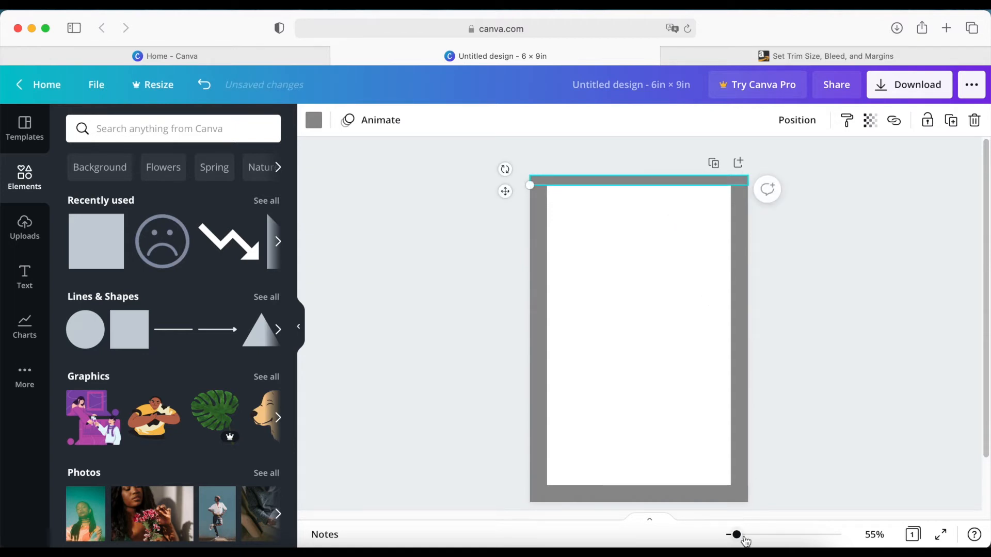
left_click_drag(736, 534, 752, 534)
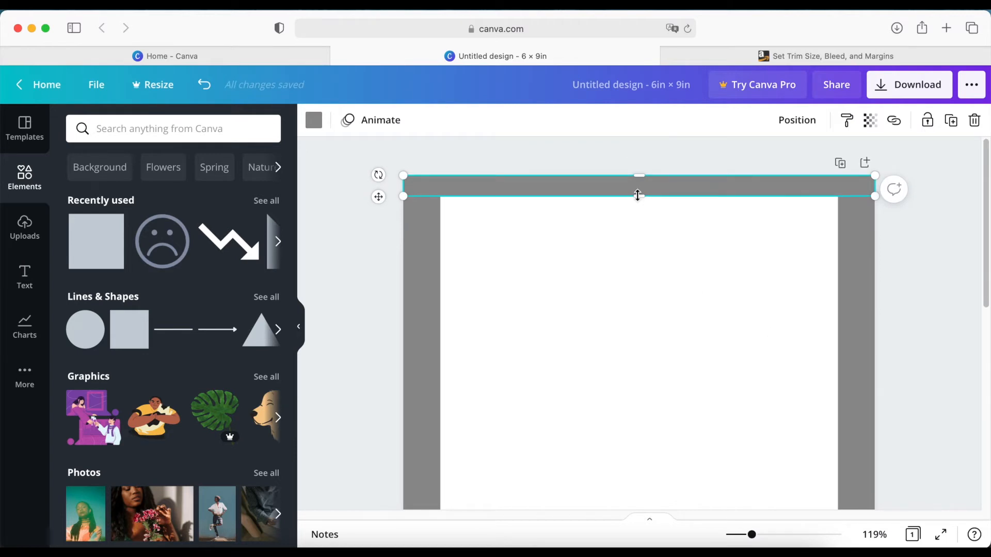
left_click_drag(637, 175, 640, 187)
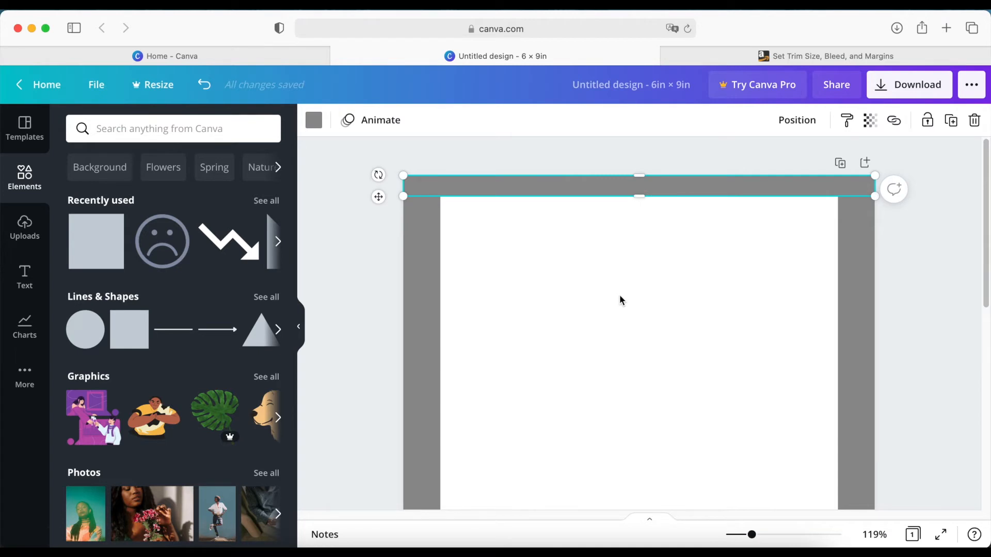
scroll("down", 3)
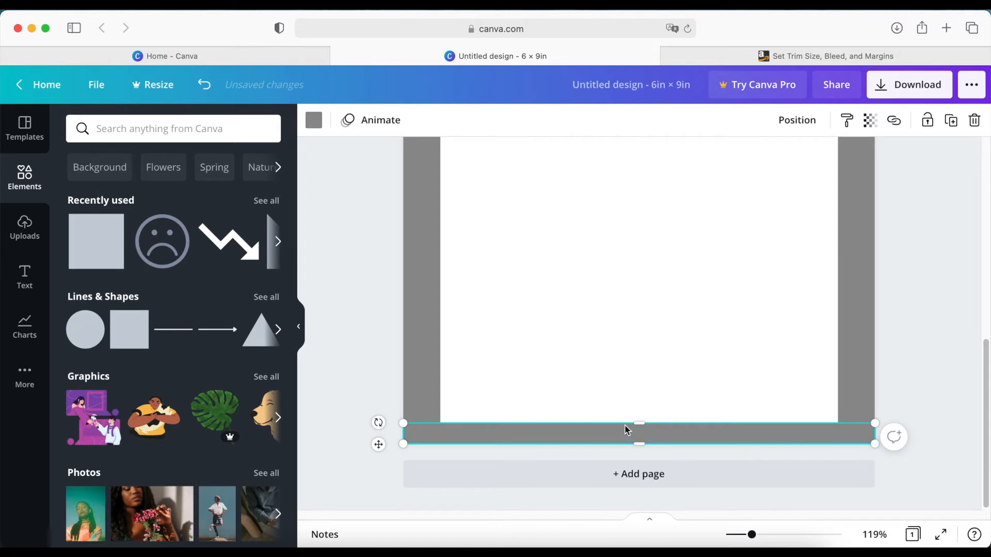
left_click_drag(638, 424, 640, 409)
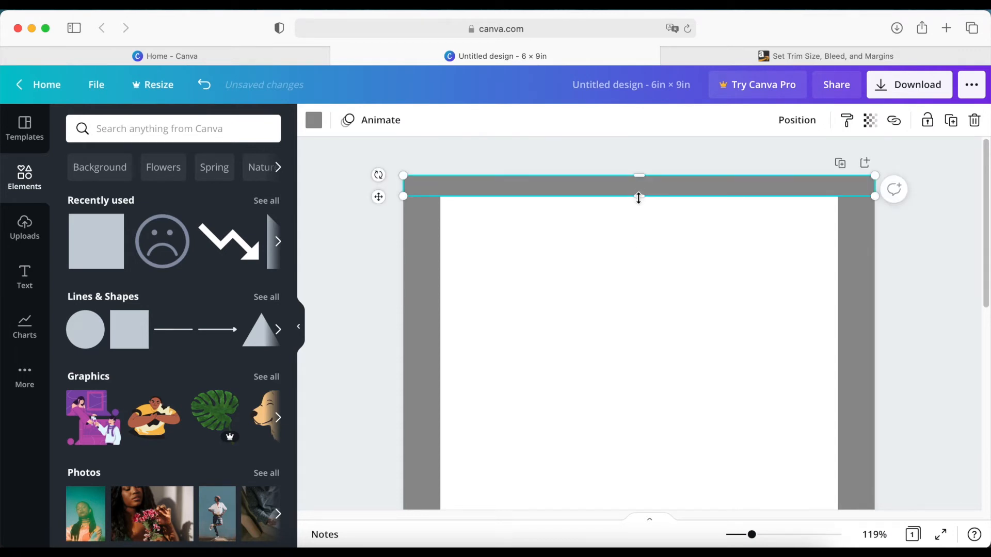
left_click_drag(638, 197, 644, 214)
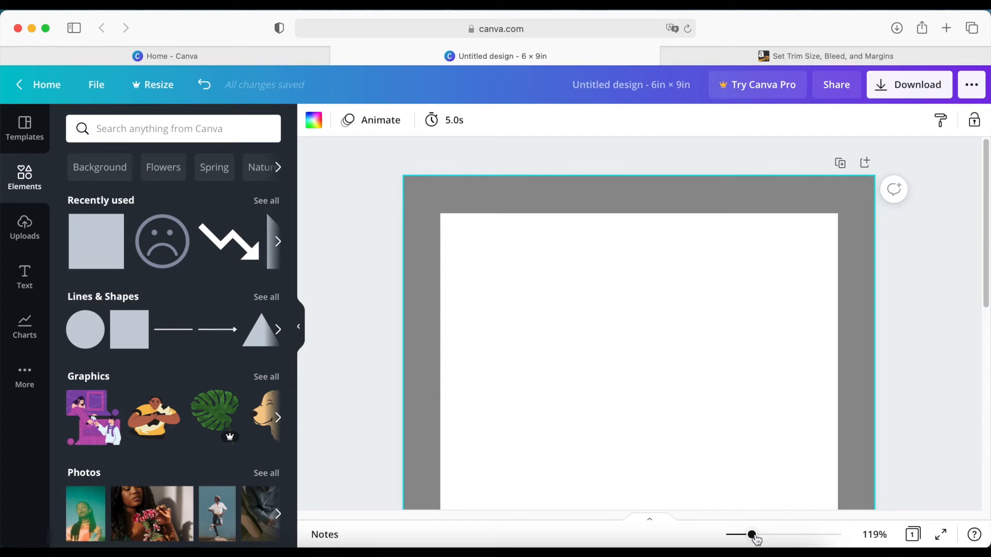
left_click_drag(751, 535, 737, 536)
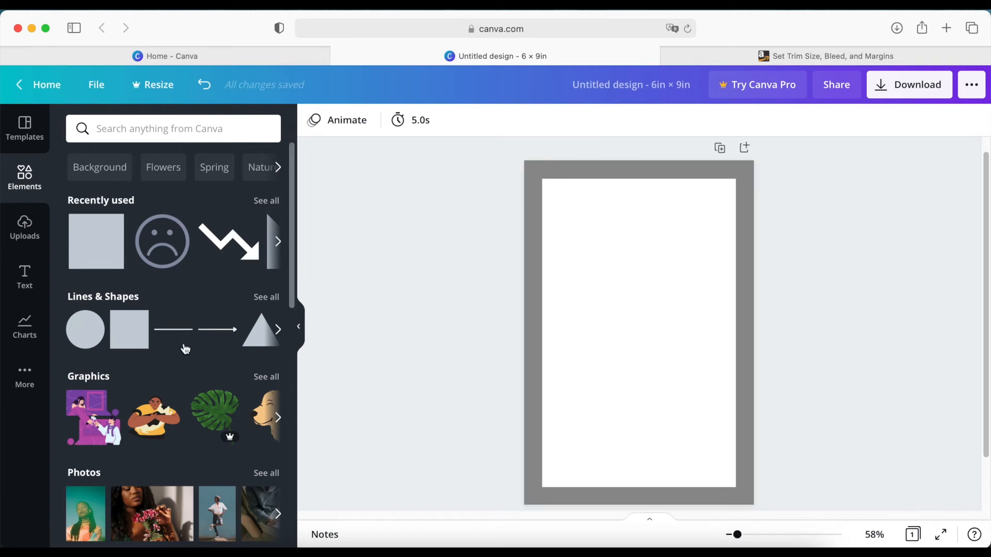
mouse_move(239, 316)
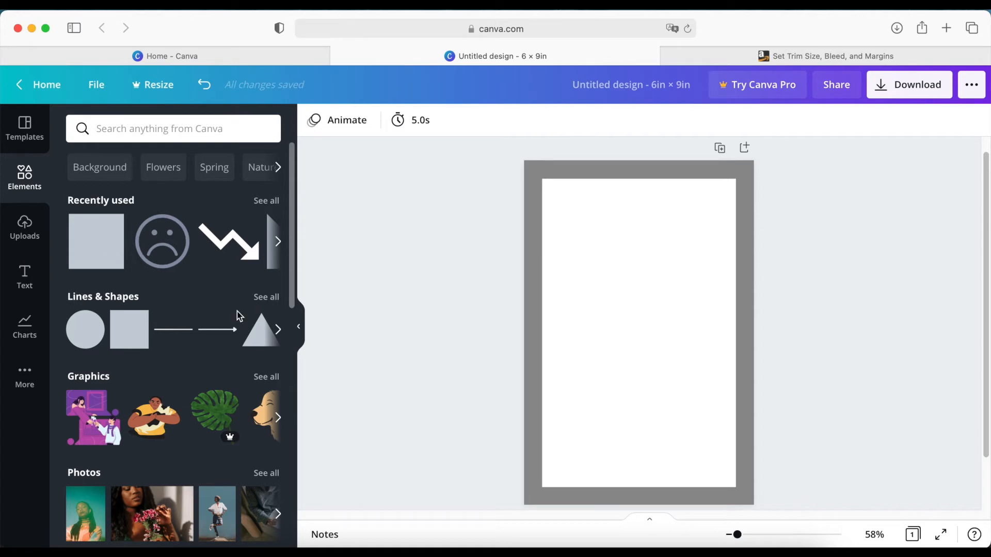
Find the heart in the Elements lines and shapes list and add it to the page
scroll("down", 3)
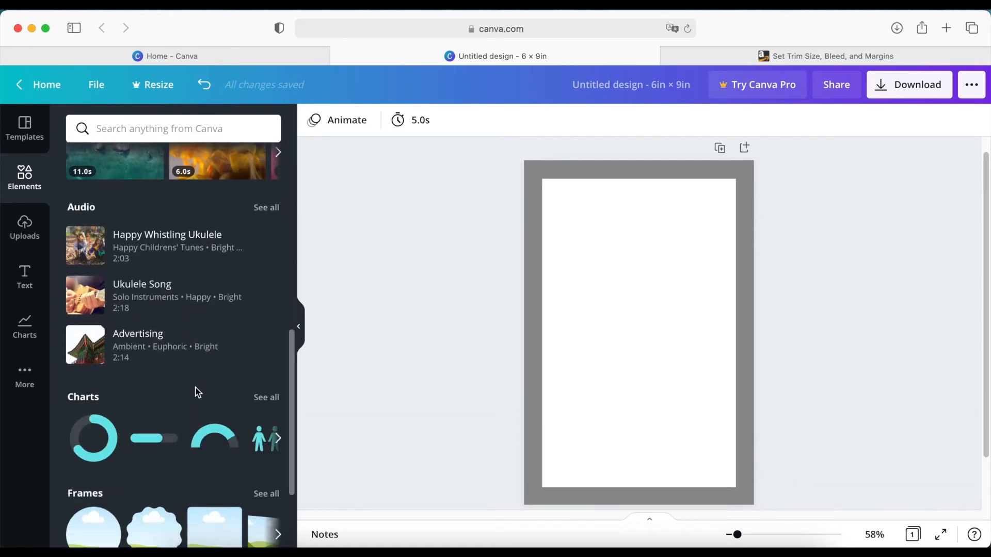
scroll("down", 3)
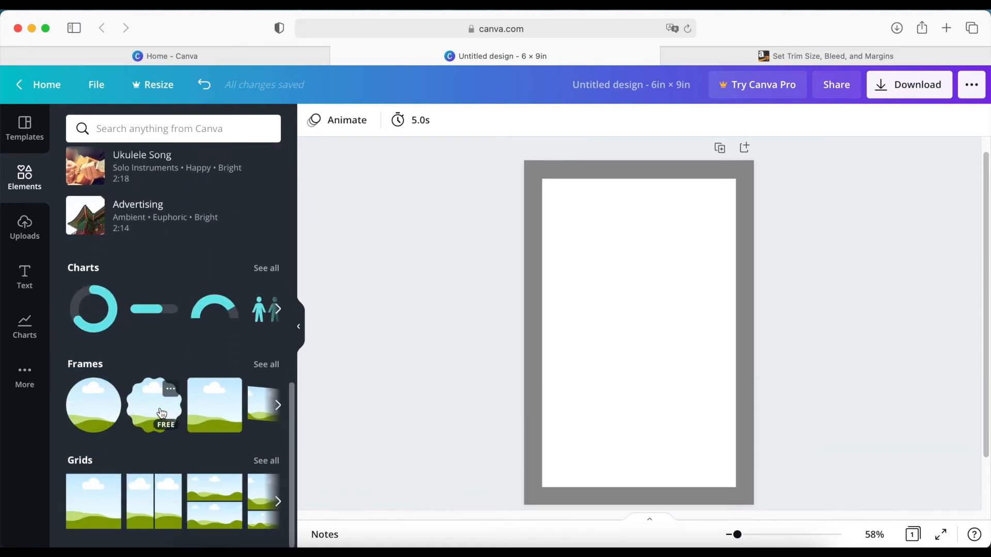
scroll("down", 3)
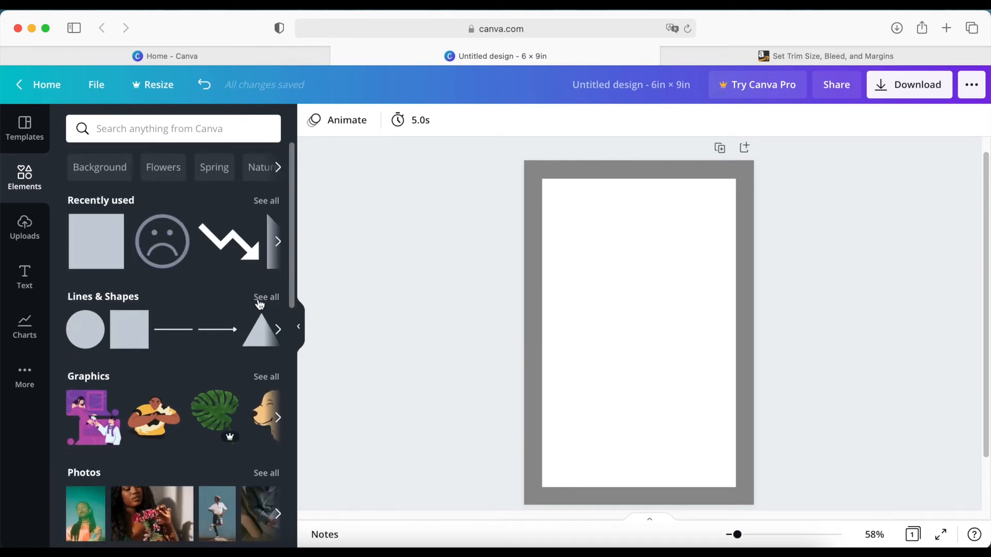
left_click(266, 297)
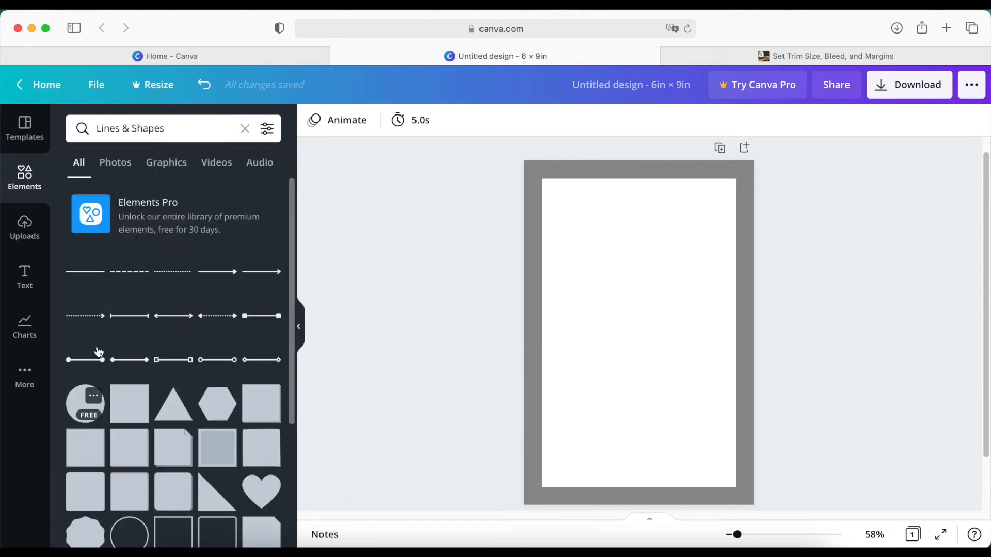
scroll("down", 3)
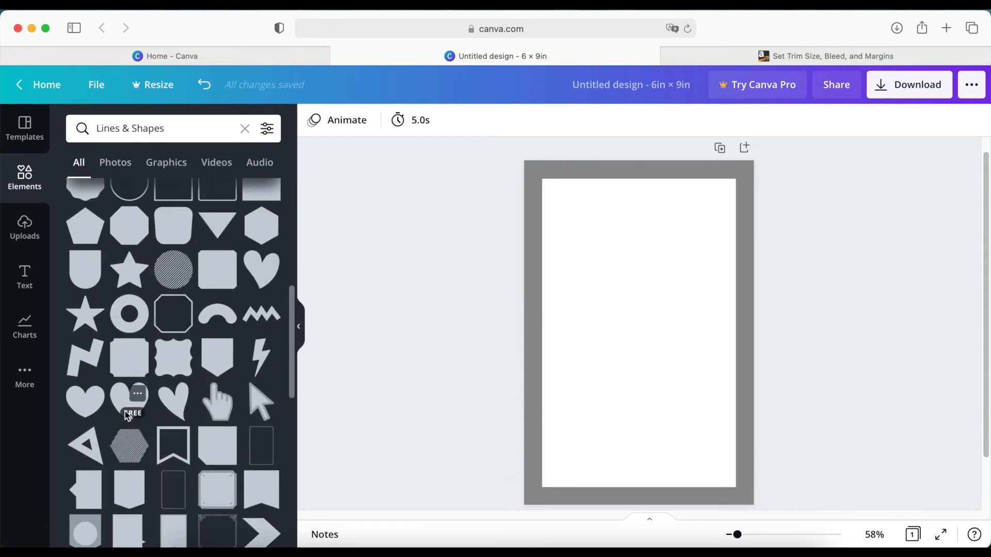
left_click(129, 401)
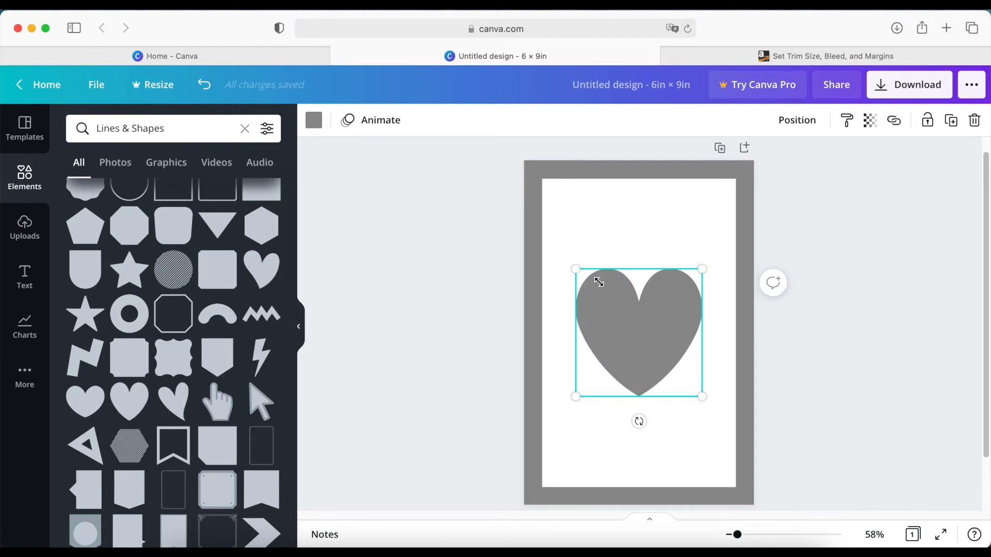
Shrink the black heart to a small size and centre it near the bottom edge of the page
left_click_drag(575, 270, 660, 343)
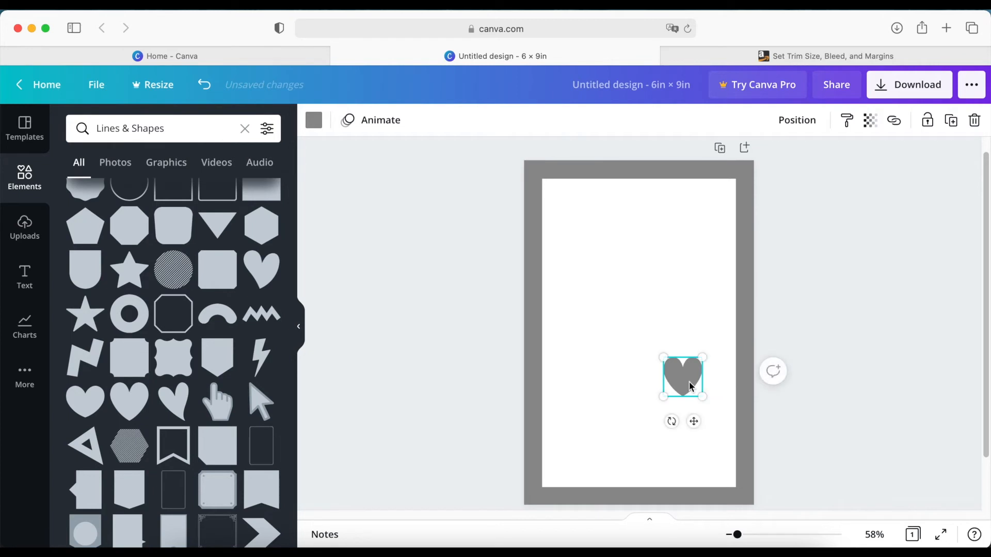
left_click_drag(683, 378, 633, 463)
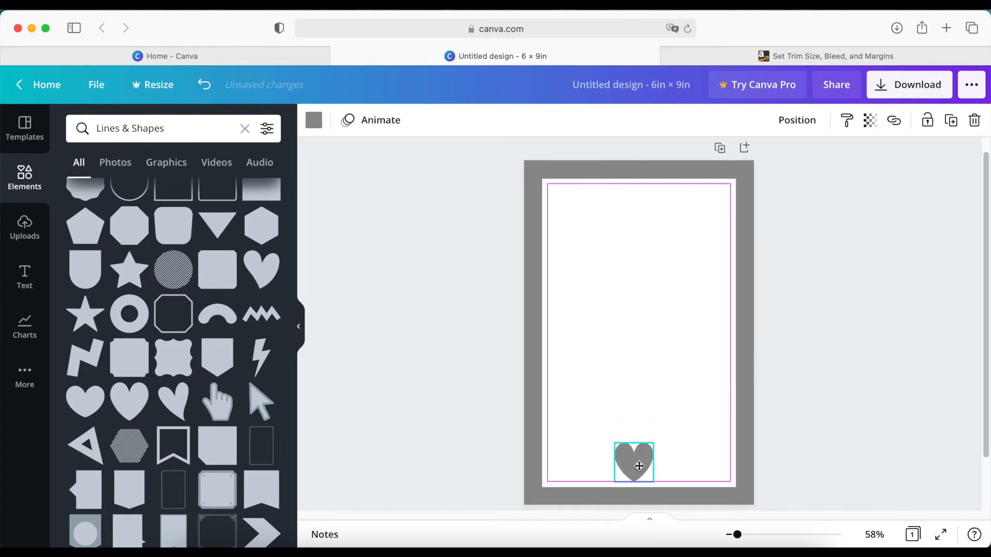
left_click_drag(655, 449, 646, 451)
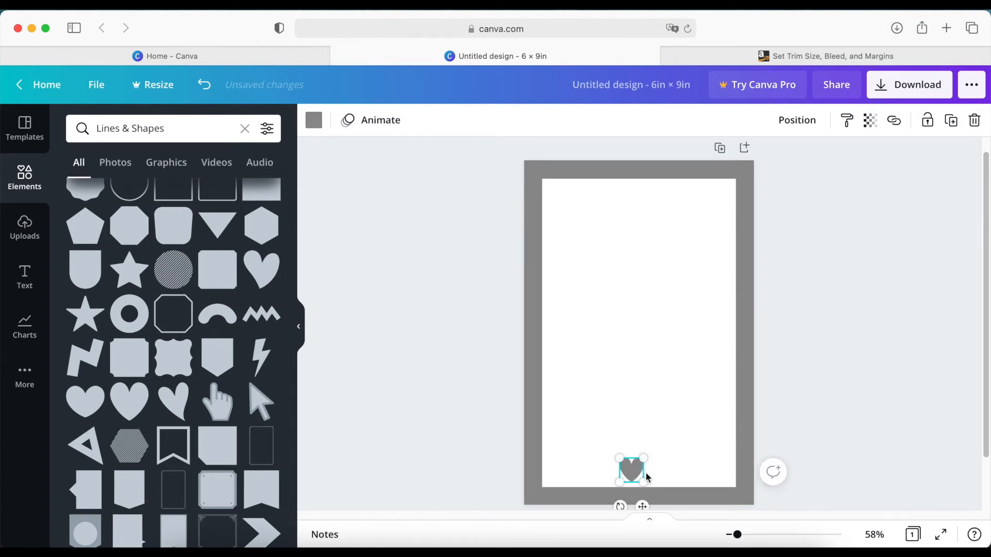
left_click_drag(629, 470, 638, 475)
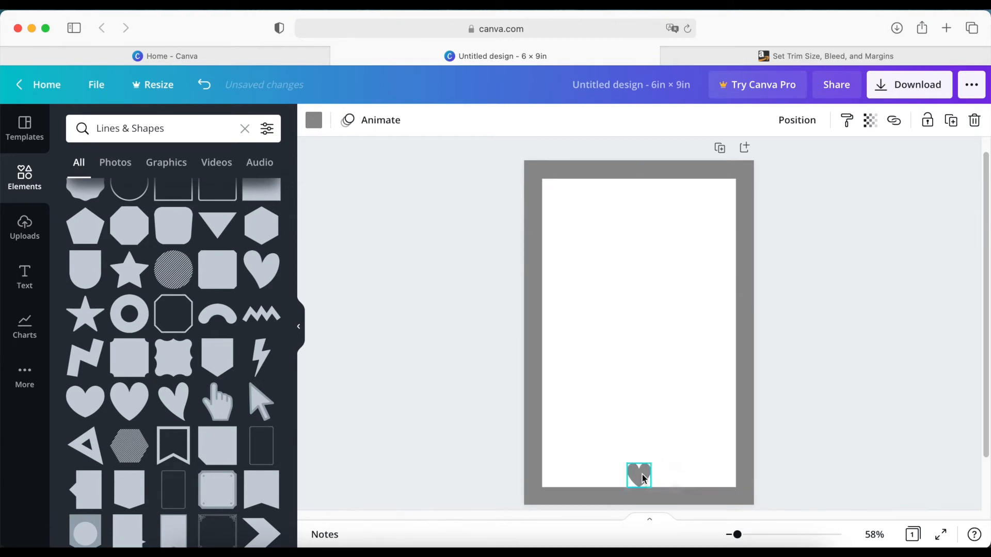
left_click(638, 476)
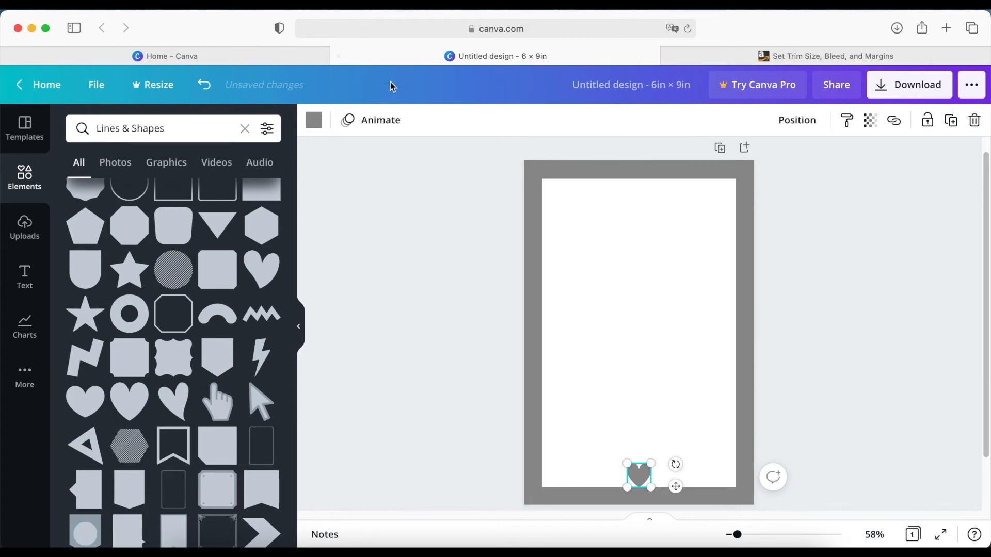
left_click(314, 120)
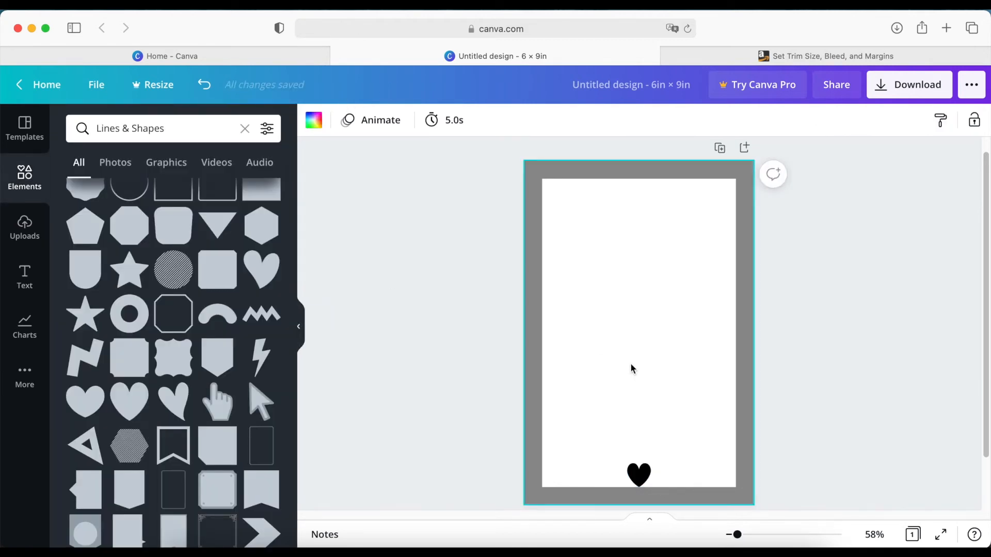
left_click(638, 475)
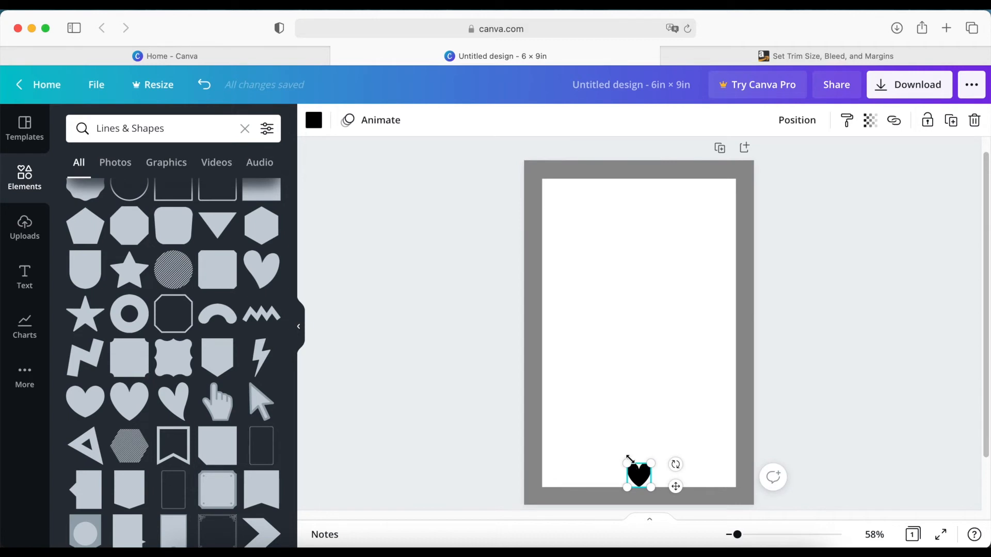
left_click_drag(638, 474, 639, 477)
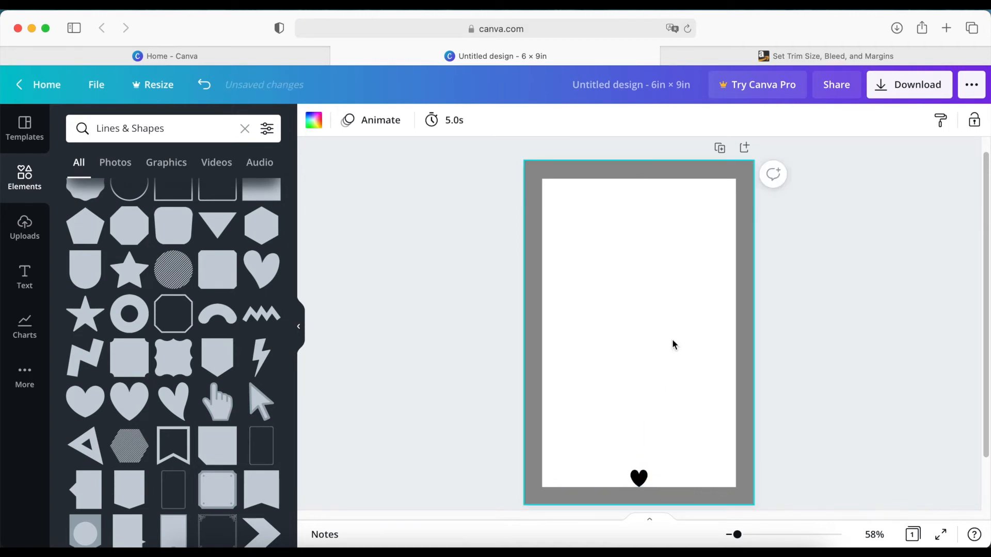
mouse_move(621, 229)
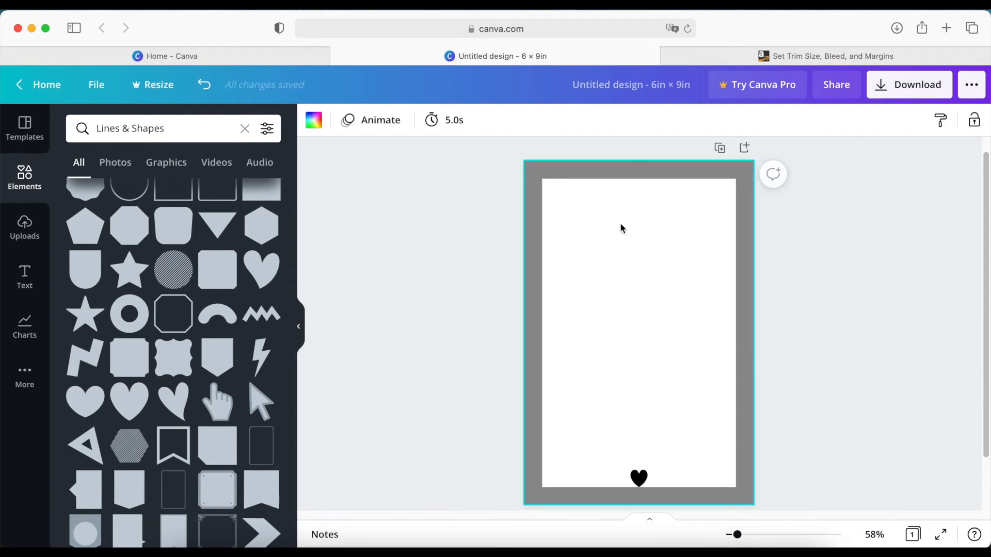
mouse_move(642, 491)
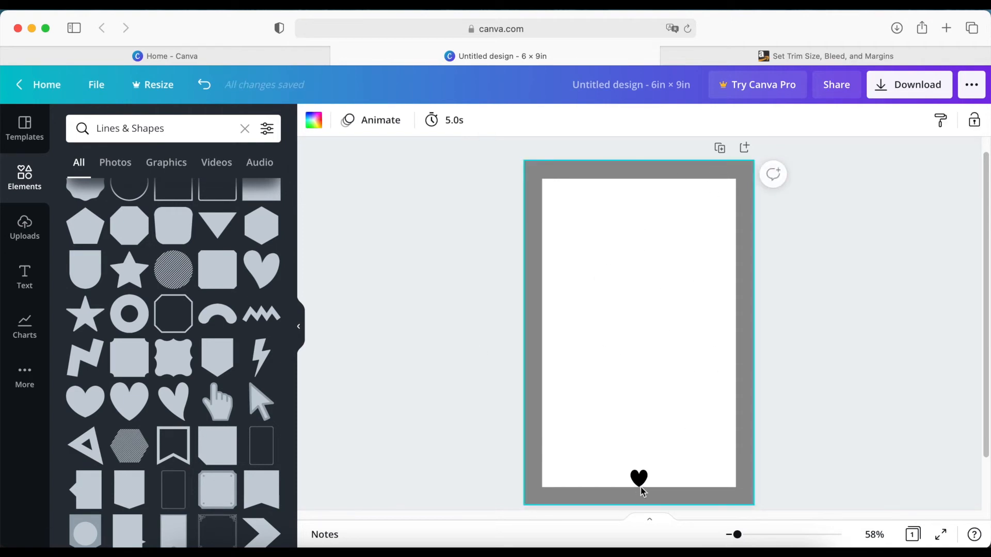
left_click(833, 56)
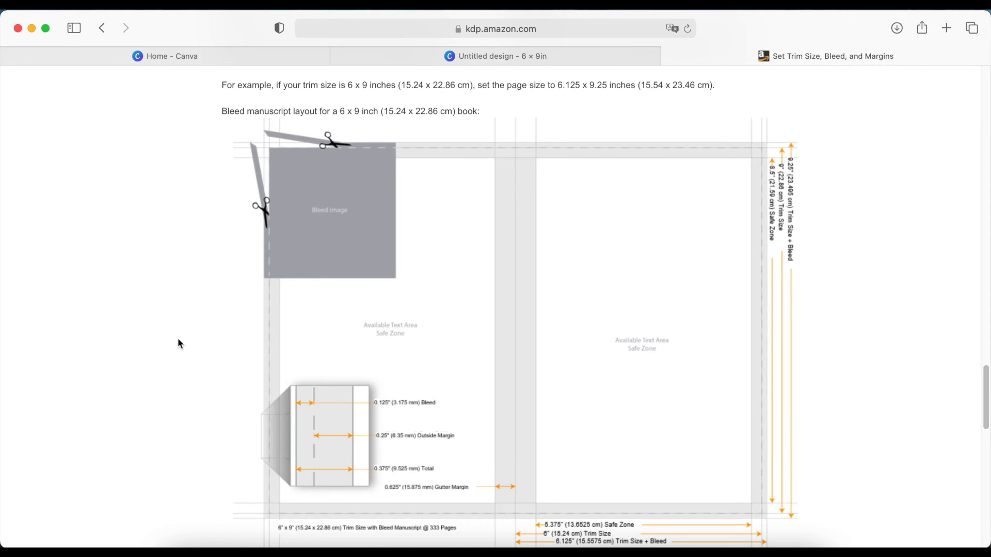
Reread the KDP minimum-margin guidance and return to the Canva journal page
scroll("down", 3)
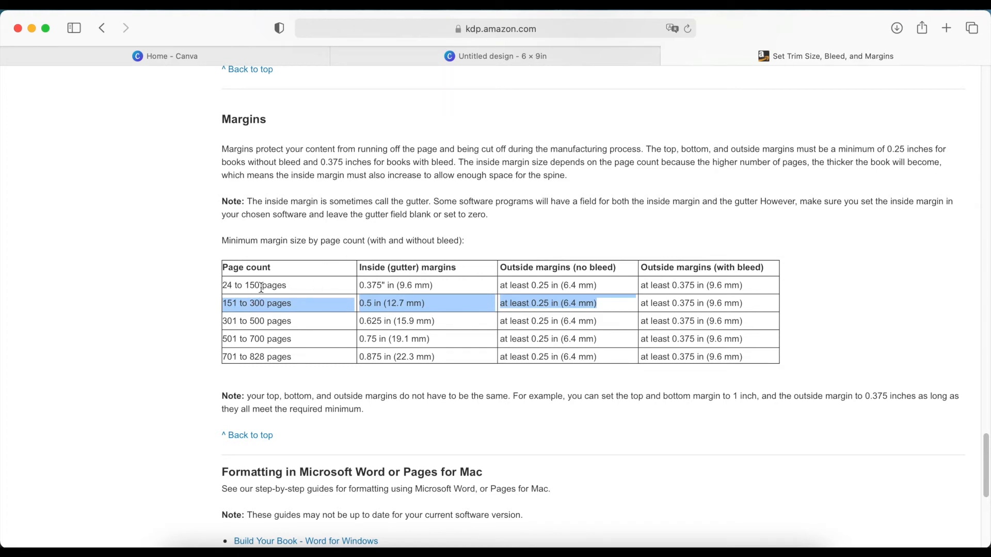
left_click(496, 56)
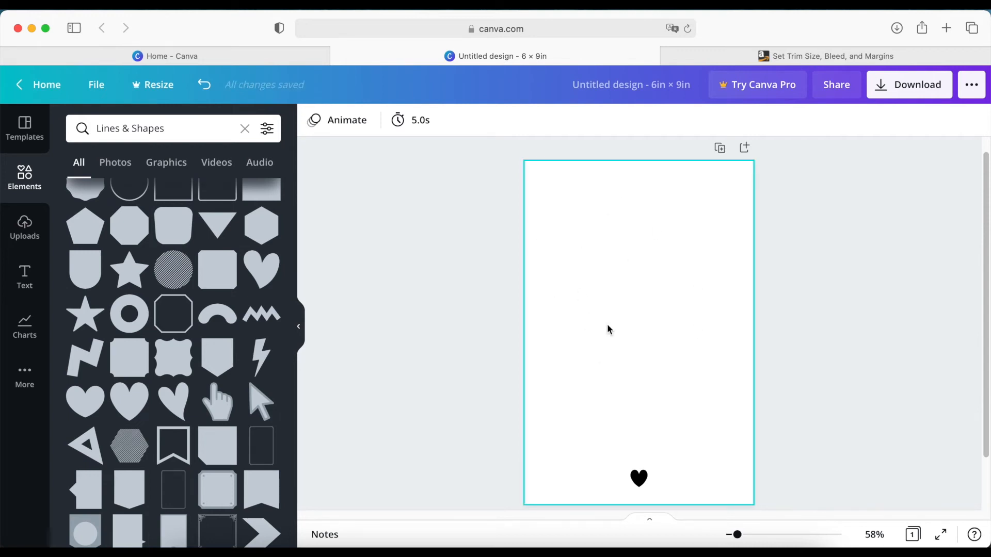
Shrink the black heart slightly by its corner handle and return to the whole-page view
left_click(638, 478)
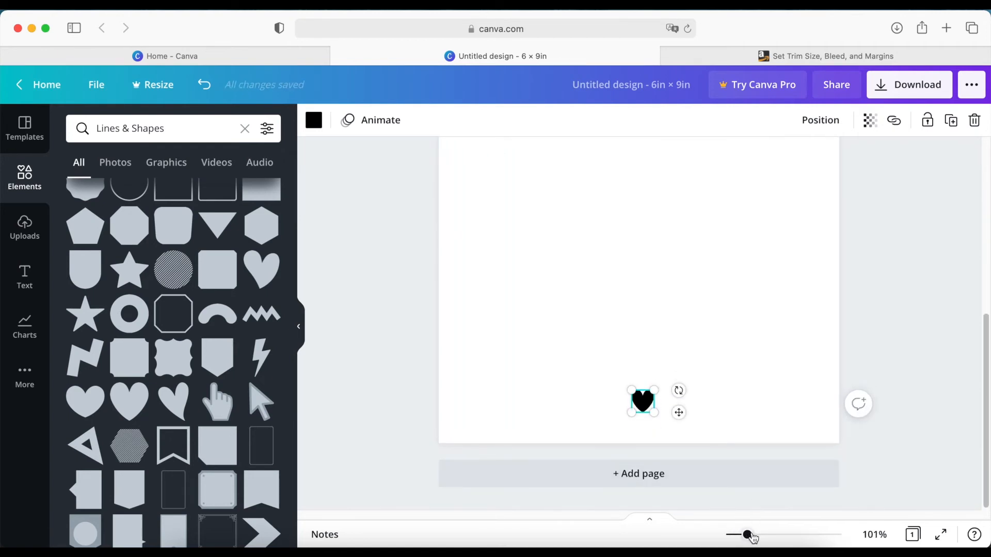
left_click_drag(745, 534, 759, 535)
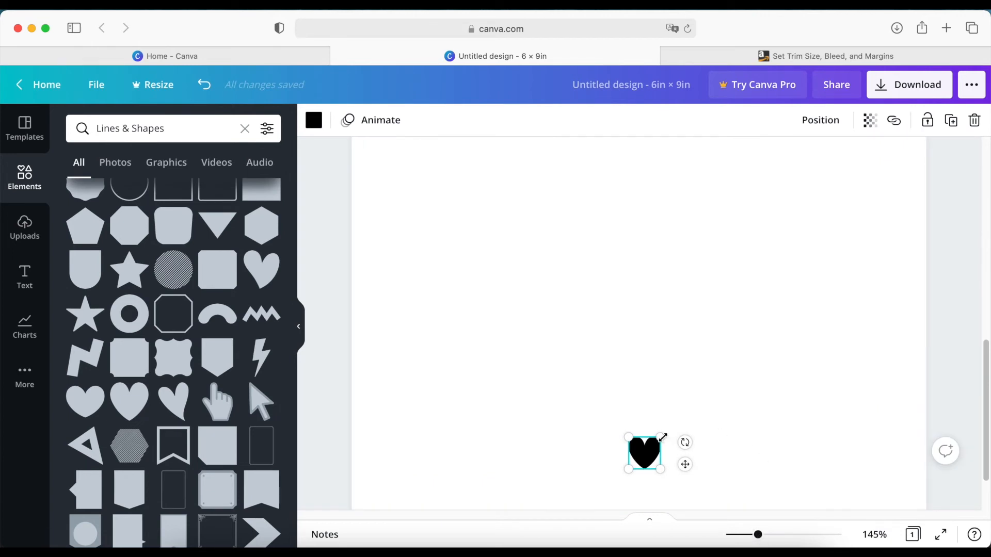
left_click_drag(663, 438, 646, 458)
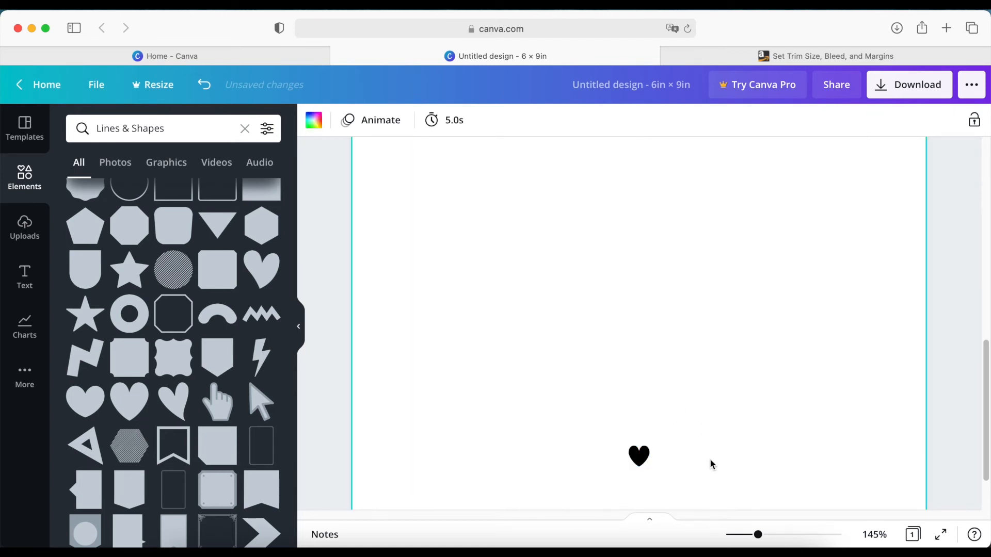
left_click_drag(759, 535, 738, 535)
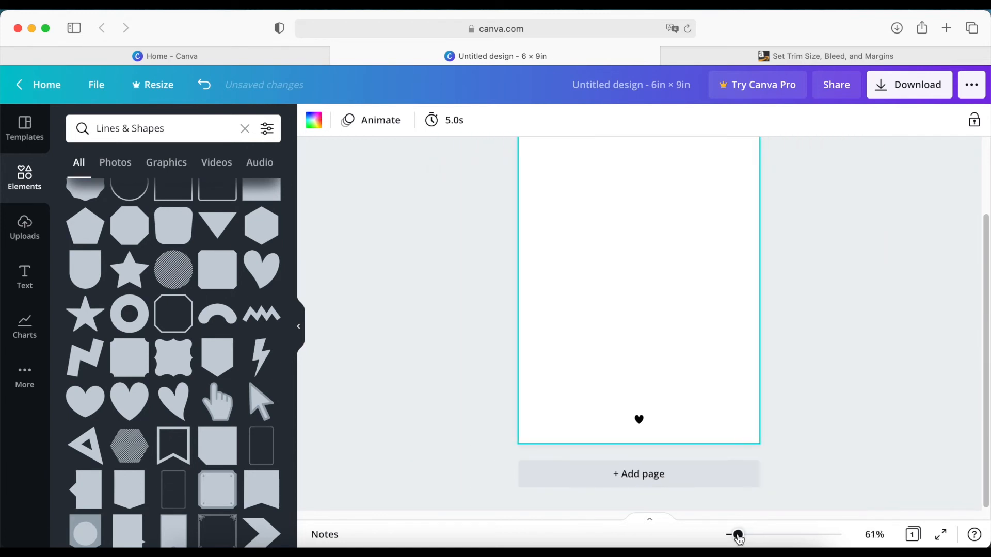
left_click_drag(738, 535, 733, 534)
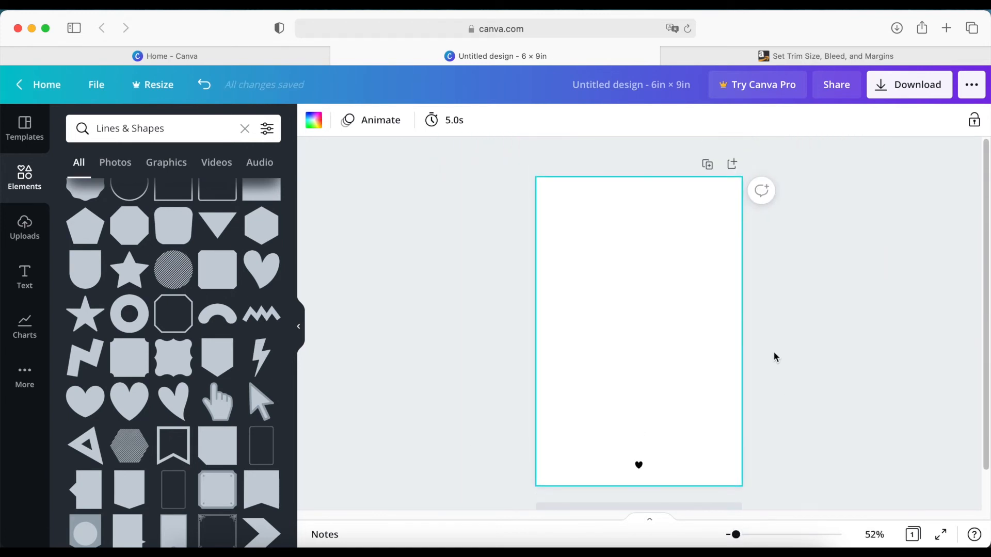
left_click(405, 329)
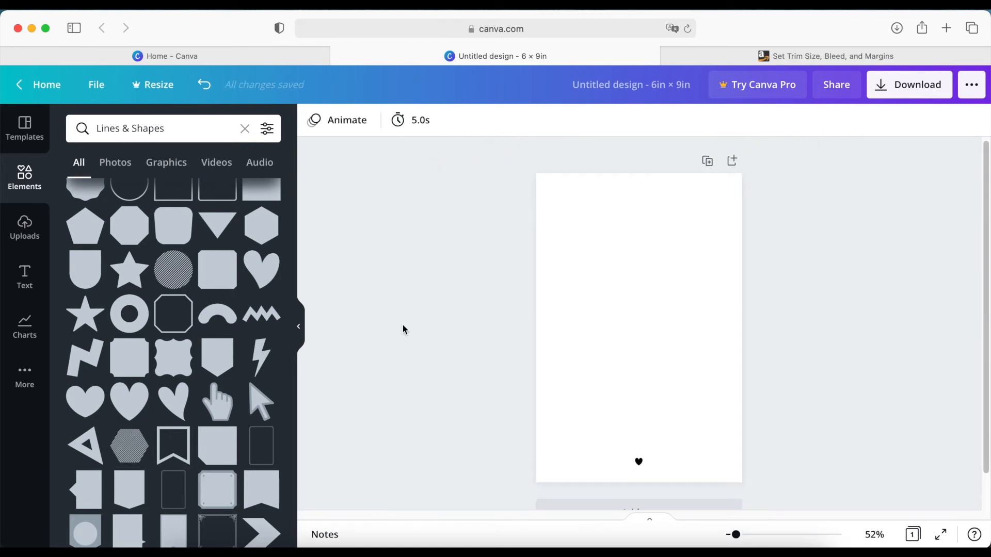
mouse_move(876, 234)
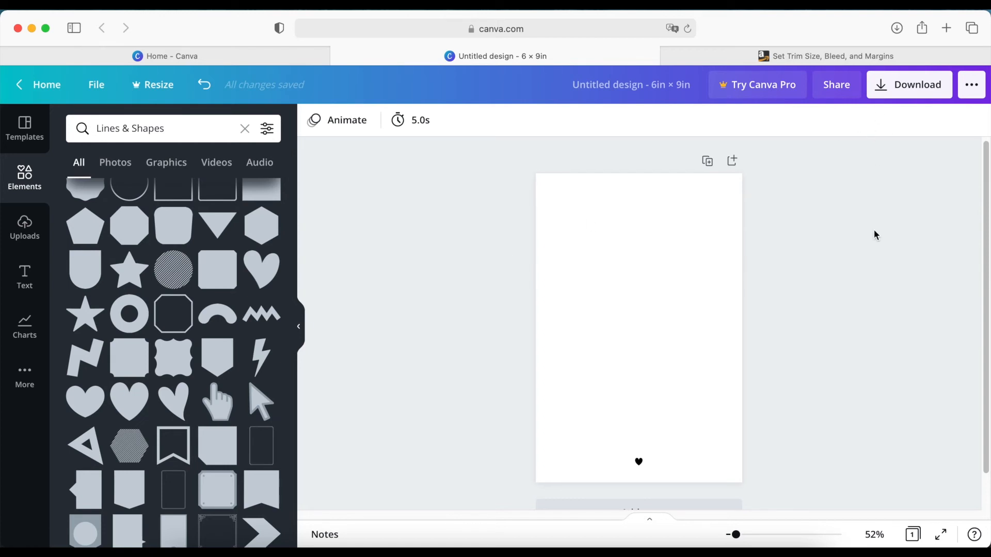
mouse_move(707, 161)
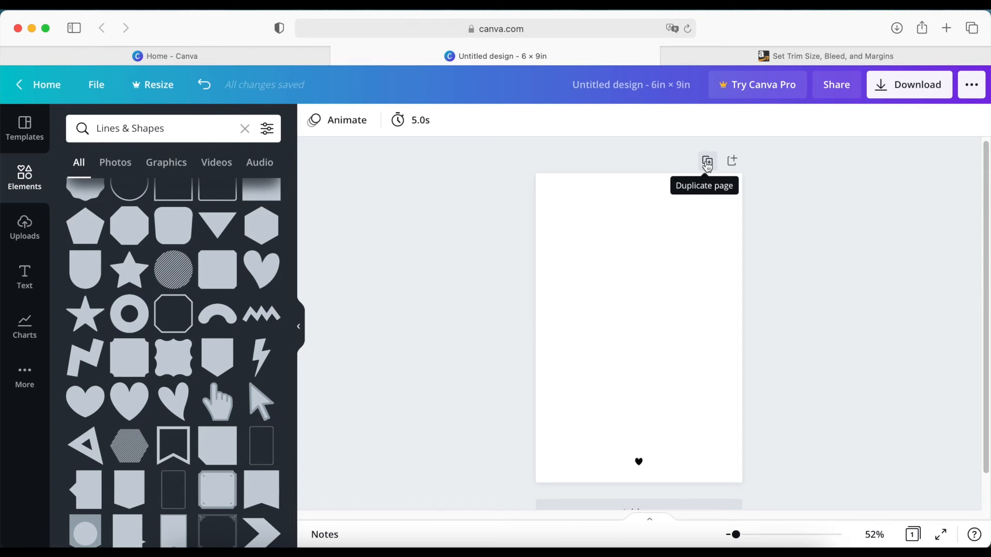
mouse_move(749, 193)
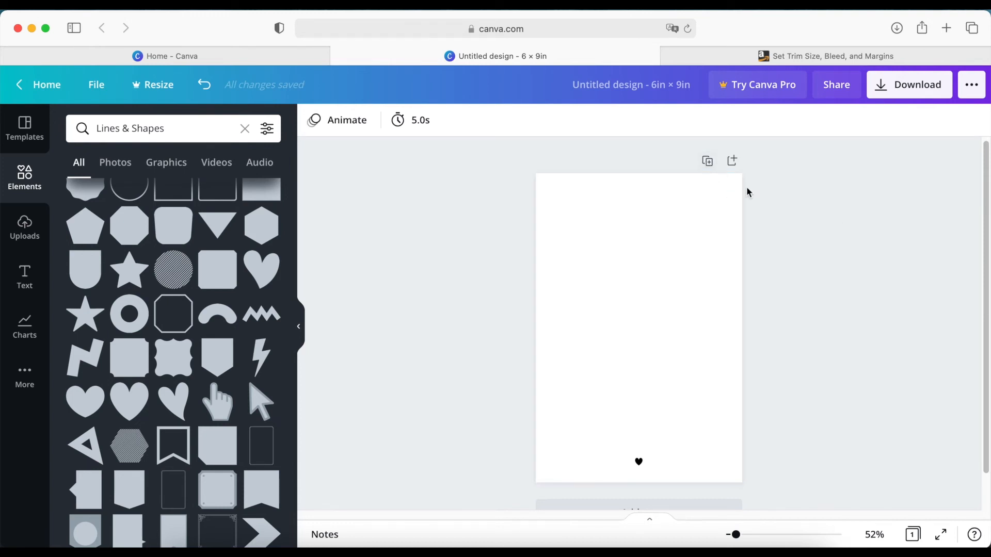
mouse_move(808, 271)
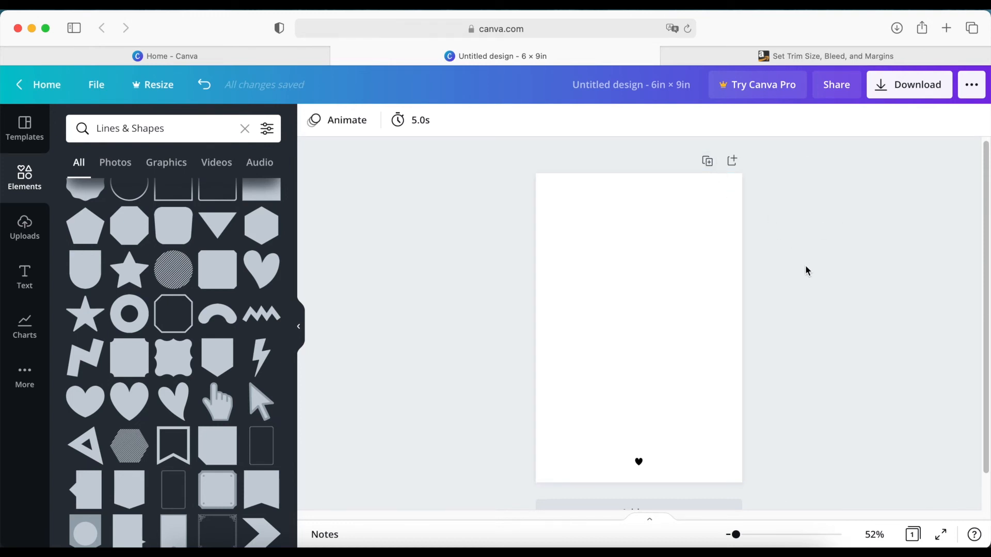
mouse_move(794, 278)
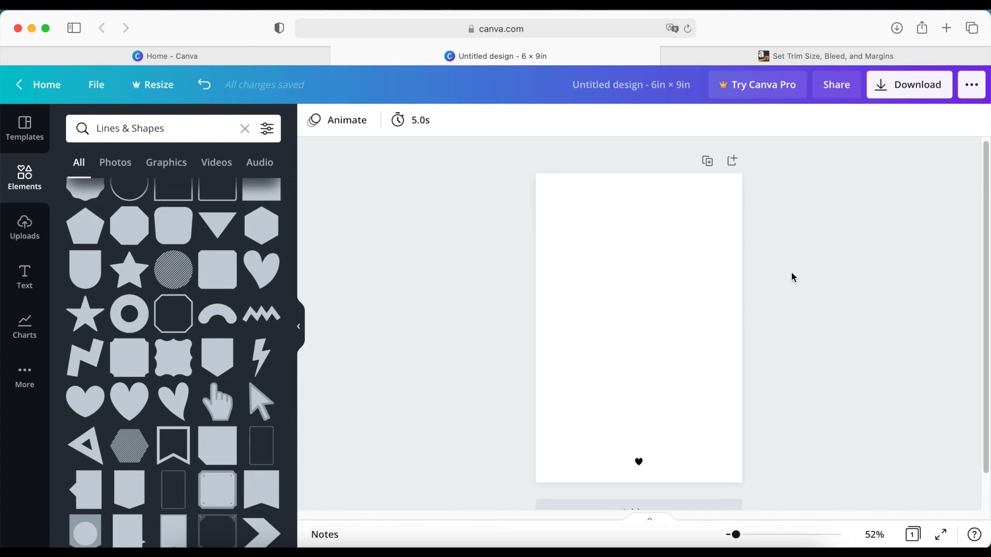
mouse_move(794, 314)
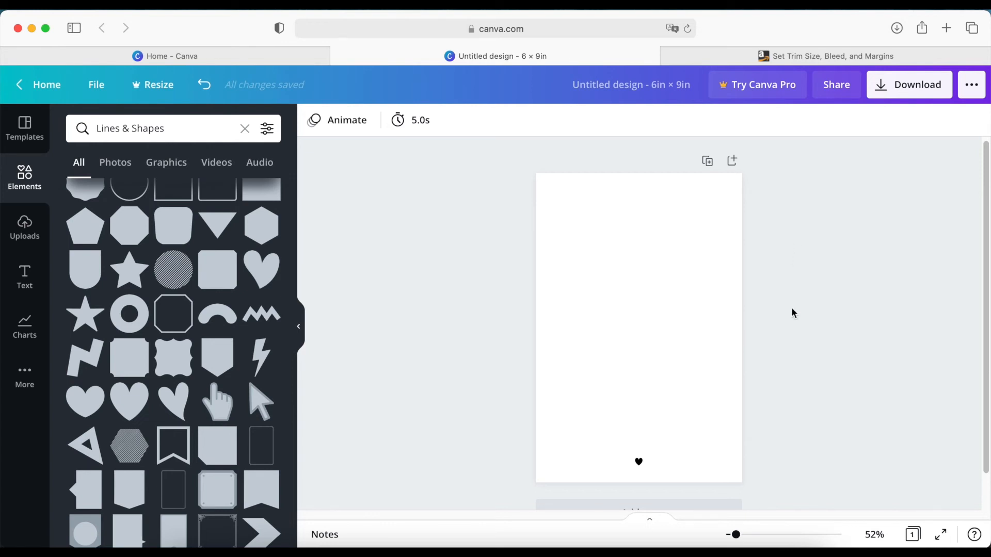
mouse_move(875, 116)
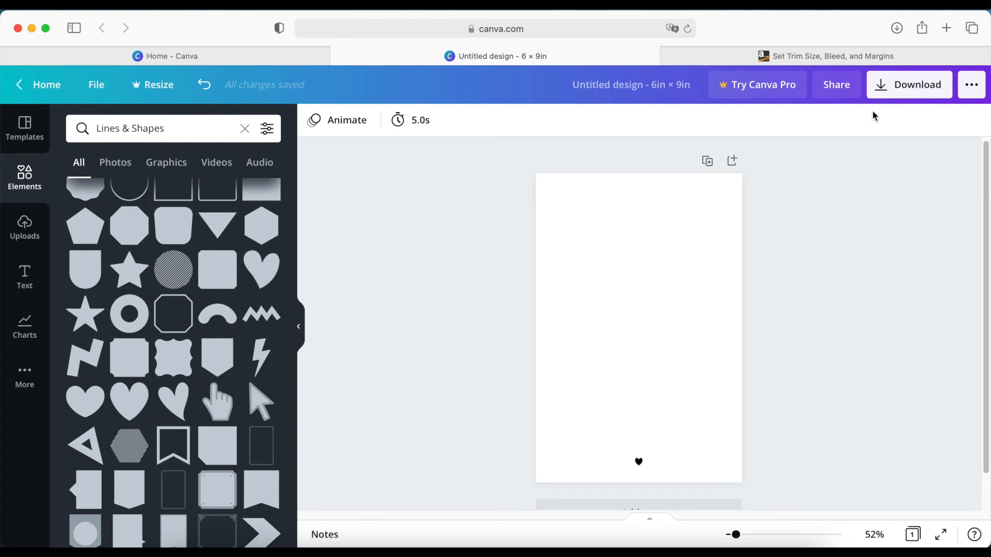
mouse_move(840, 207)
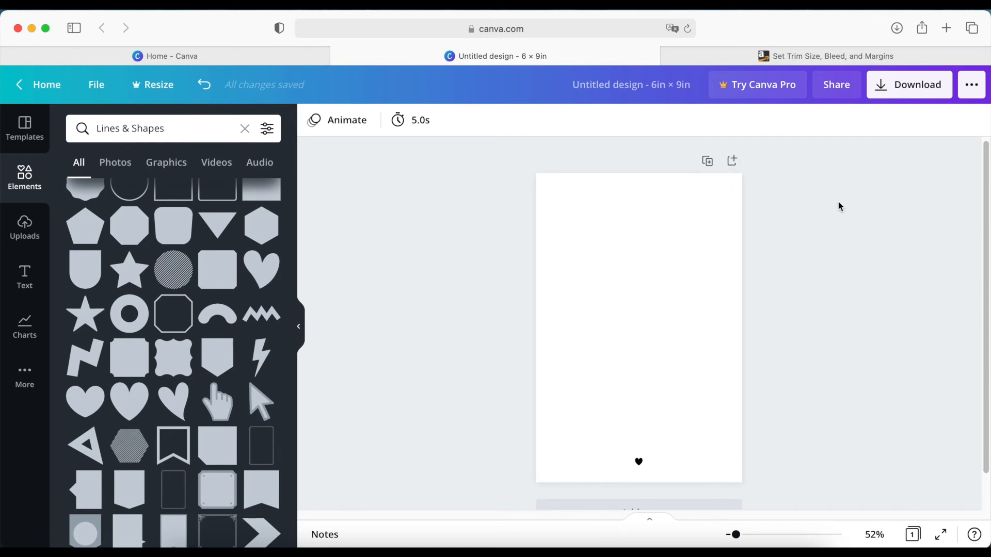
left_click(917, 83)
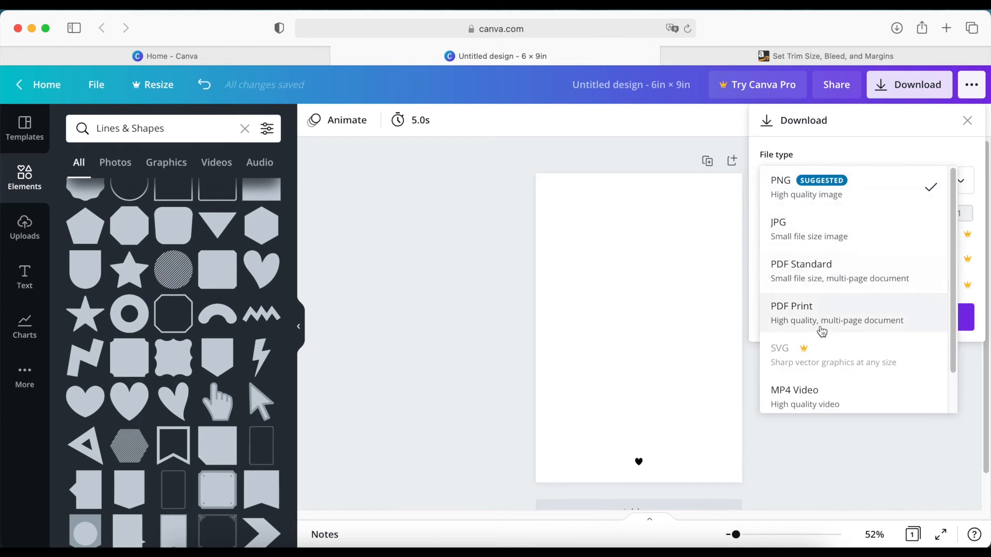
mouse_move(818, 285)
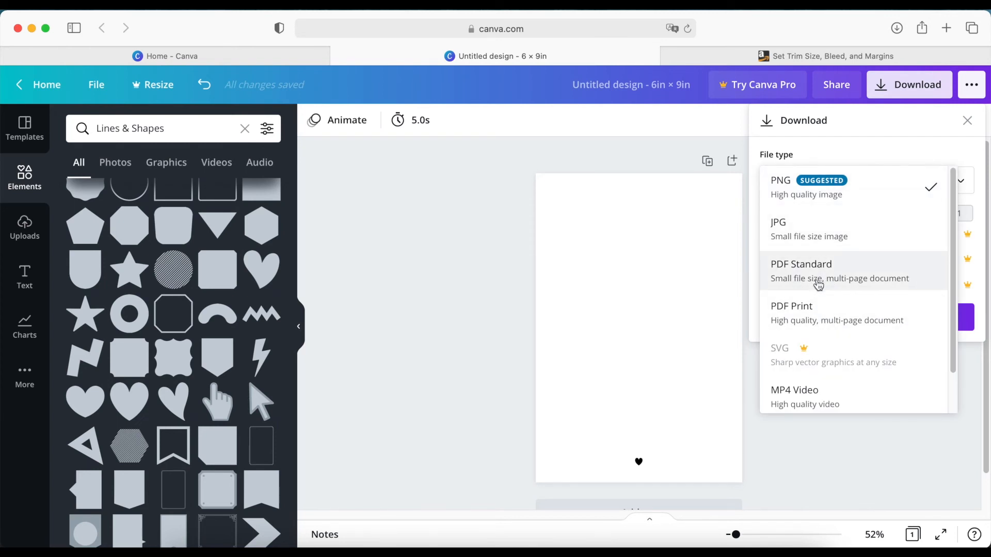
left_click(781, 180)
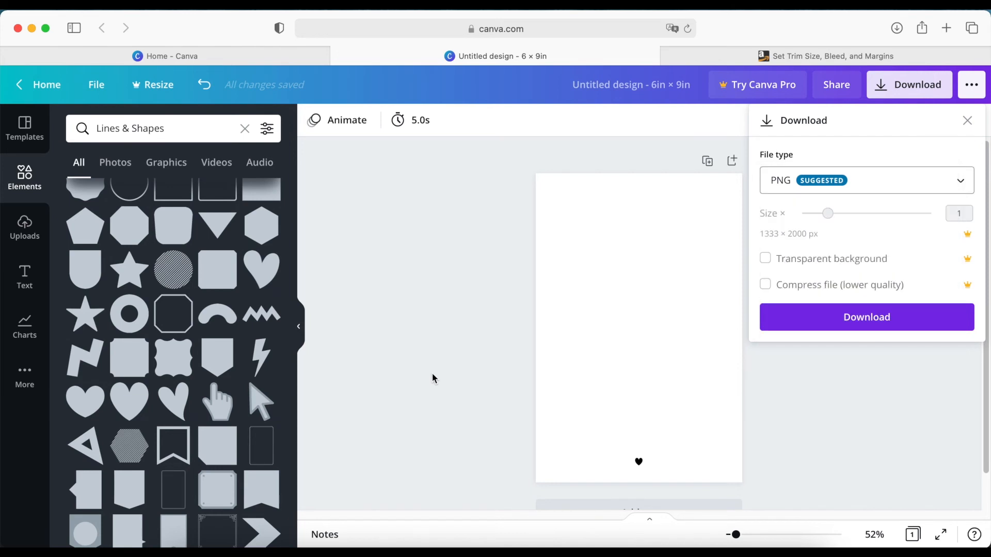
left_click(968, 120)
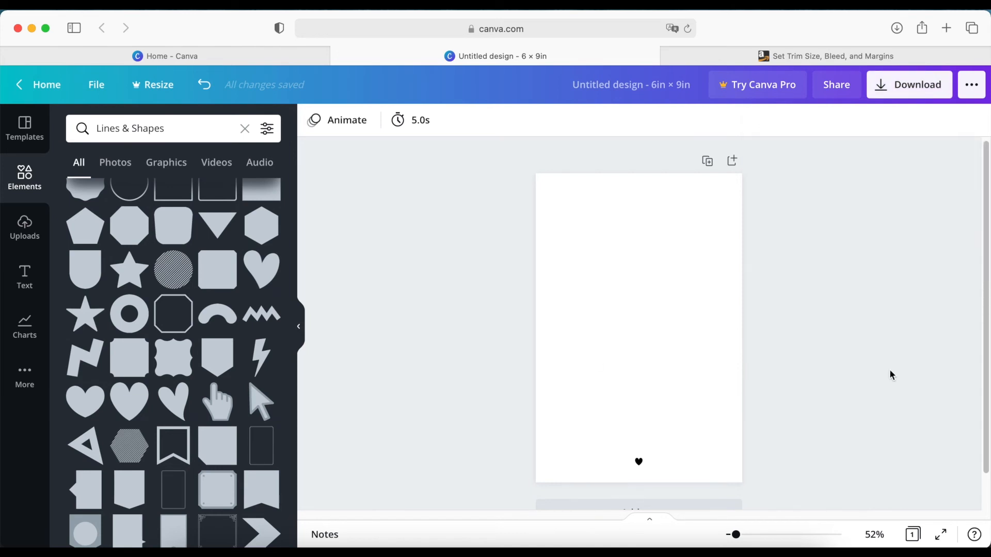
mouse_move(807, 320)
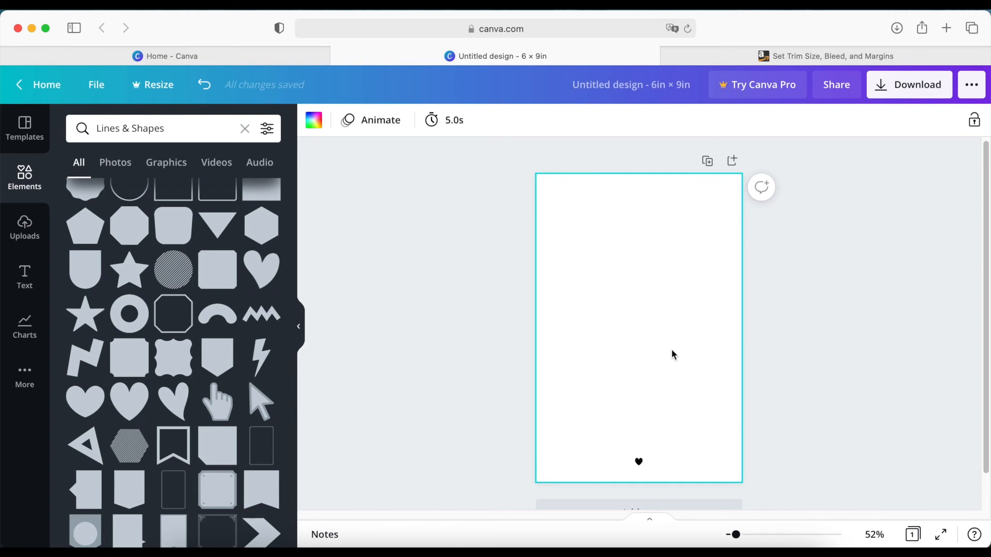
mouse_move(439, 406)
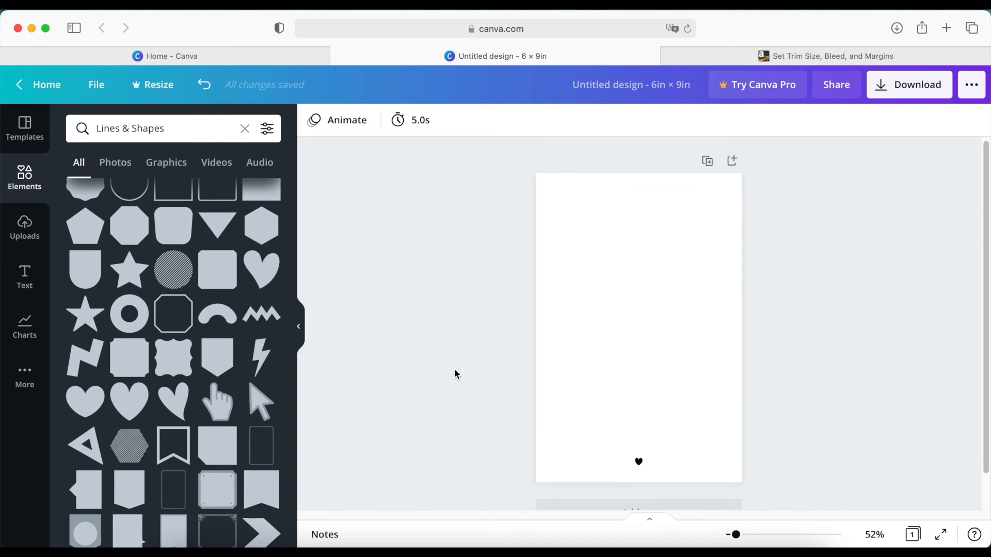
mouse_move(495, 310)
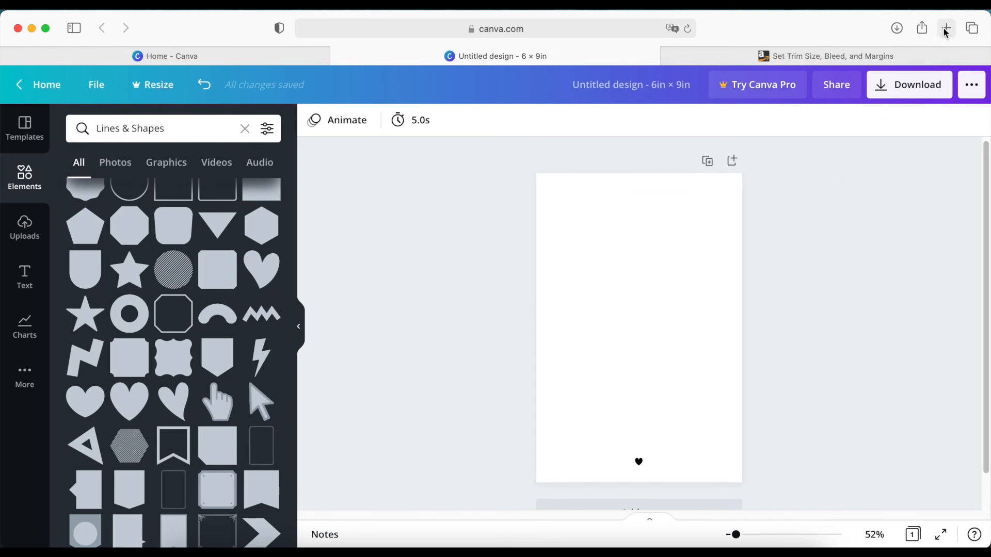
In a new browser tab on Creative Fabrica, search the site for 'kdp'
left_click(946, 29)
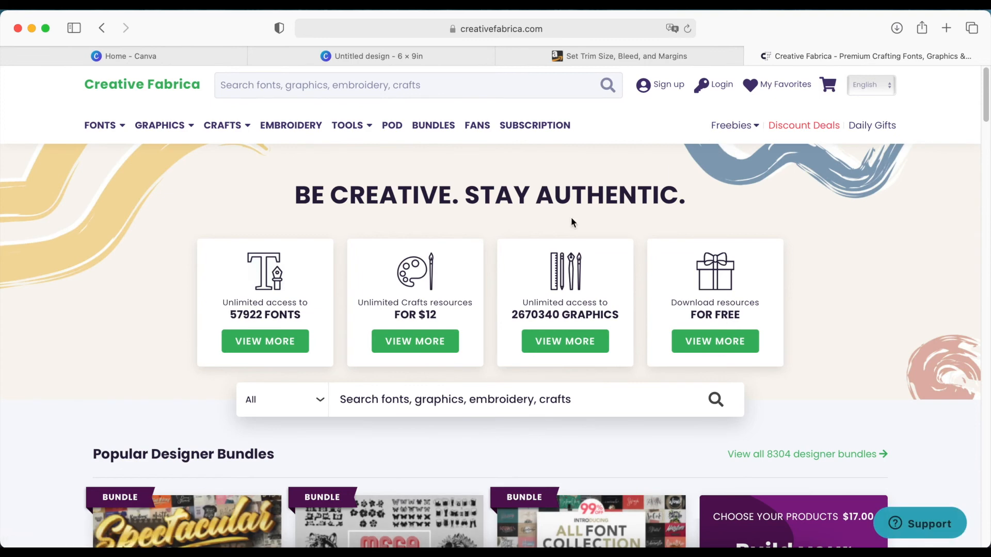
scroll("down", 3)
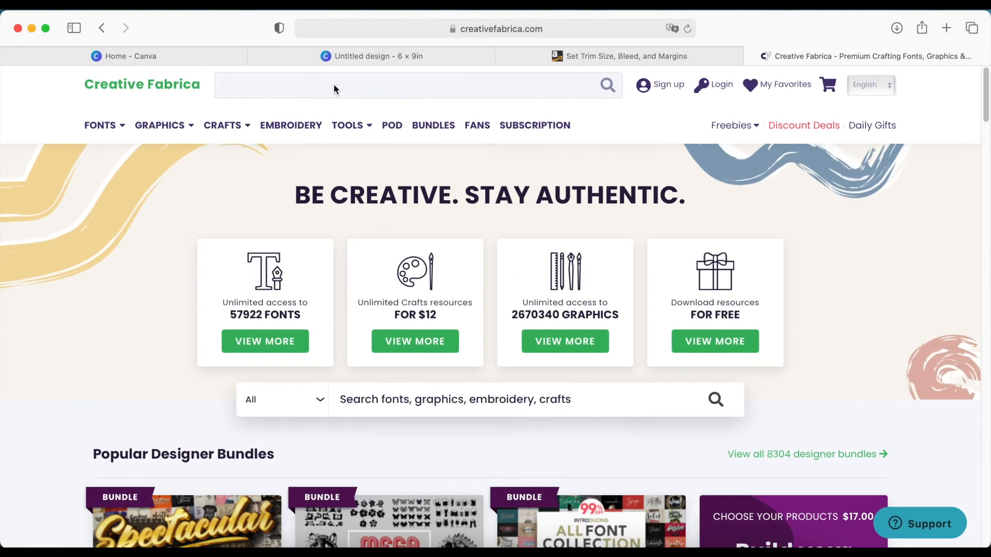
type("kdp")
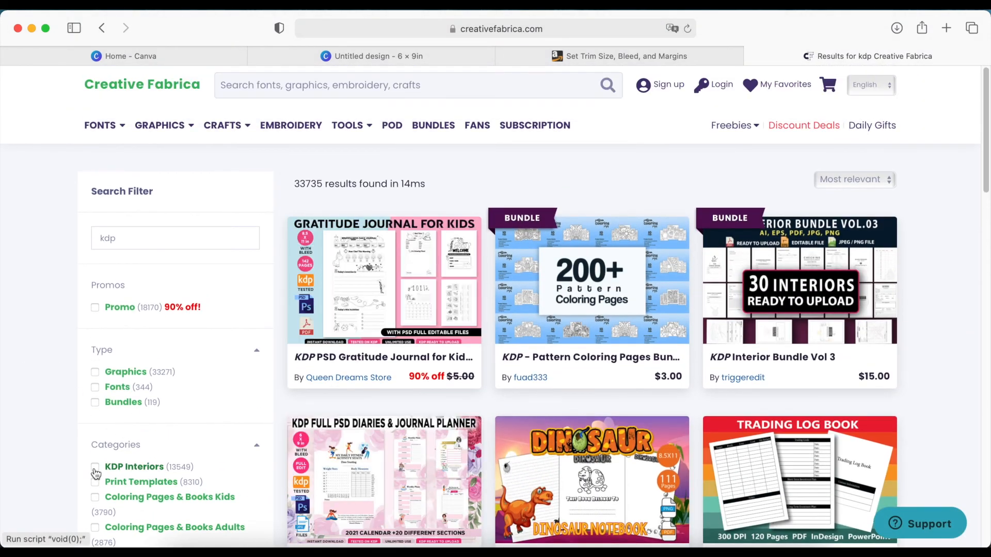
Tick the KDP Interiors category filter and browse the narrowed interior template results
left_click(94, 452)
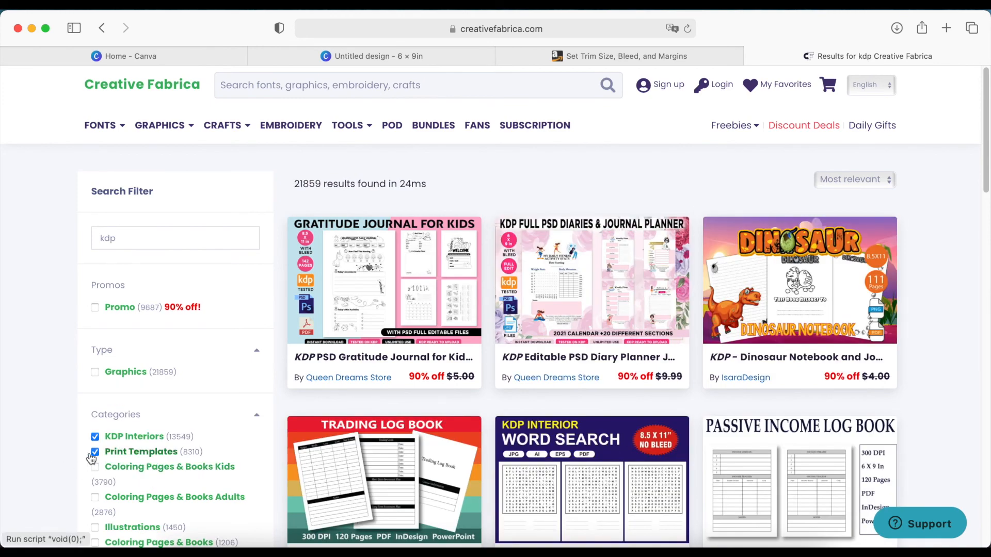
mouse_move(313, 364)
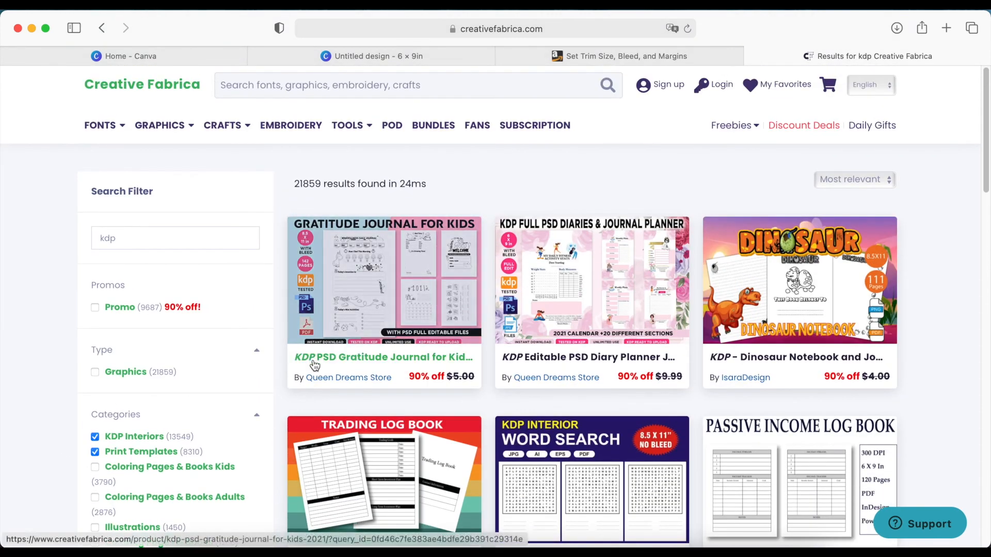
scroll("down", 3)
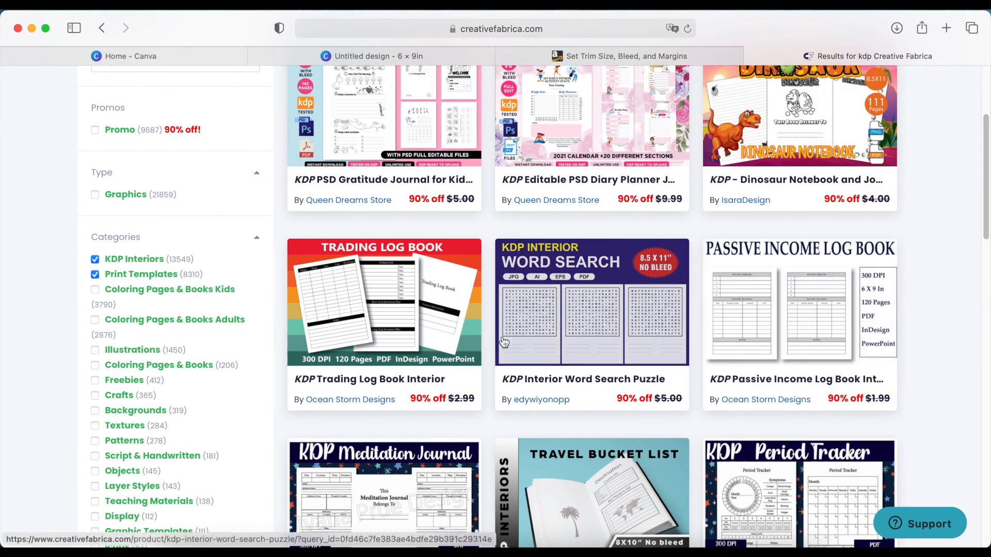
scroll("down", 3)
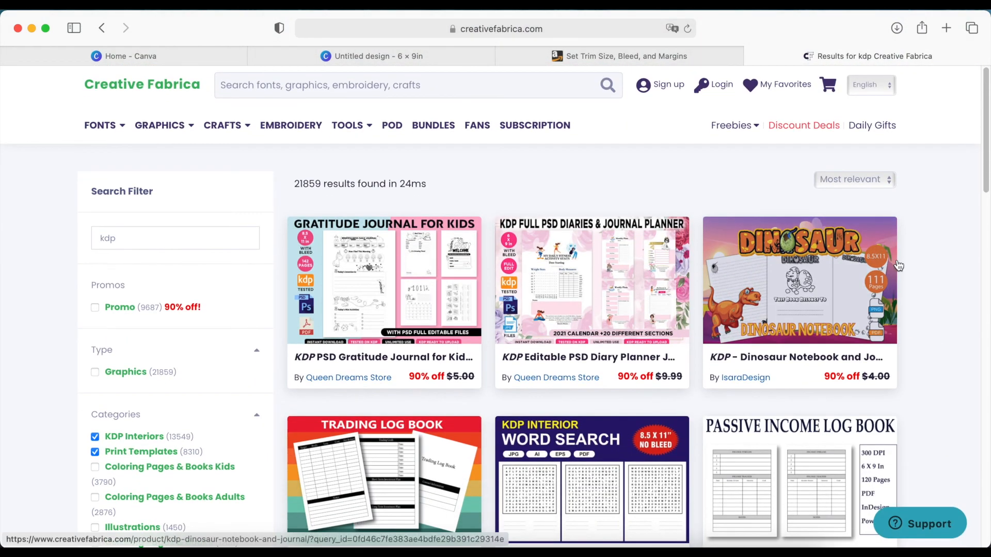
mouse_move(923, 259)
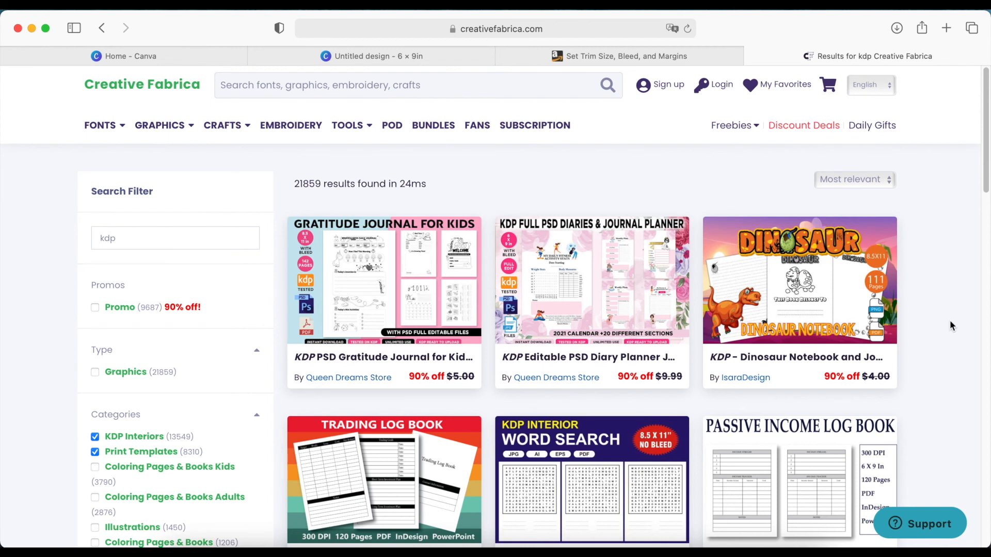
mouse_move(534, 125)
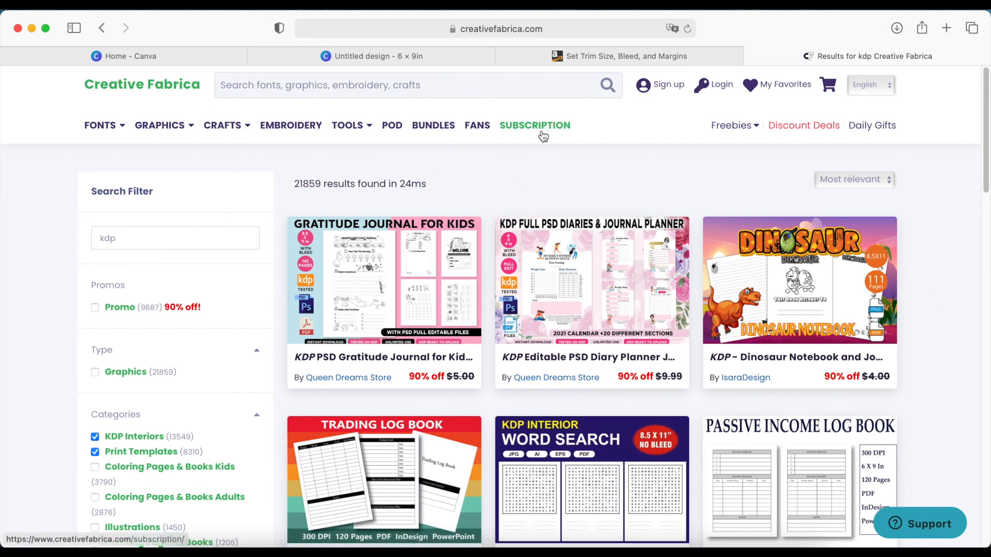
mouse_move(523, 166)
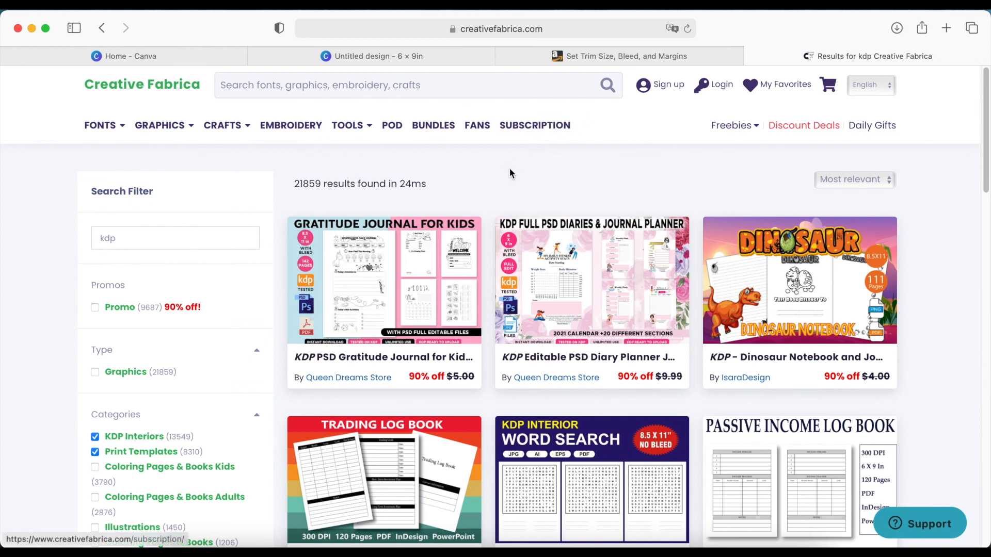
mouse_move(505, 165)
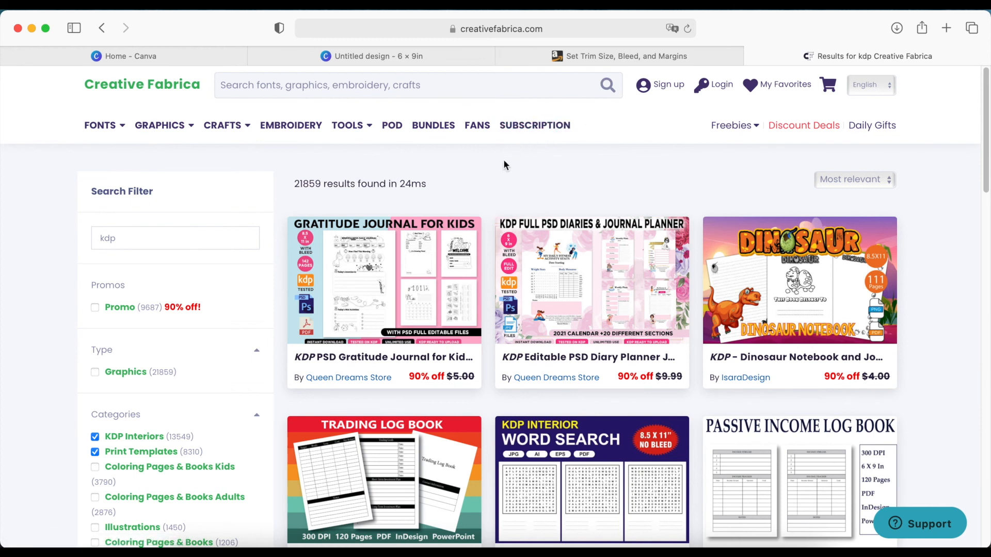
mouse_move(485, 193)
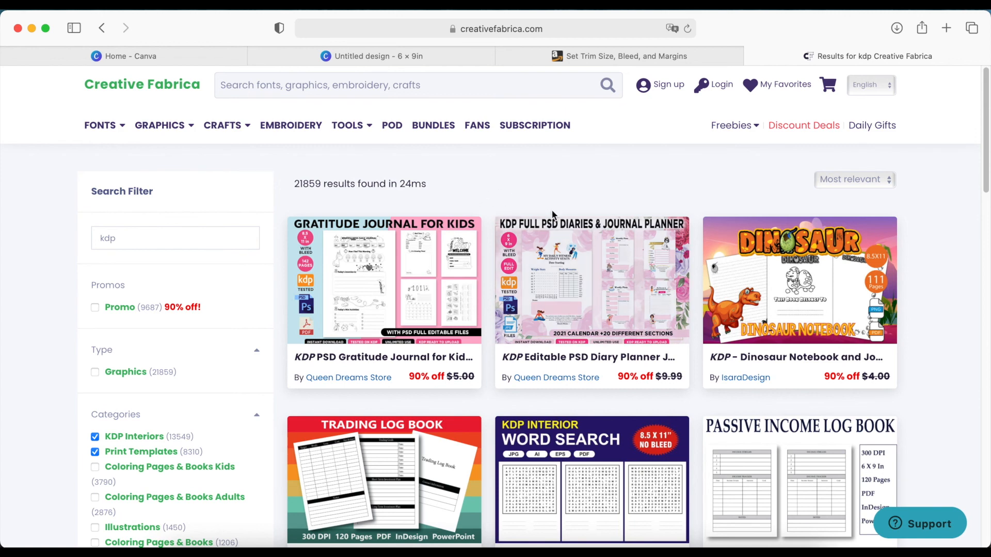
scroll("down", 3)
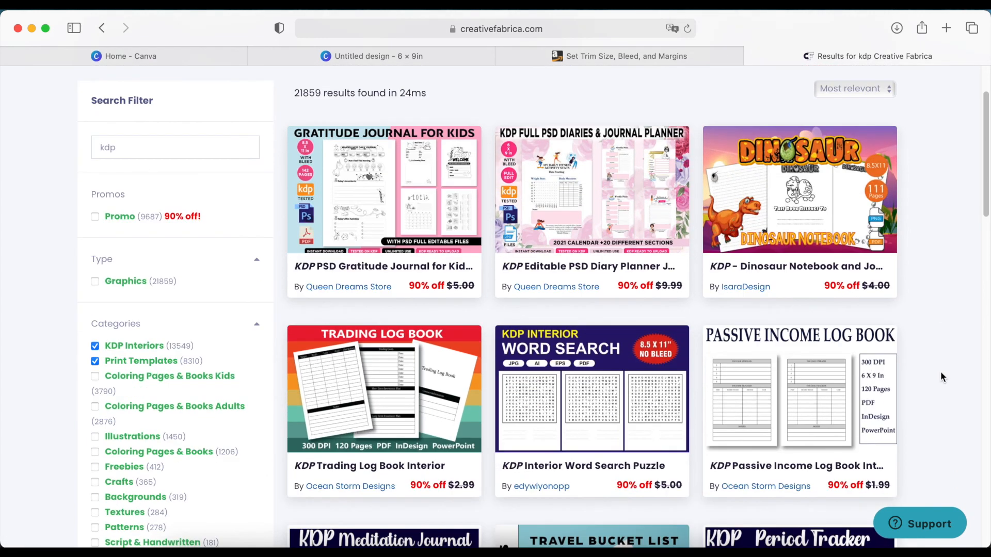
mouse_move(942, 413)
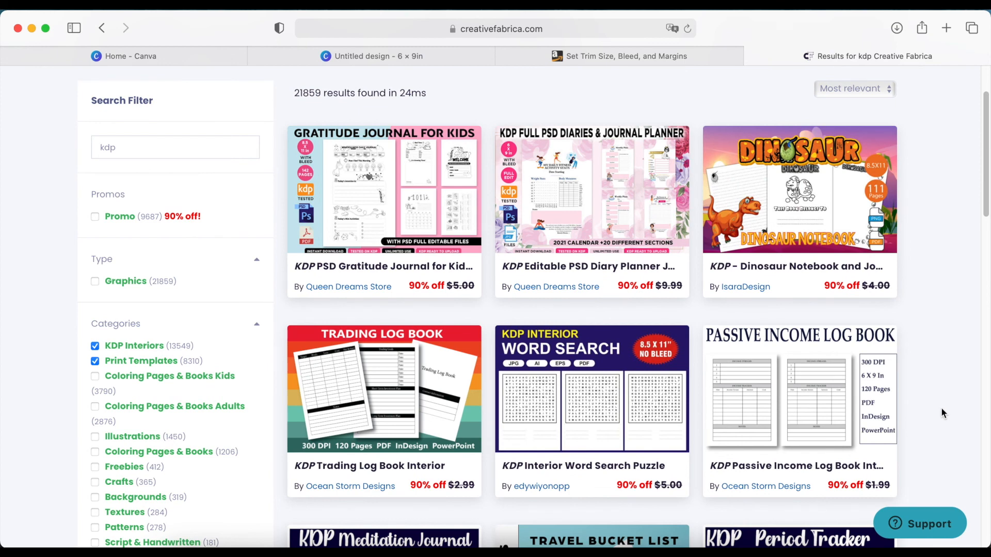
scroll("down", 3)
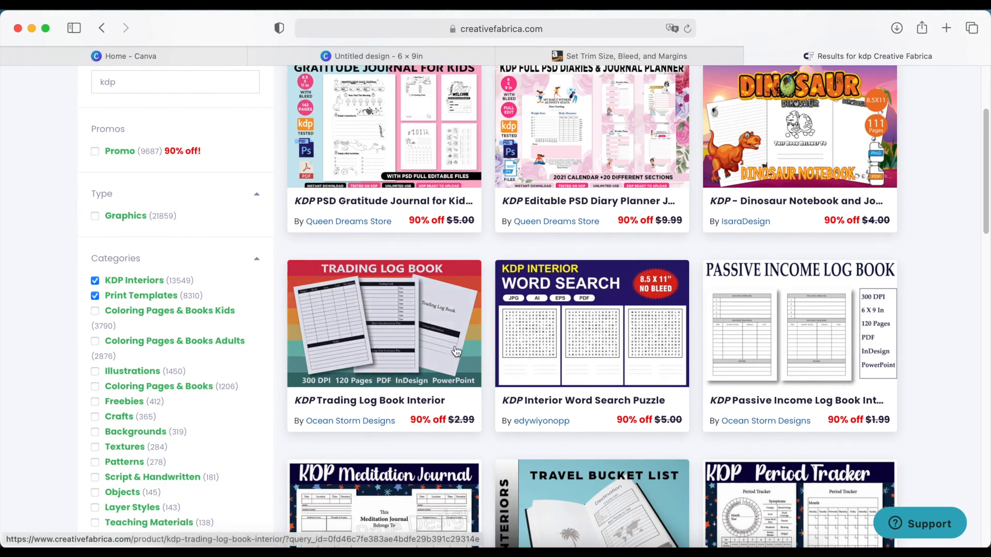
mouse_move(745, 221)
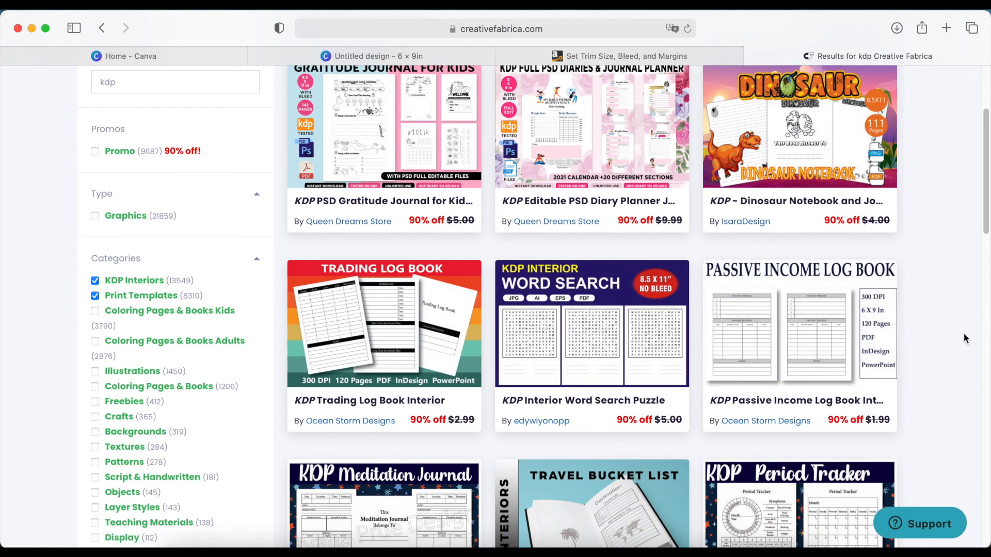
scroll("down", 3)
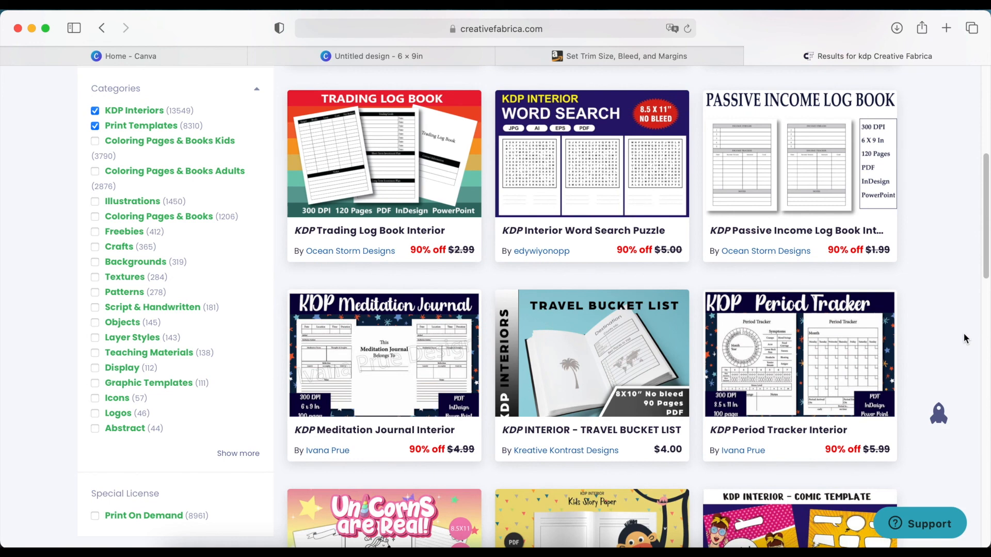
scroll("down", 3)
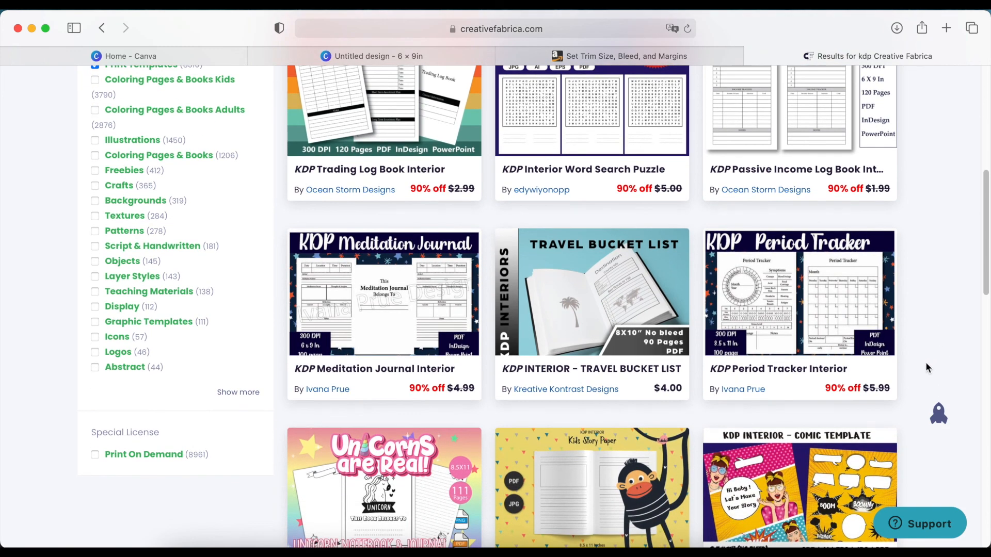
scroll("down", 3)
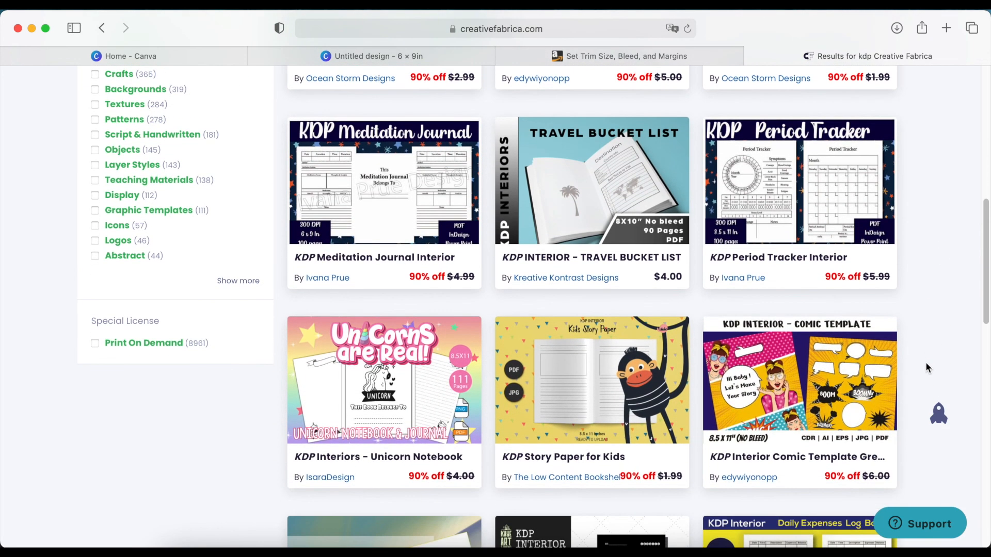
scroll("down", 3)
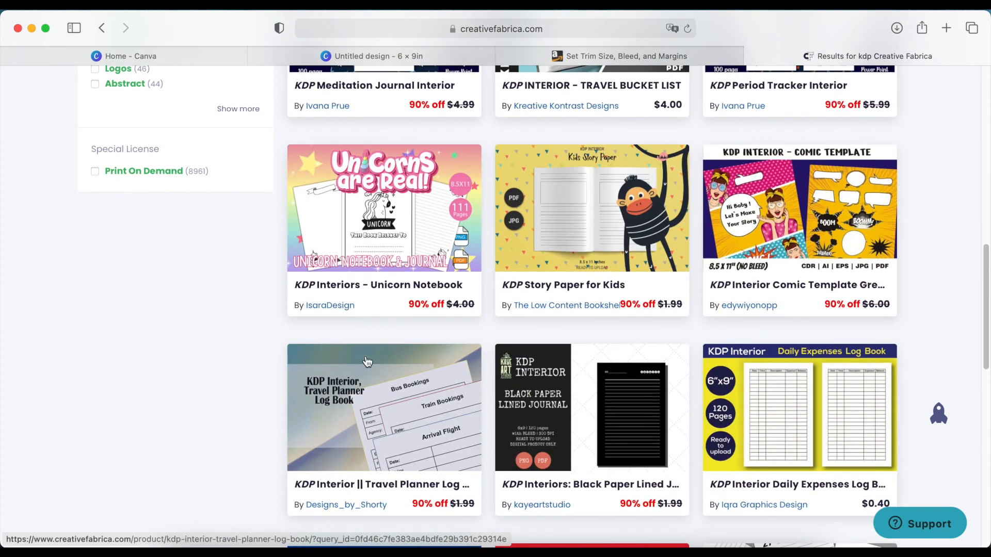
scroll("down", 3)
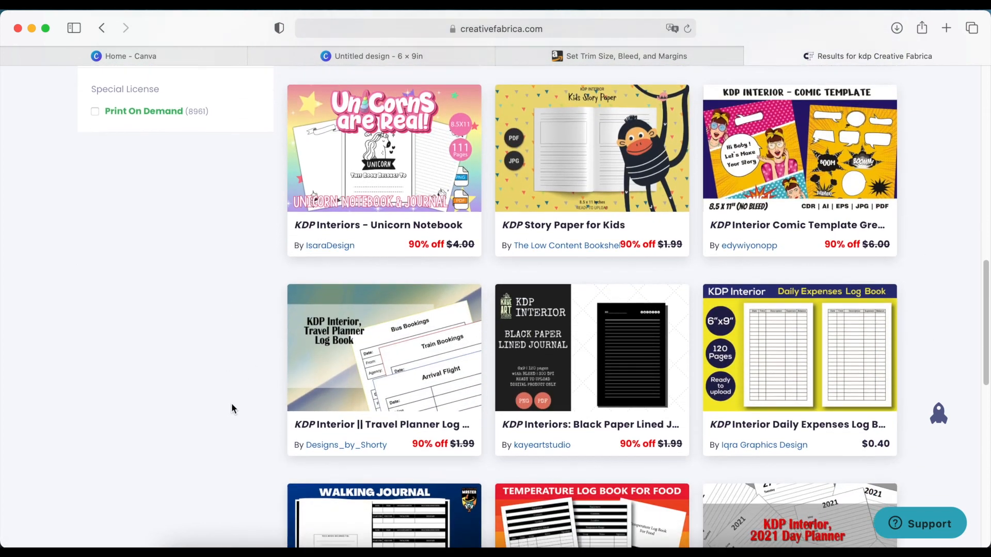
scroll("down", 3)
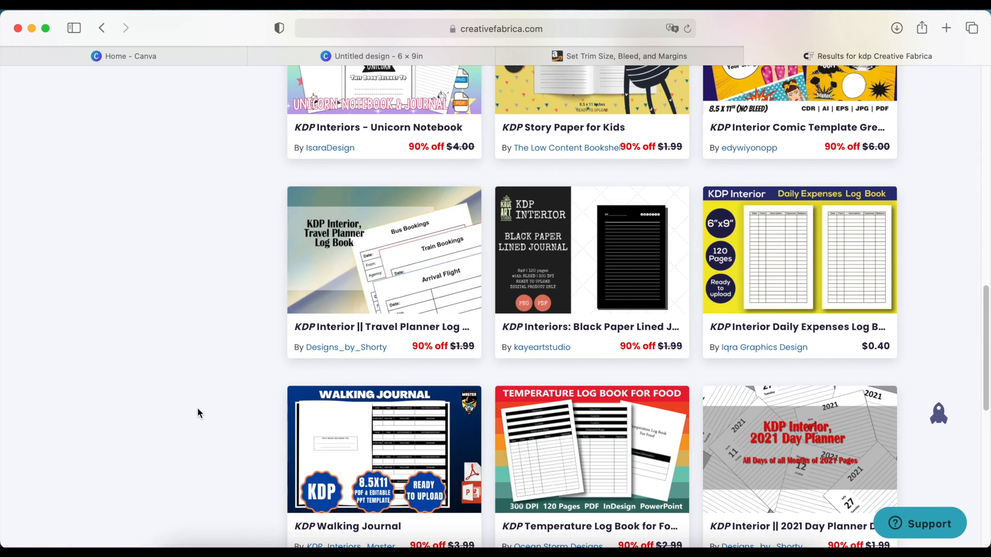
scroll("down", 3)
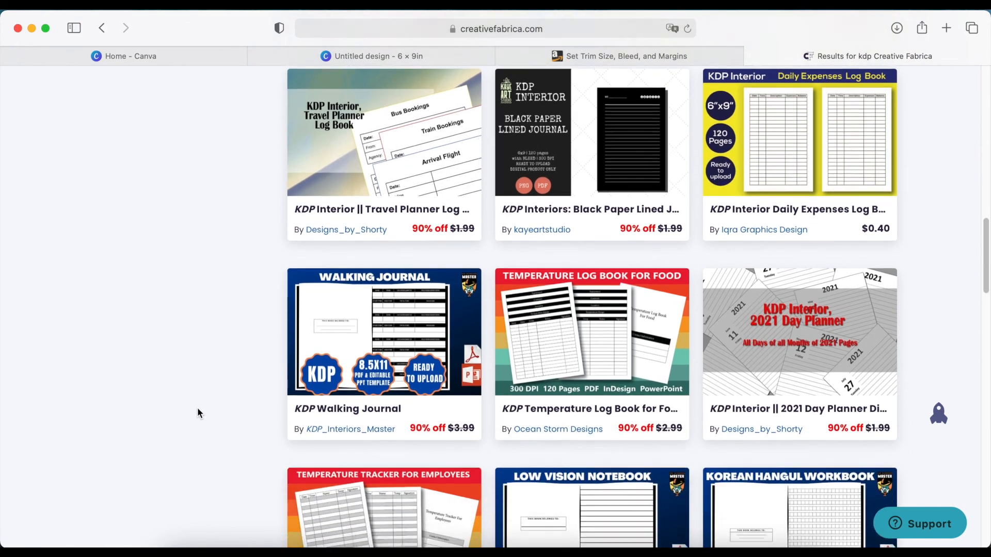
scroll("down", 3)
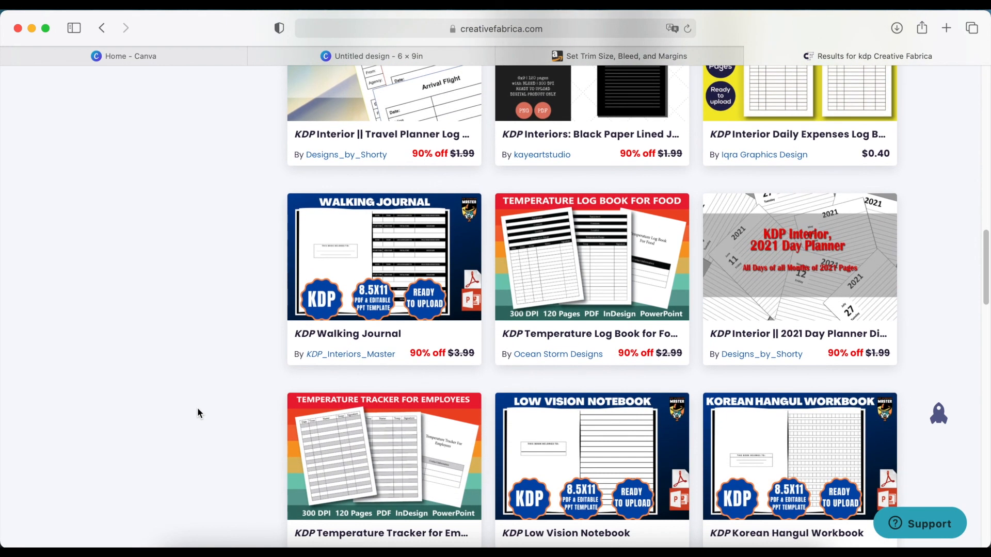
mouse_move(216, 353)
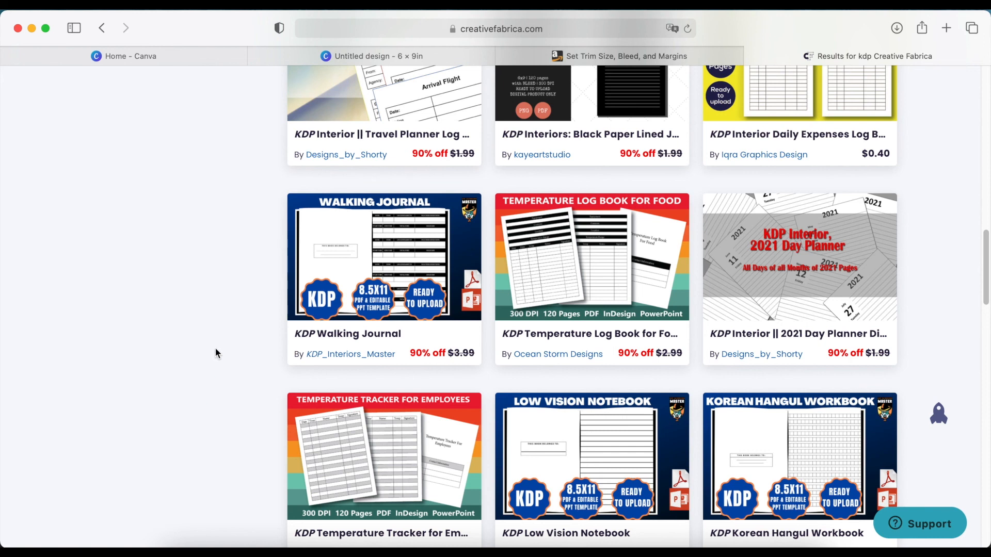
mouse_move(235, 316)
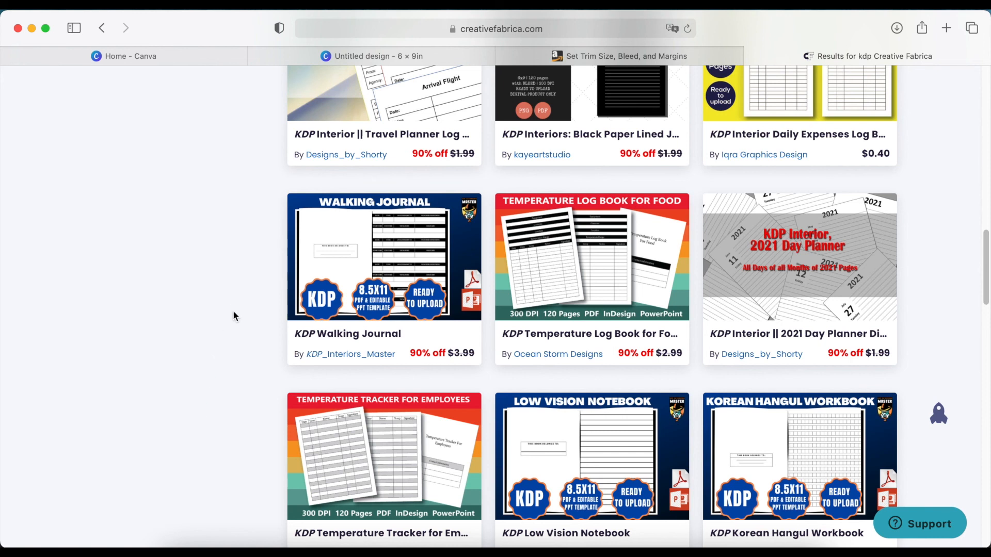
mouse_move(196, 313)
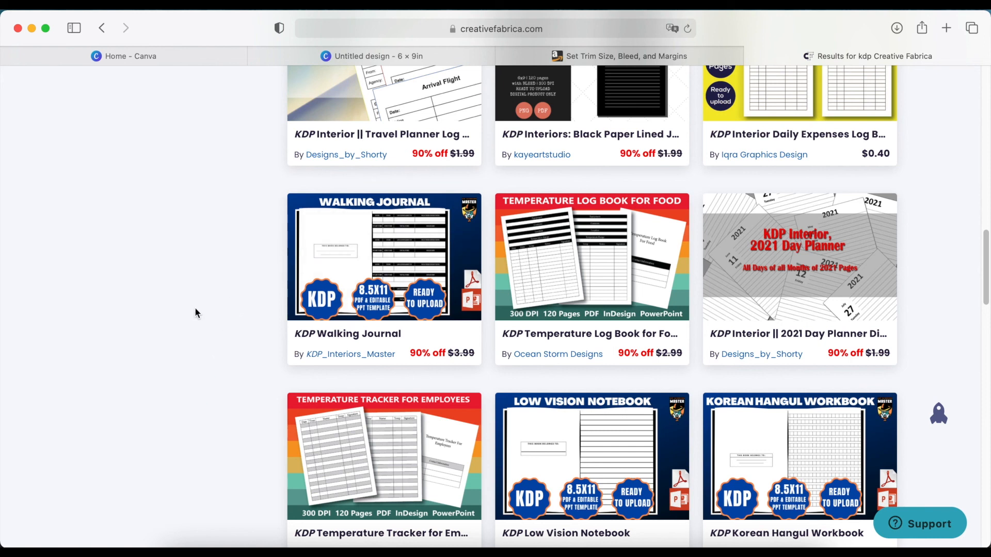
mouse_move(217, 303)
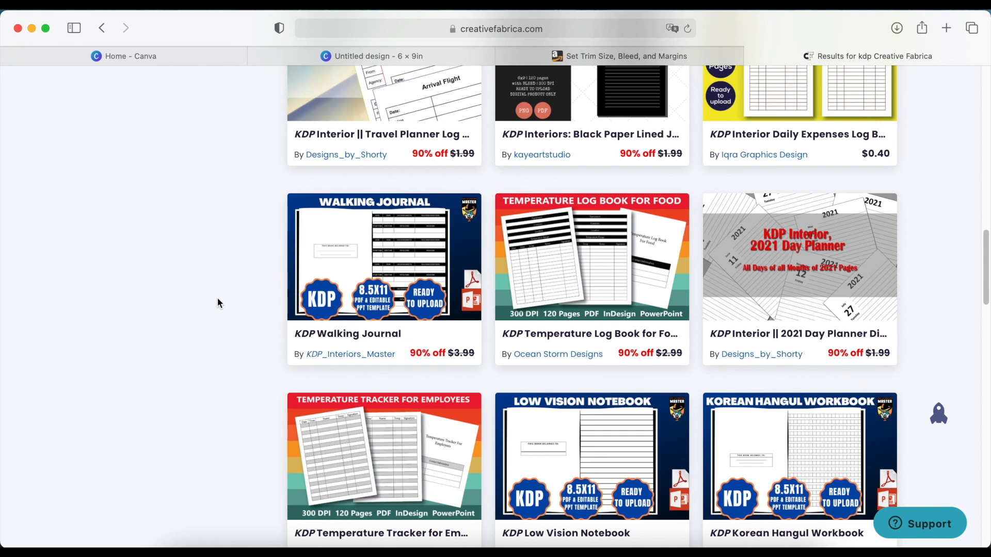
Return to the 'Untitled design - 6 × 9in' Canva editor tab
left_click(372, 56)
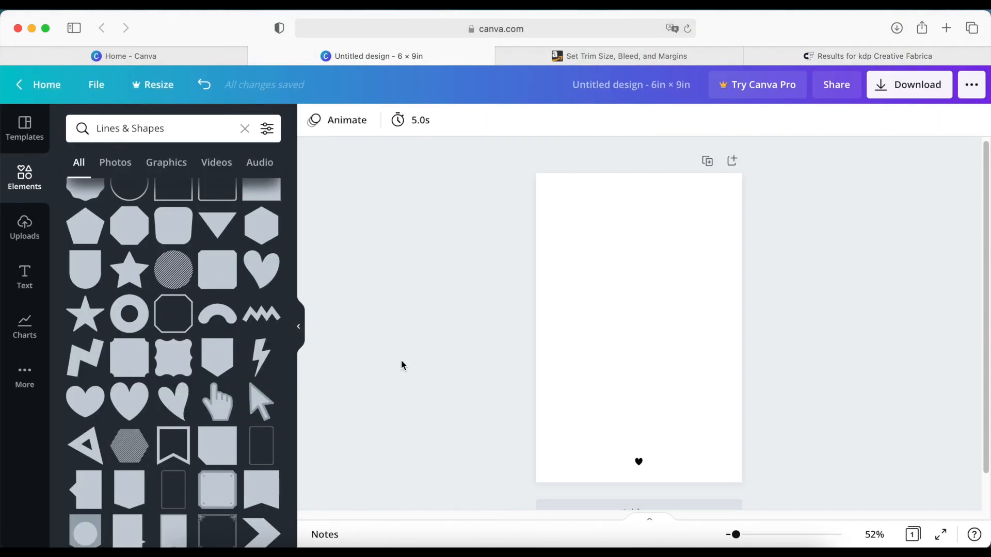
mouse_move(442, 407)
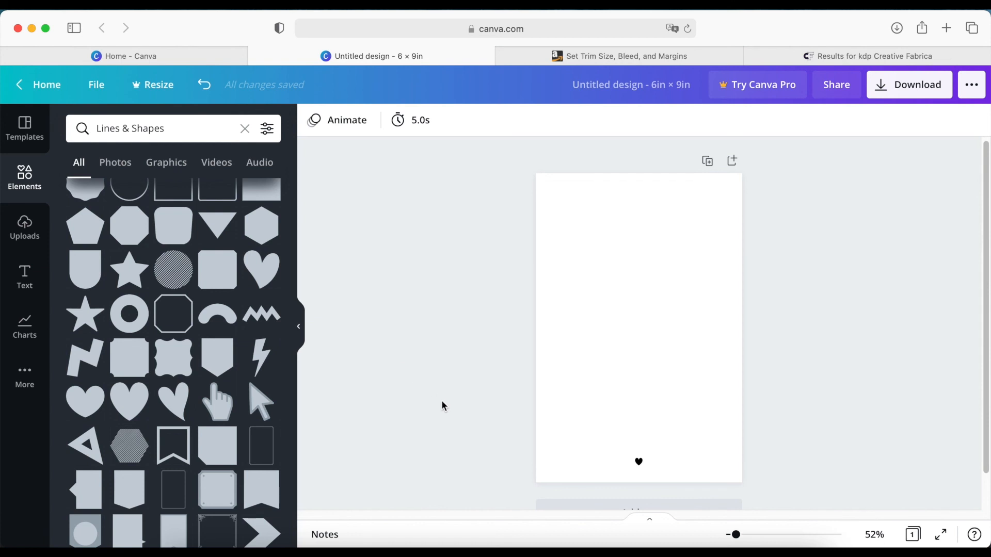
mouse_move(598, 291)
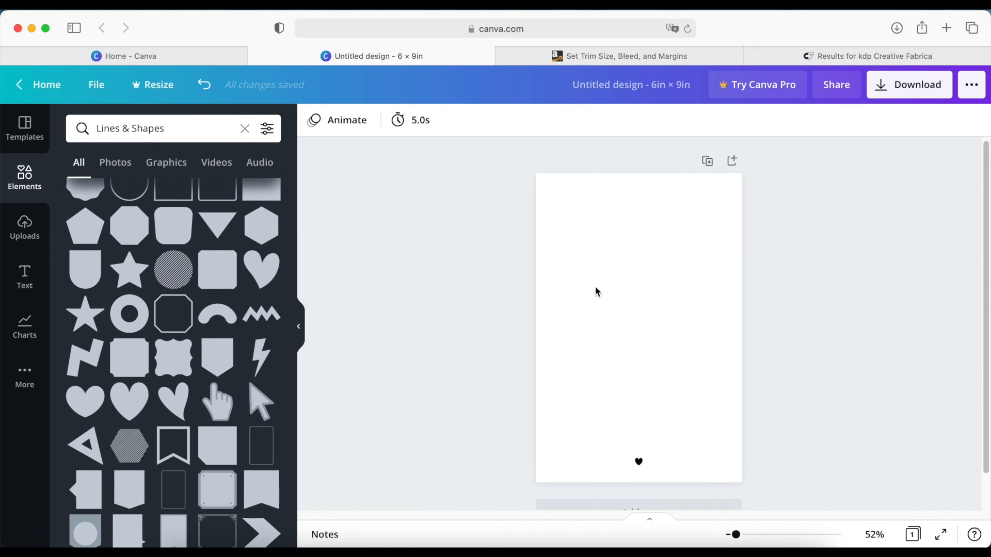
mouse_move(389, 235)
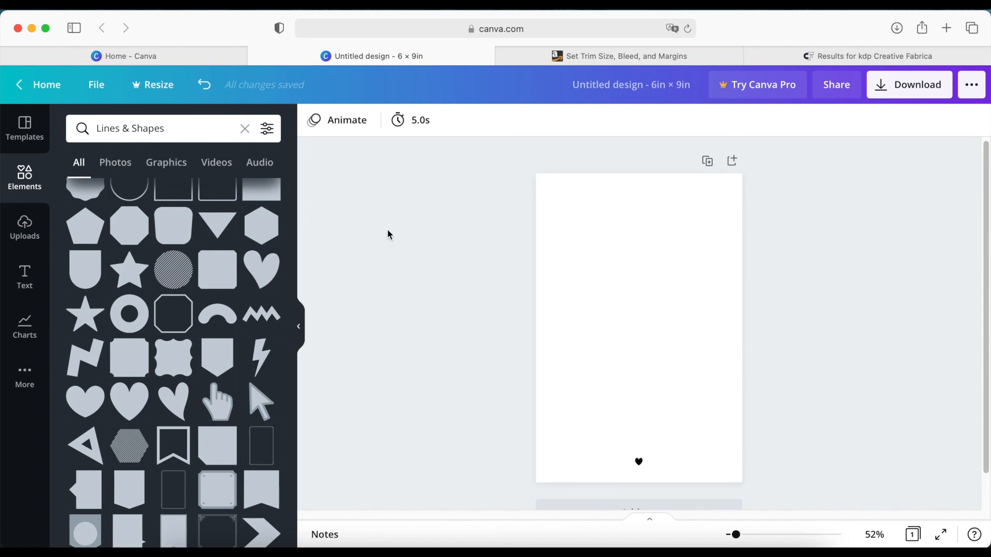